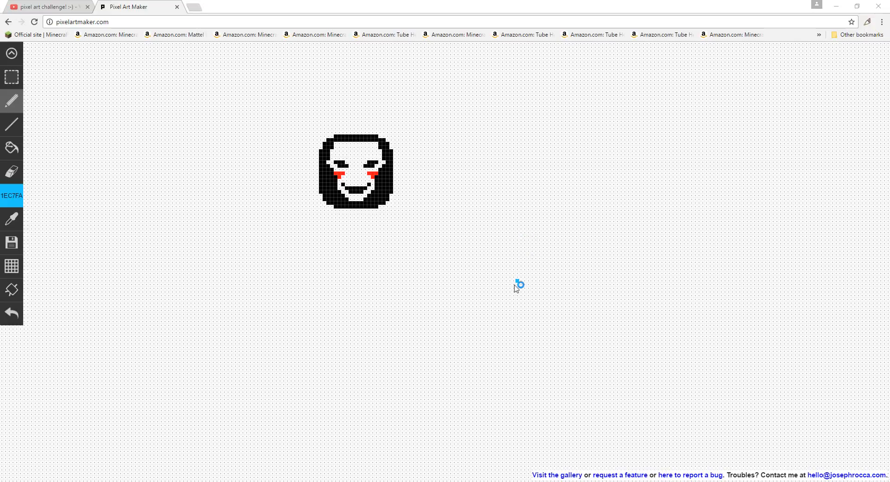
{"action": "mouse_move", "coordinate": [411, 366]}
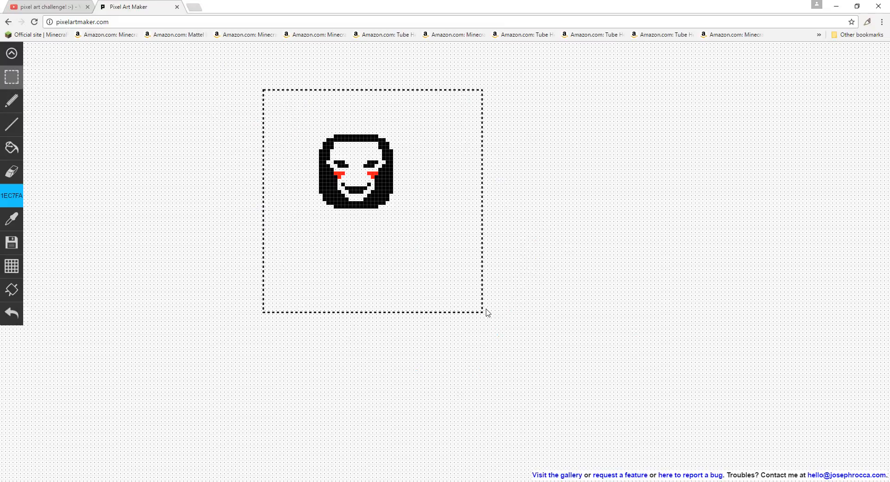
Wipe the face drawing and red line off the grid, leaving one red pixel
{"action": "left_click", "coordinate": [44, 7]}
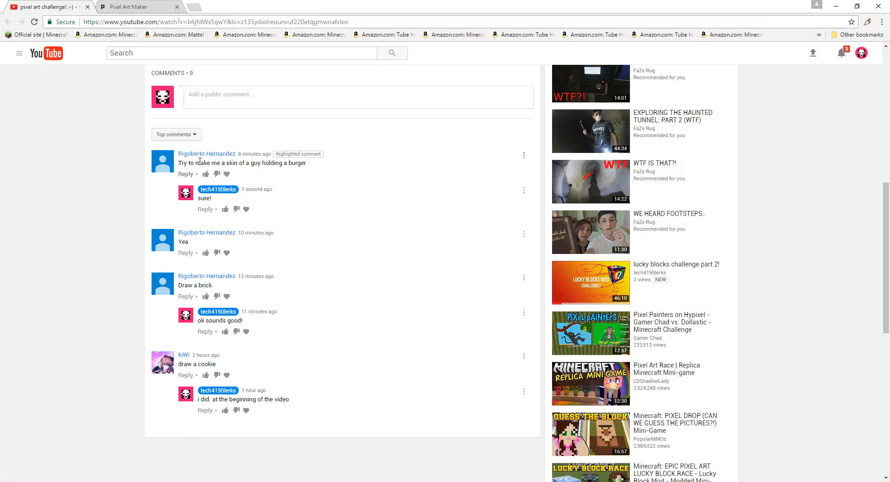
{"action": "mouse_move", "coordinate": [252, 163]}
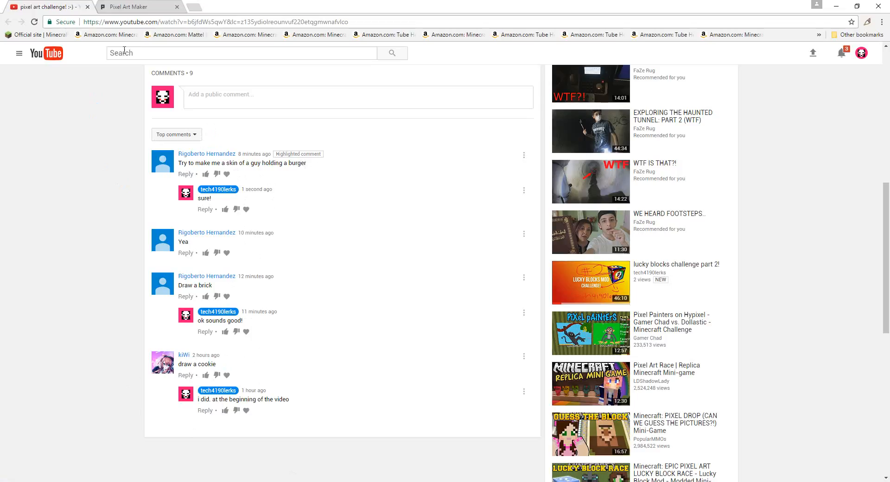
{"action": "left_click", "coordinate": [134, 6]}
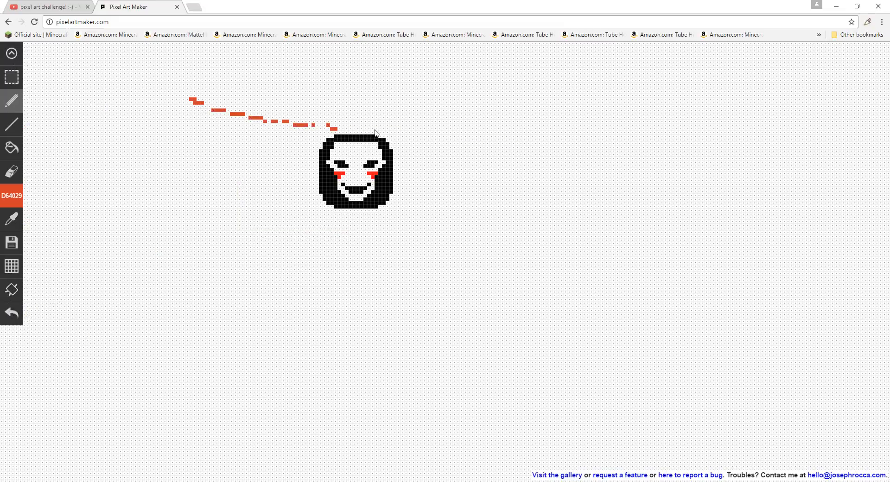
{"action": "left_click_drag", "start_coordinate": [397, 129], "coordinate": [525, 298]}
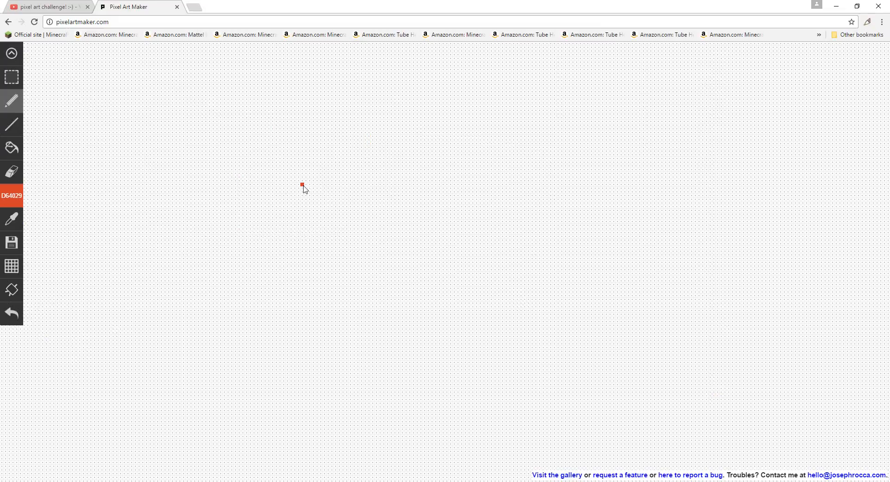
Sketch a red isometric brick outline with front, top and side edges near the centre
{"action": "left_click_drag", "start_coordinate": [309, 199], "coordinate": [312, 244]}
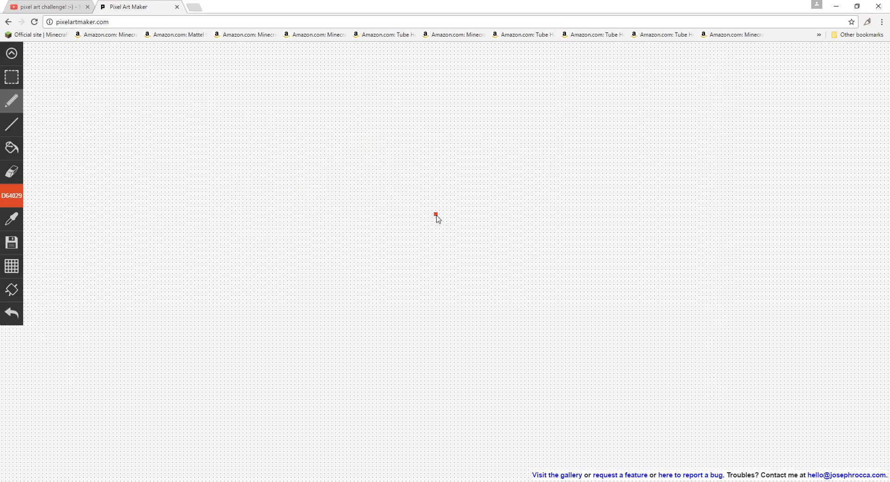
{"action": "left_click_drag", "start_coordinate": [435, 215], "coordinate": [433, 278]}
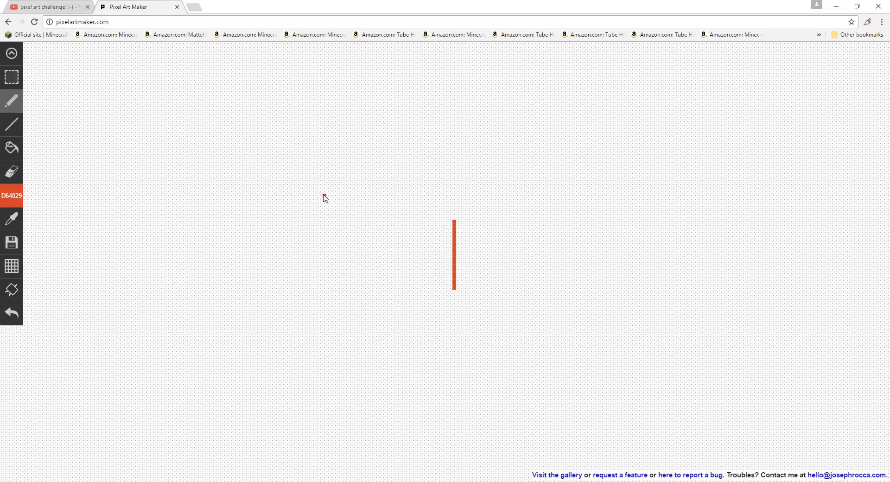
{"action": "left_click_drag", "start_coordinate": [320, 196], "coordinate": [455, 221]}
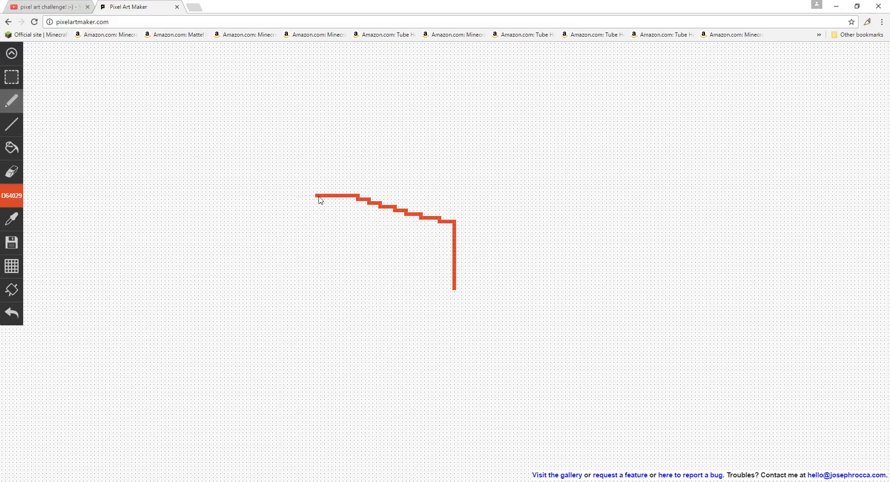
{"action": "left_click_drag", "start_coordinate": [316, 196], "coordinate": [412, 273]}
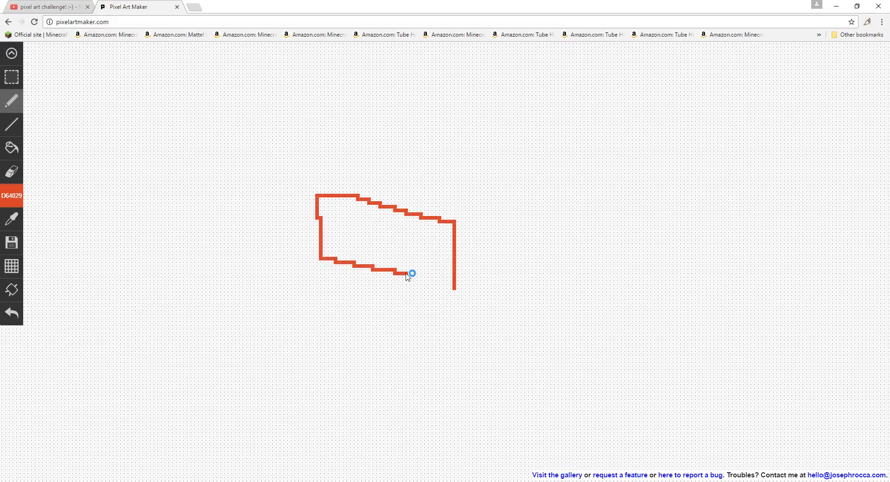
{"action": "left_click_drag", "start_coordinate": [409, 274], "coordinate": [473, 287]}
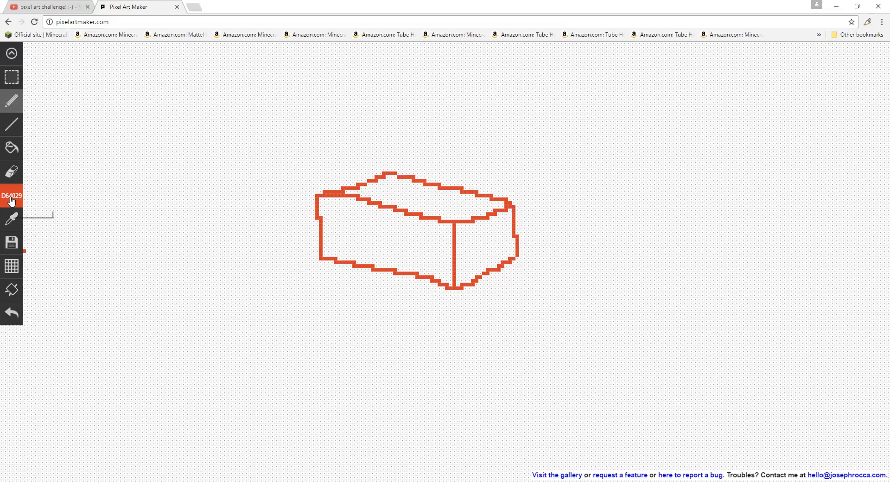
Try progressively darker shades of red in the colour chooser
{"action": "left_click", "coordinate": [11, 195]}
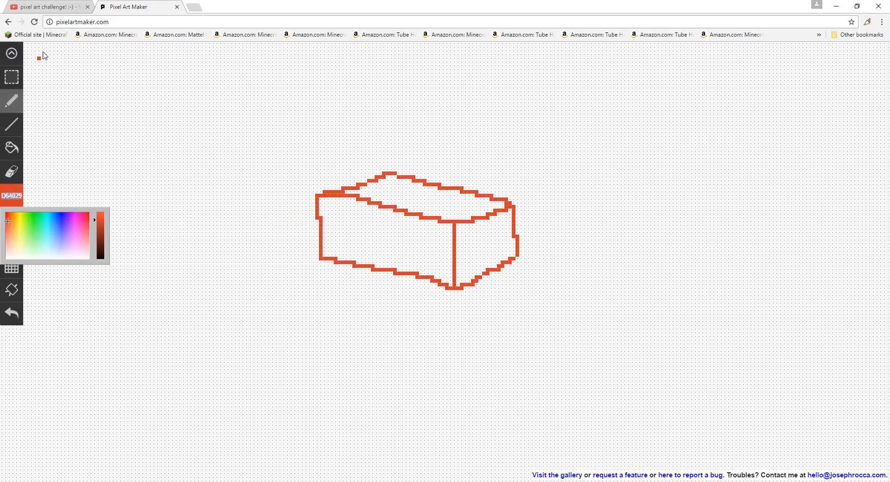
{"action": "left_click", "coordinate": [194, 7]}
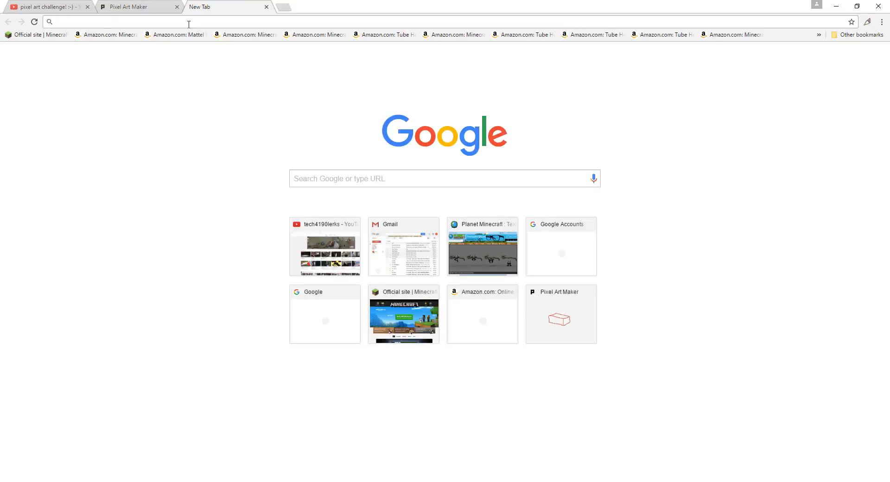
{"action": "left_click", "coordinate": [139, 7]}
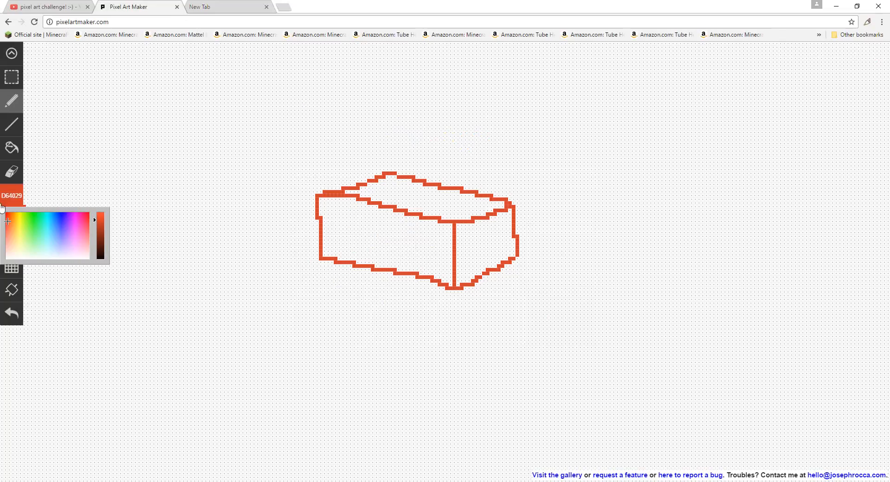
{"action": "left_click", "coordinate": [98, 225]}
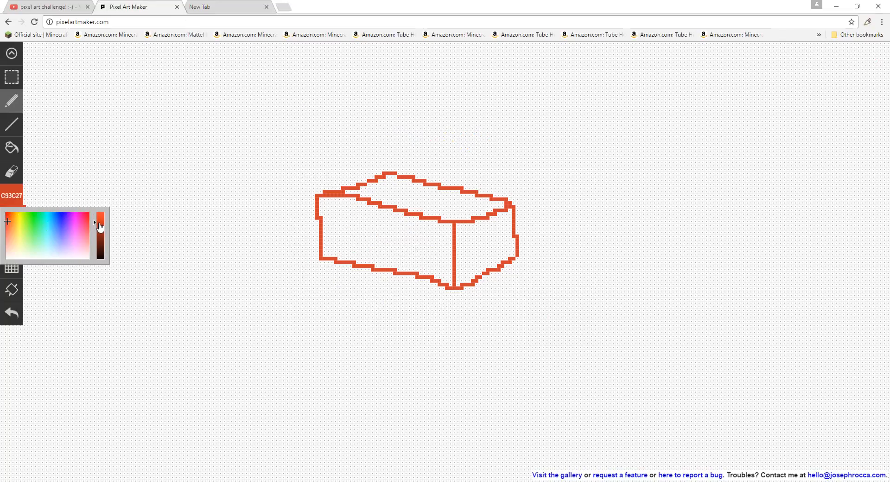
{"action": "left_click", "coordinate": [101, 219]}
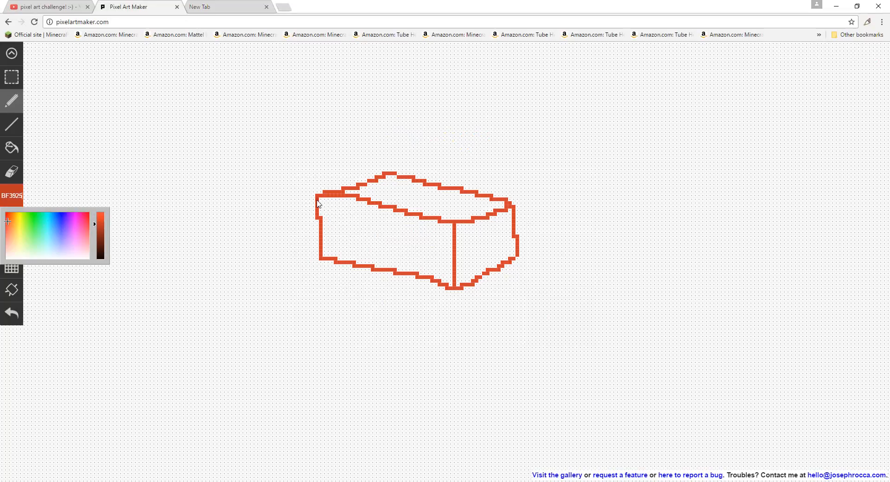
Redraw the brick's top face taller with a rounded back edge in D64029
{"action": "left_click", "coordinate": [385, 258]}
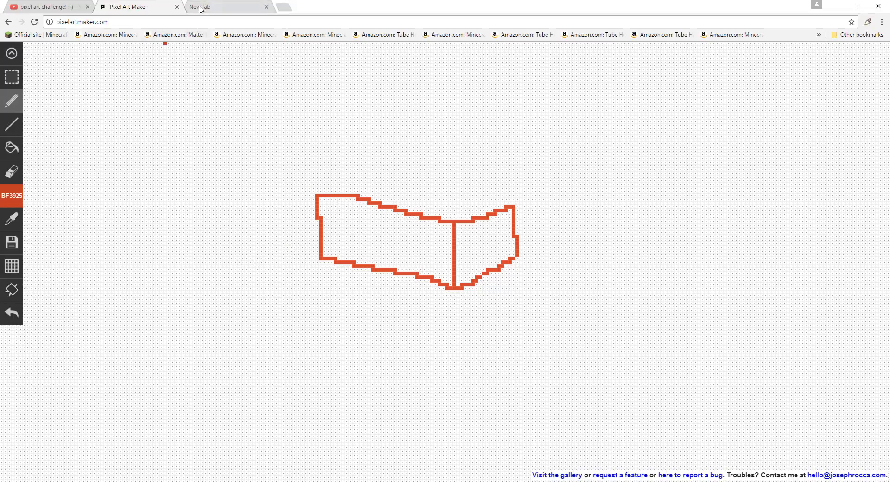
{"action": "left_click", "coordinate": [11, 195]}
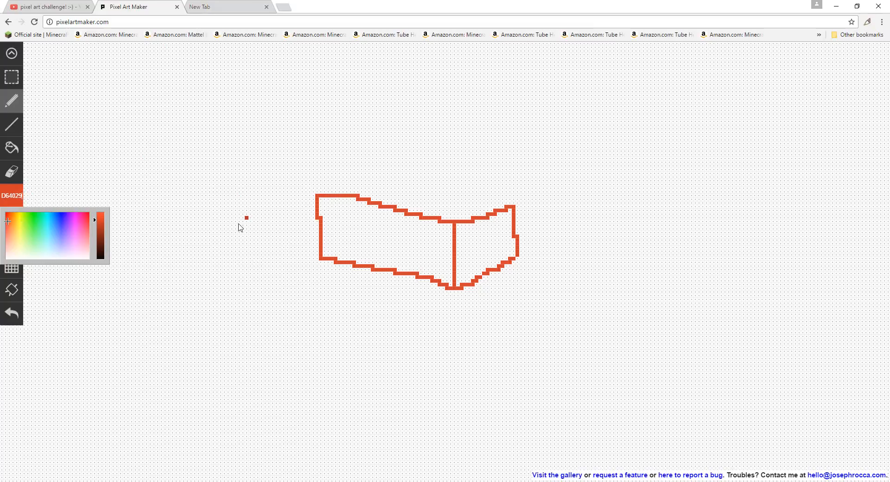
{"action": "left_click", "coordinate": [448, 199]}
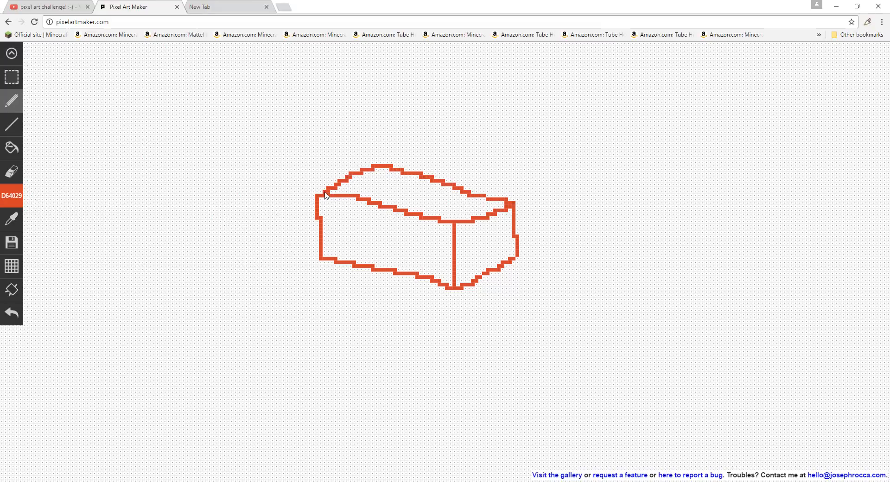
{"action": "mouse_move", "coordinate": [389, 271]}
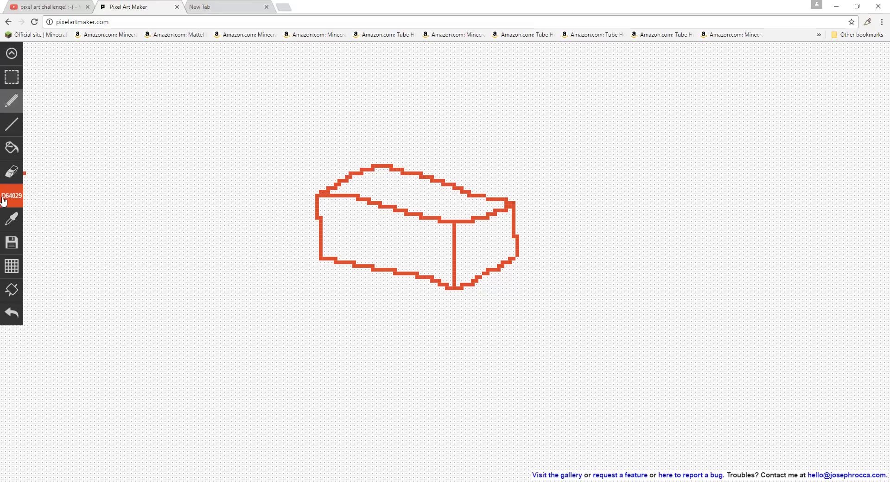
Choose a fill colour and flood the brick's faces with the paint bucket
{"action": "left_click", "coordinate": [12, 196]}
{"action": "type", "text": "FFFFFF"}
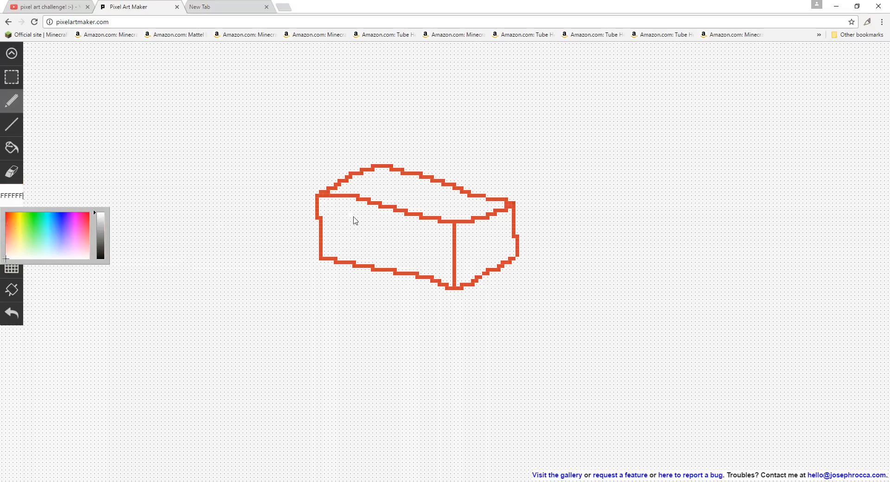
{"action": "mouse_move", "coordinate": [334, 221]}
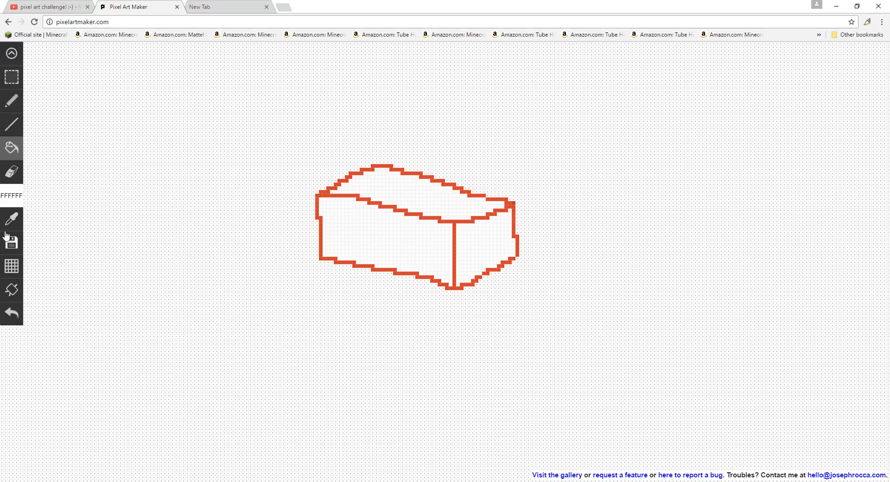
{"action": "mouse_move", "coordinate": [2, 212]}
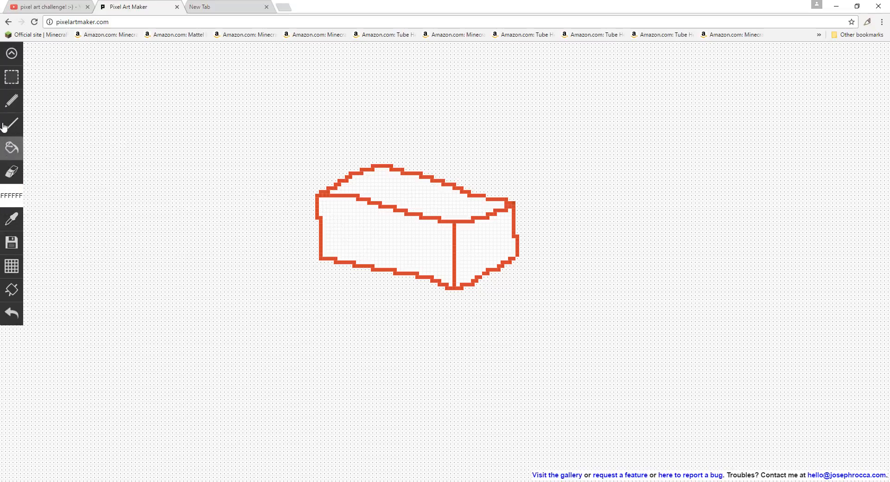
{"action": "left_click", "coordinate": [9, 195]}
{"action": "type", "text": "D64029"}
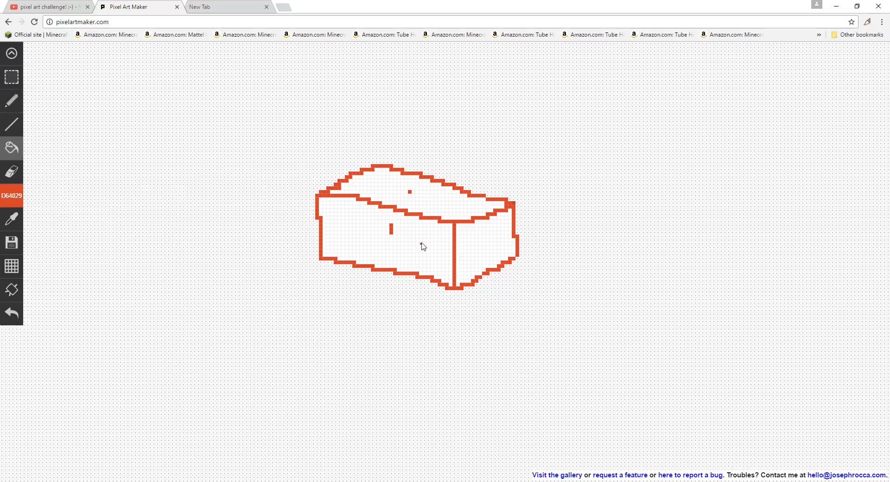
{"action": "left_click", "coordinate": [421, 246]}
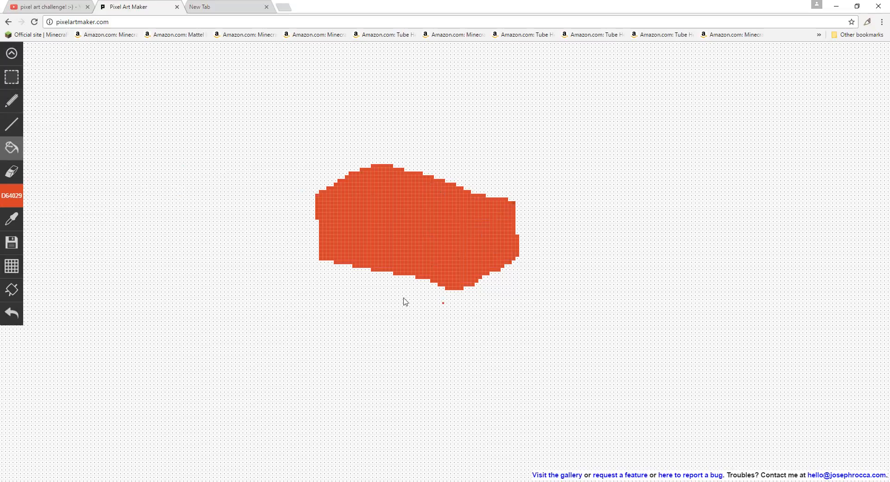
{"action": "left_click", "coordinate": [11, 196]}
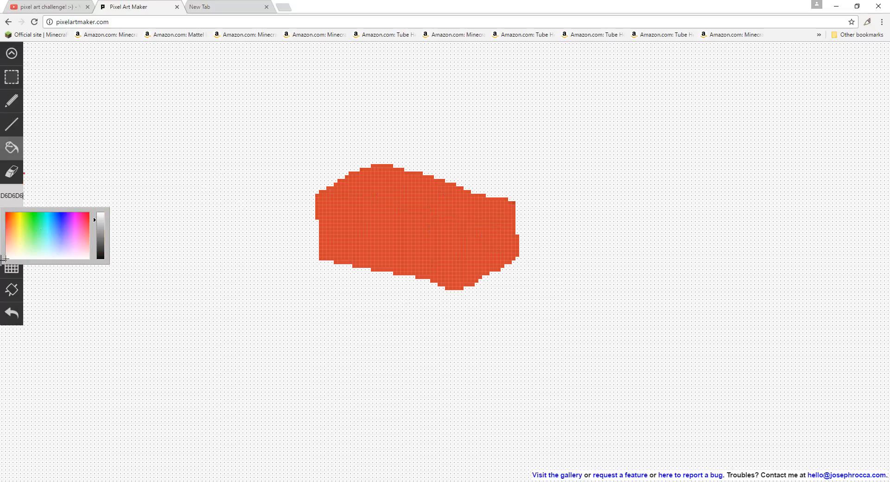
{"action": "mouse_move", "coordinate": [316, 187]}
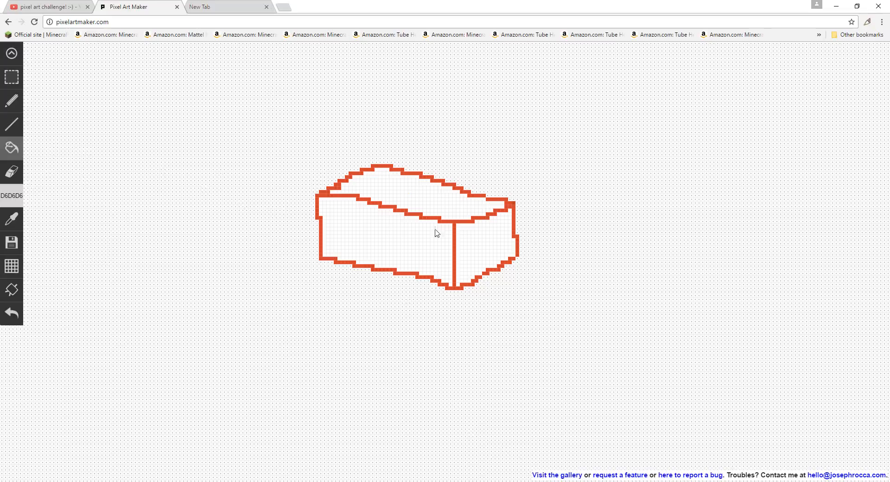
{"action": "mouse_move", "coordinate": [316, 200]}
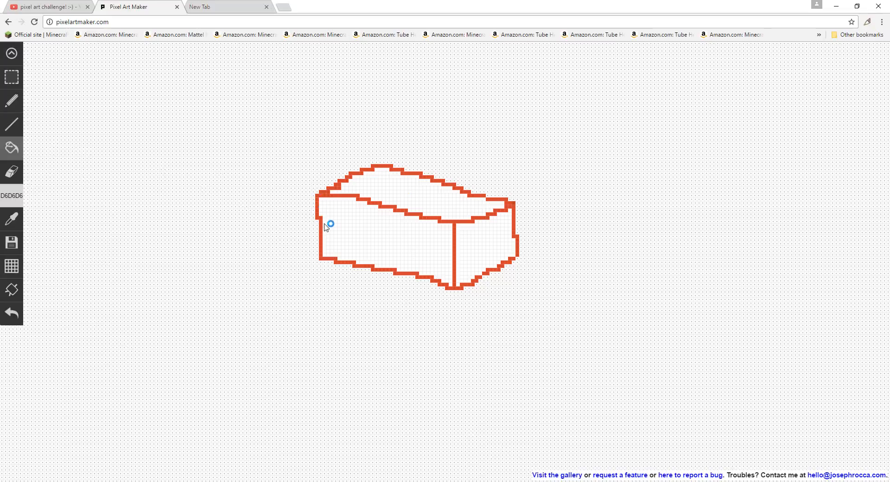
{"action": "mouse_move", "coordinate": [484, 249]}
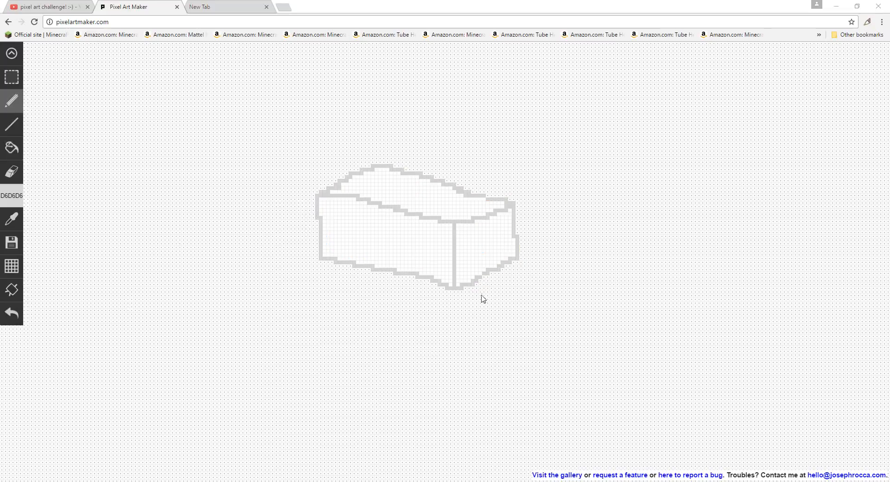
{"action": "mouse_move", "coordinate": [250, 106]}
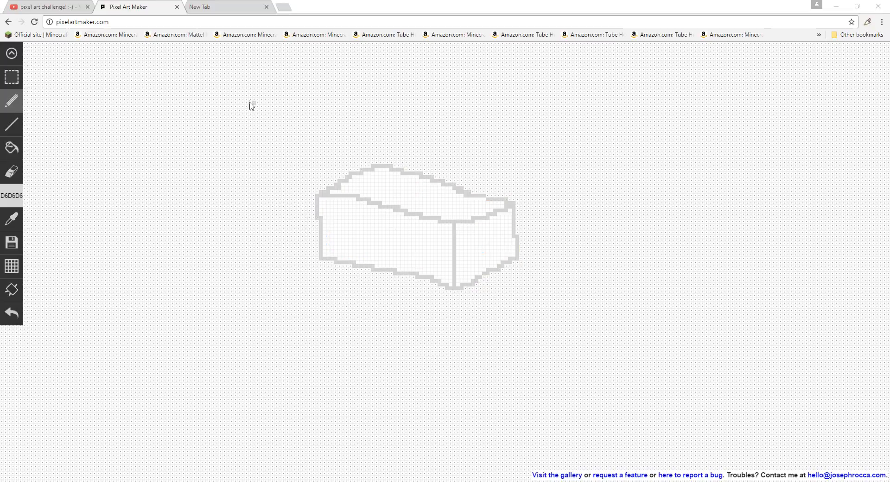
{"action": "mouse_move", "coordinate": [6, 165]}
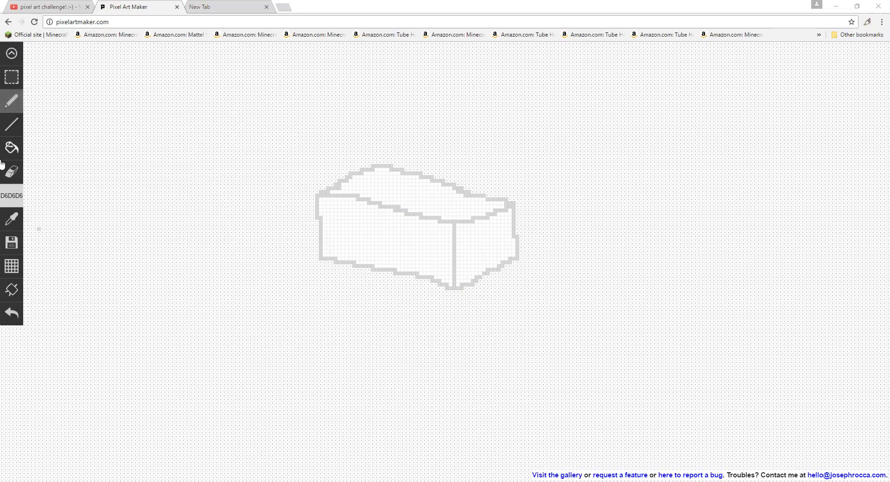
Bucket-fill the three brick faces with orange-red D64029 inside the grey outline
{"action": "left_click", "coordinate": [12, 196]}
{"action": "type", "text": "D64029"}
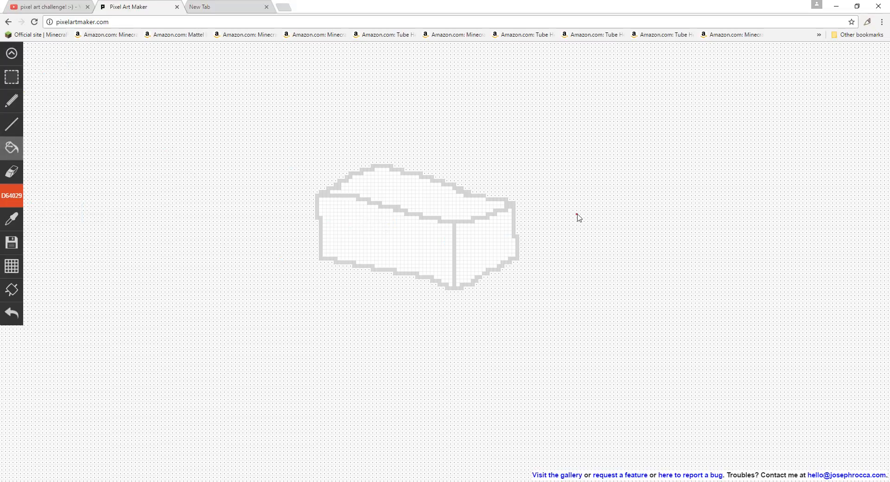
{"action": "left_click", "coordinate": [12, 196]}
{"action": "type", "text": "FFFFFF"}
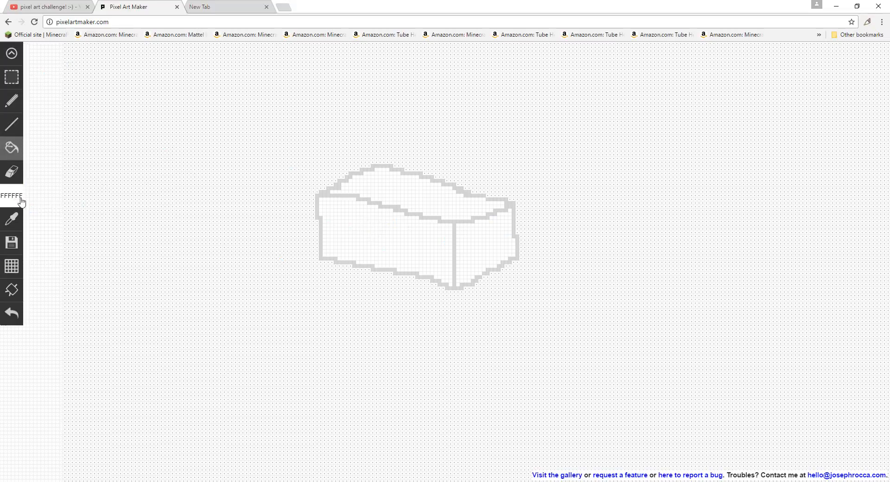
{"action": "mouse_move", "coordinate": [12, 265]}
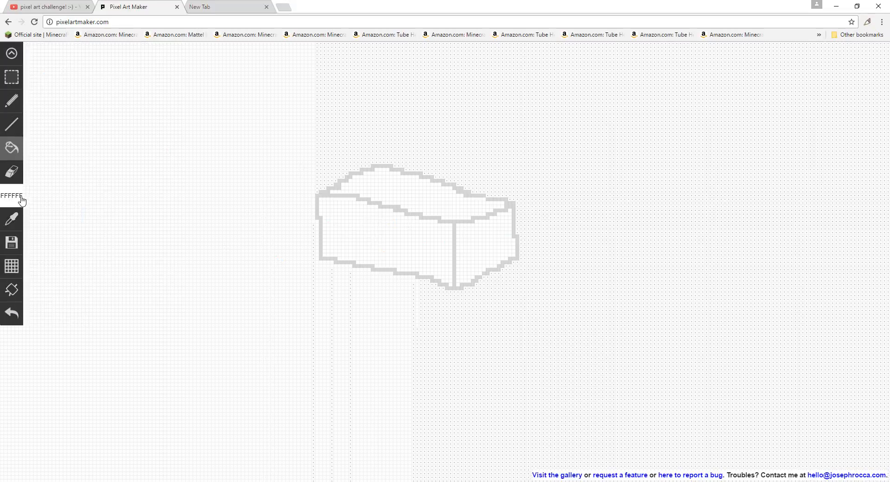
{"action": "left_click", "coordinate": [11, 195]}
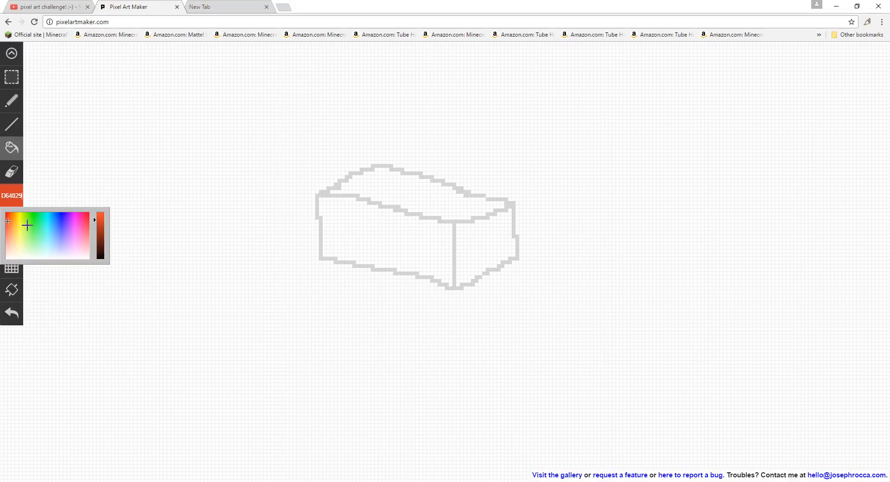
{"action": "mouse_move", "coordinate": [384, 234]}
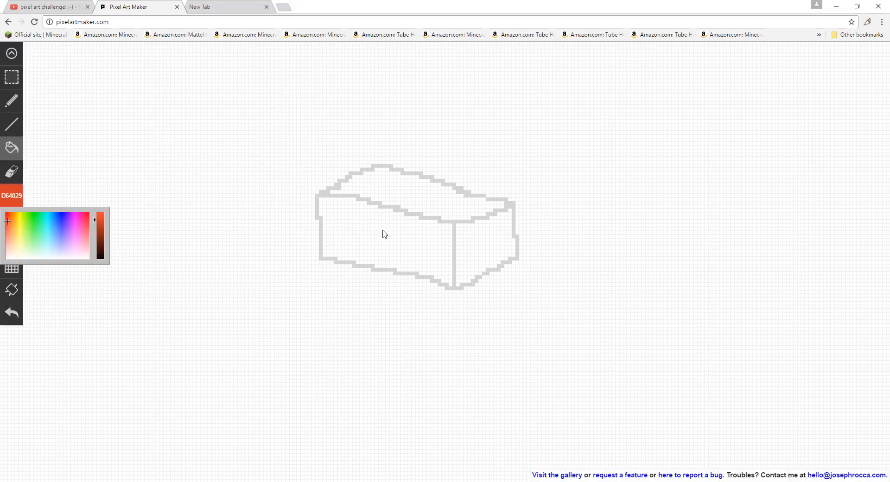
{"action": "left_click", "coordinate": [399, 239]}
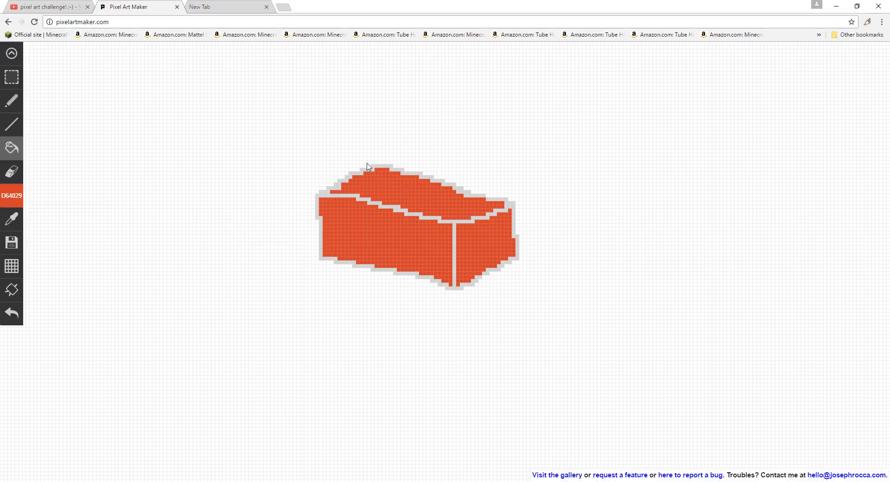
{"action": "mouse_move", "coordinate": [493, 291]}
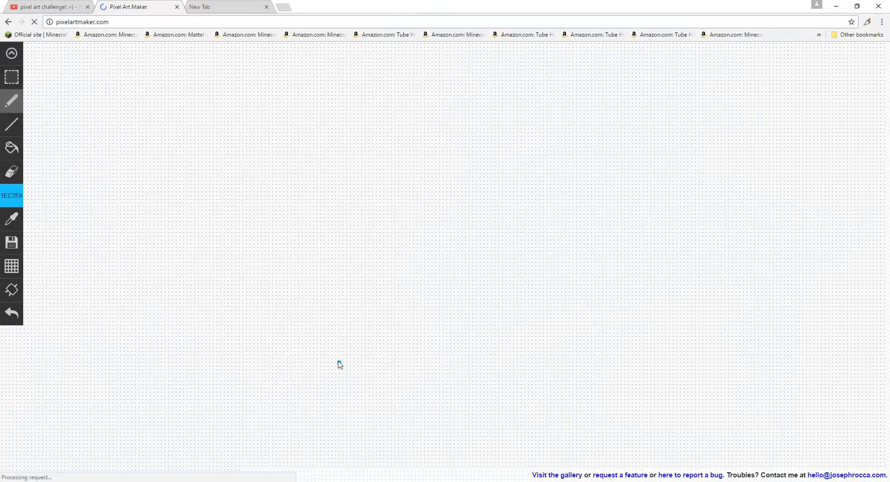
Erase the brick drawing and choose light blue 1EC7FA as the colour
{"action": "left_click", "coordinate": [73, 248]}
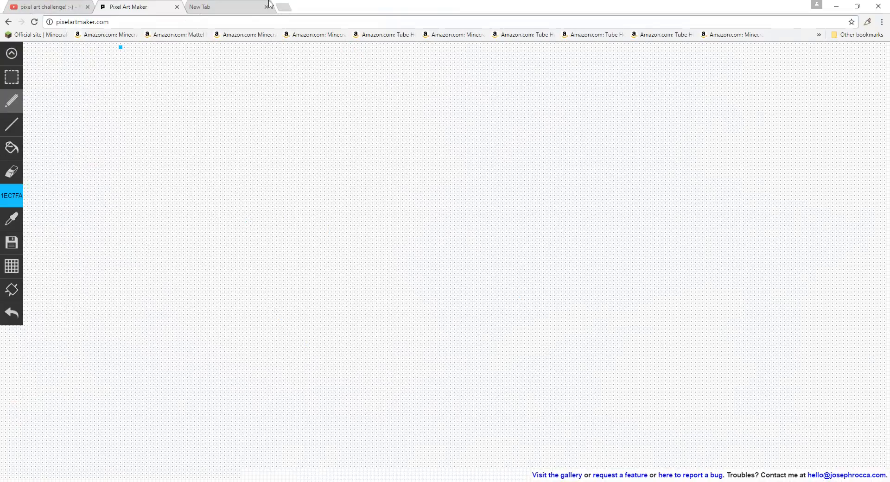
{"action": "left_click", "coordinate": [46, 7]}
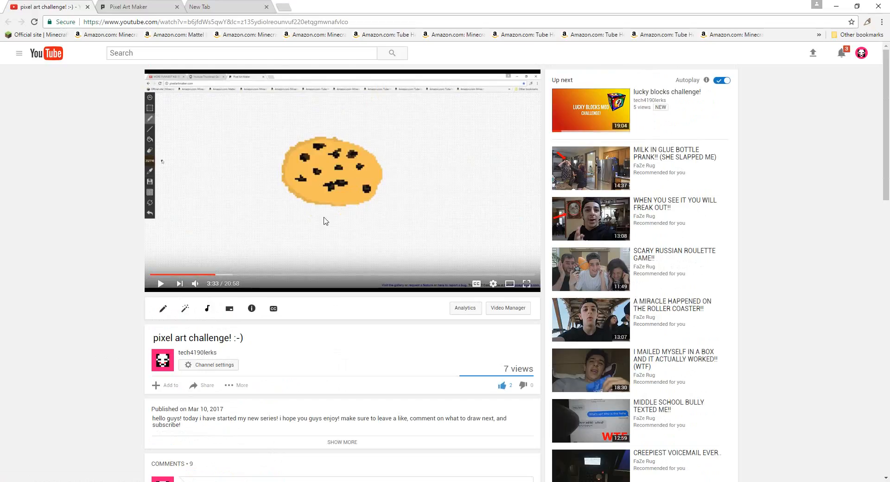
{"action": "mouse_move", "coordinate": [383, 173]}
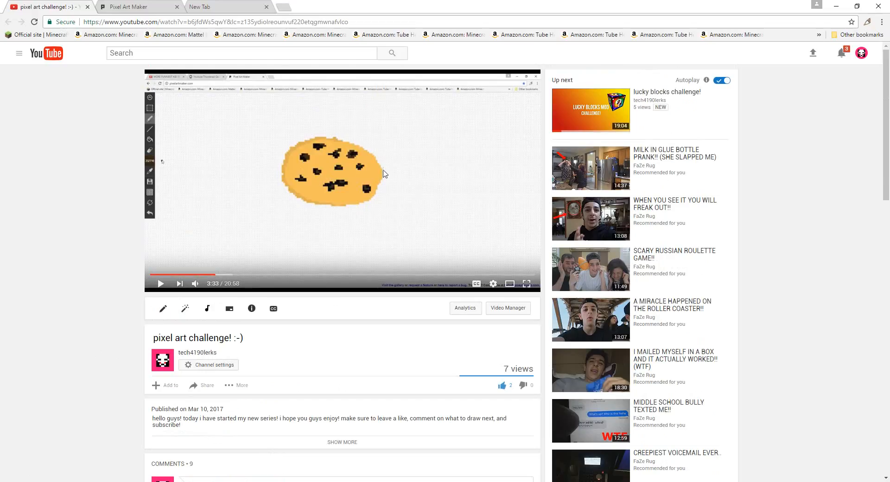
{"action": "mouse_move", "coordinate": [401, 196]}
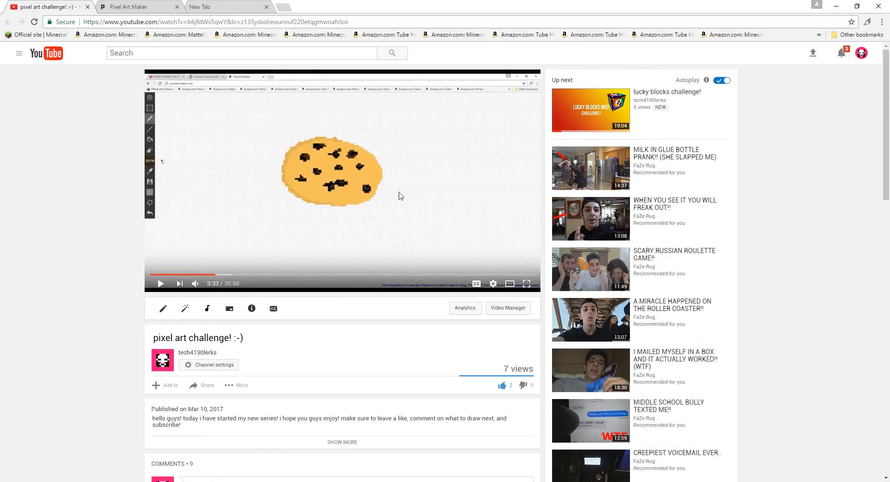
{"action": "mouse_move", "coordinate": [270, 225]}
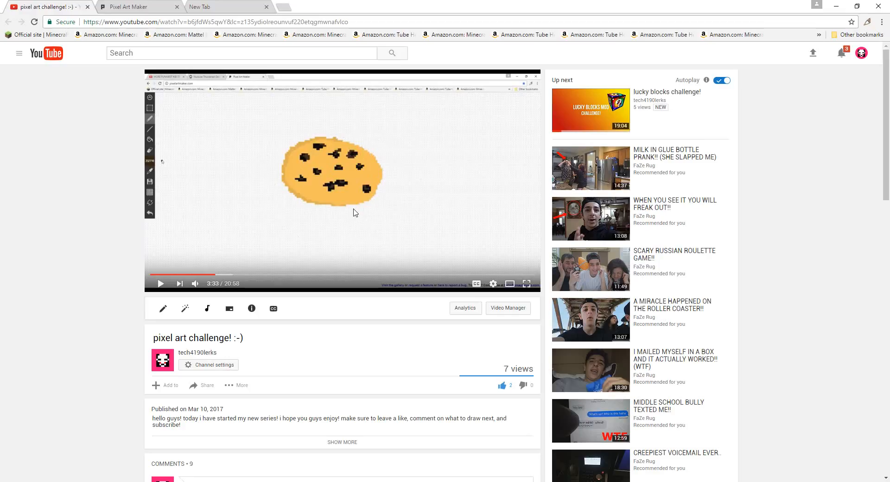
Scroll the YouTube video down to the drawing-request comments, including the burger guy skin
{"action": "scroll", "scroll_direction": "down", "scroll_amount": 3}
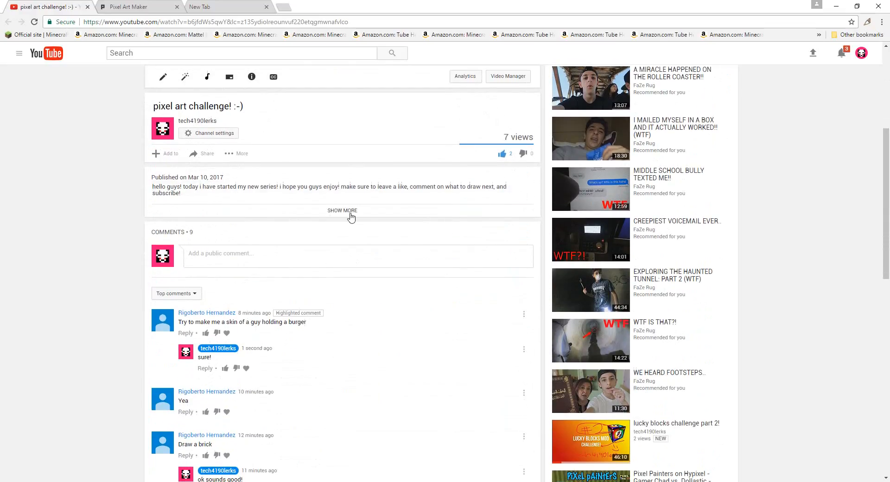
{"action": "scroll", "scroll_direction": "down", "scroll_amount": 3}
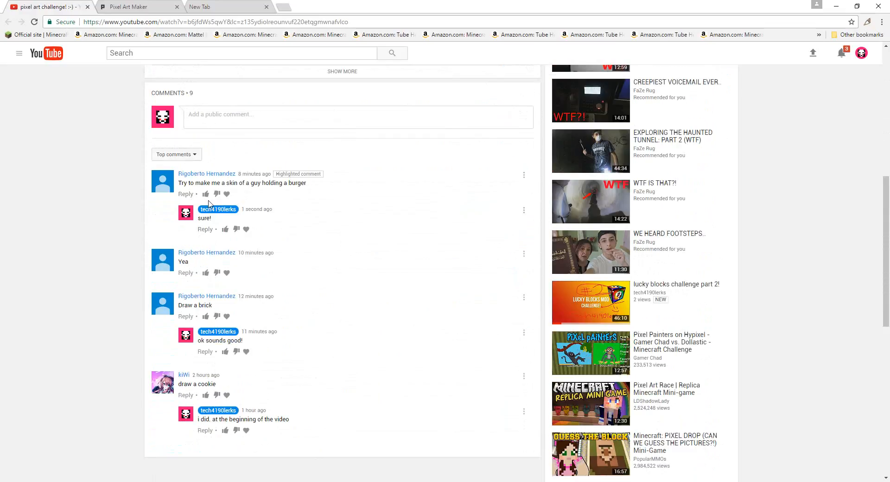
{"action": "mouse_move", "coordinate": [256, 192]}
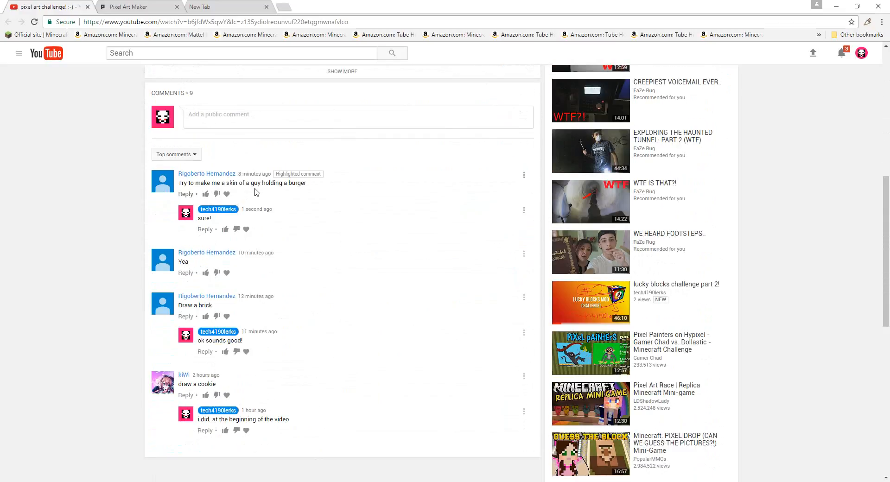
{"action": "mouse_move", "coordinate": [287, 190]}
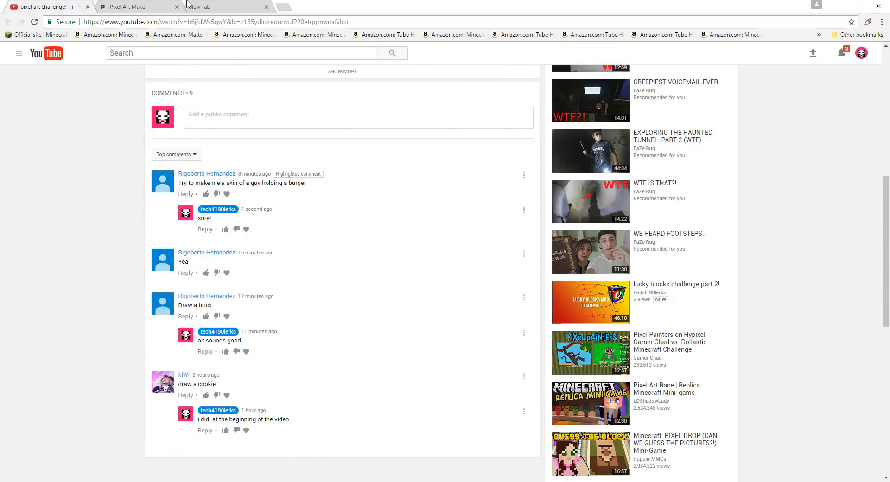
{"action": "left_click", "coordinate": [216, 6]}
{"action": "type", "text": "D640"}
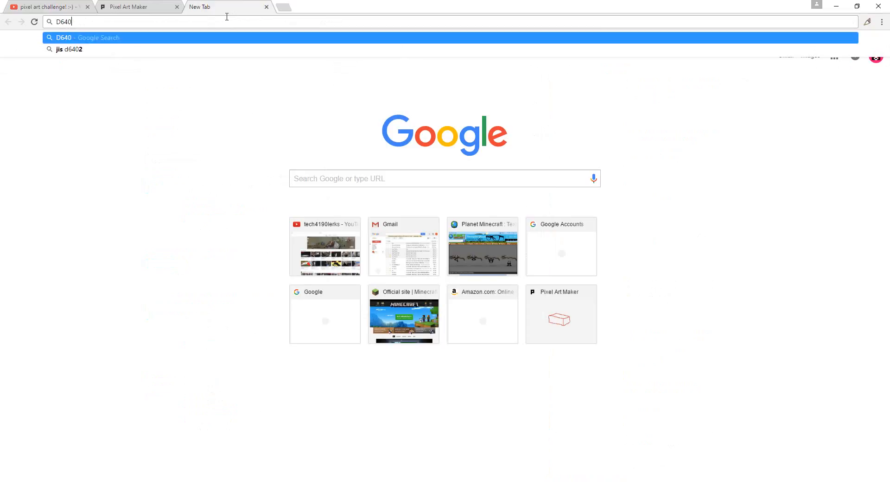
Search Google for skindex and open The Skindex Minecraft skins site
{"action": "type", "text": "skindex.com"}
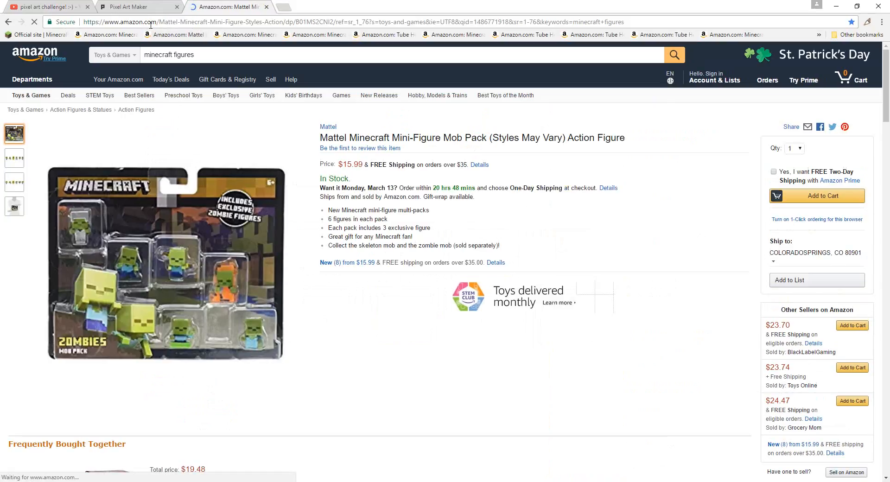
{"action": "left_click", "coordinate": [150, 22]}
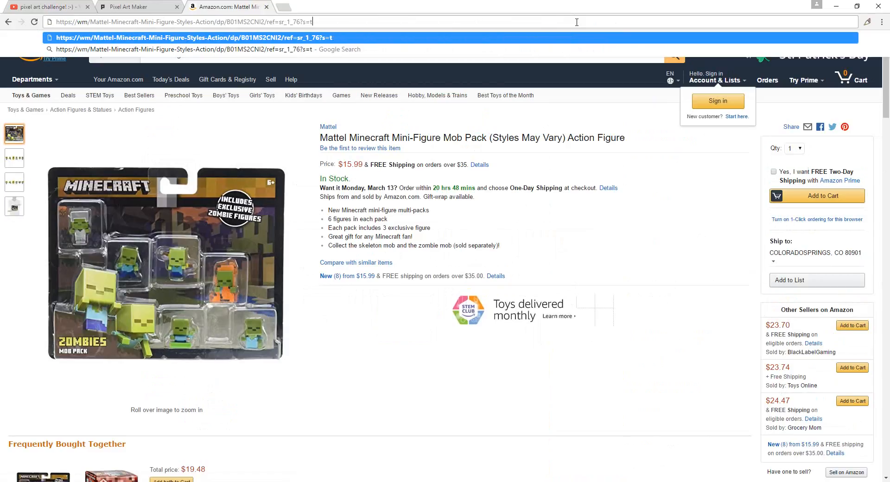
{"action": "key", "text": "Backspace"}
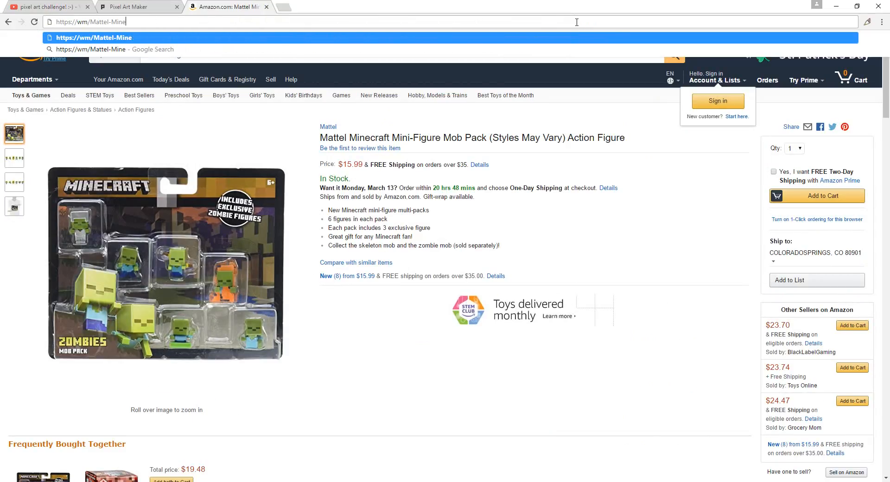
{"action": "type", "text": "skindex.com"}
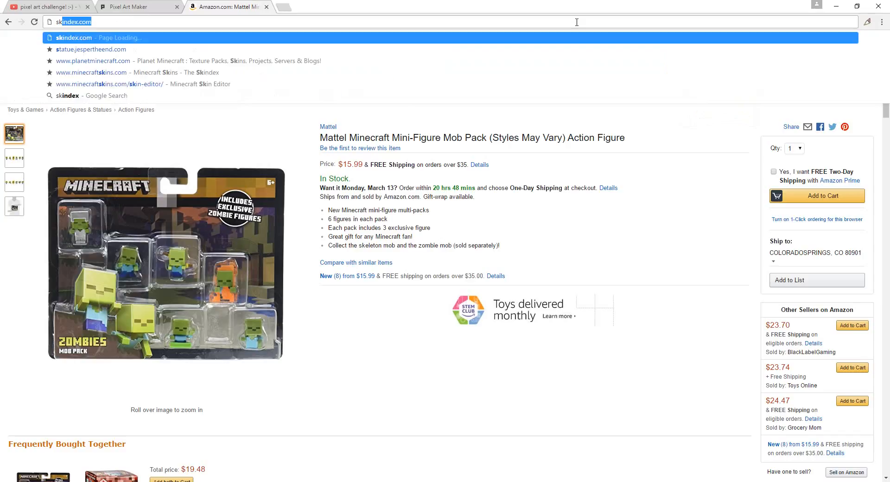
{"action": "type", "text": "skidex&*"}
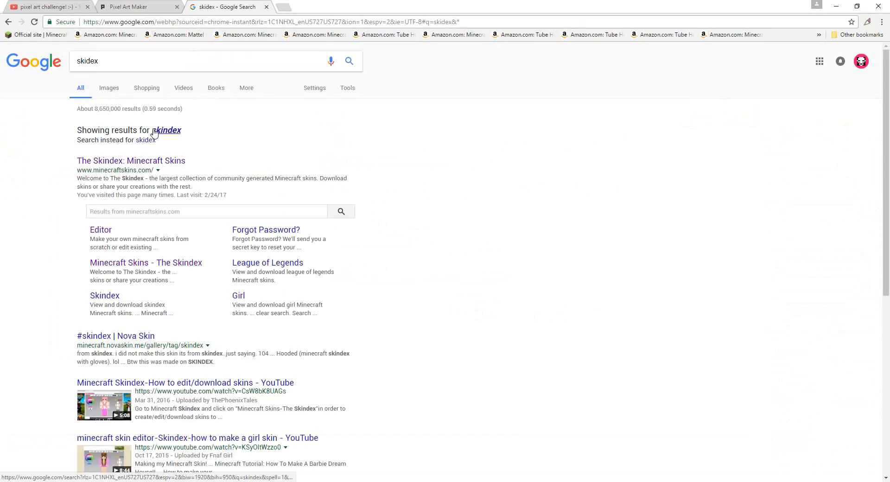
{"action": "left_click", "coordinate": [131, 160]}
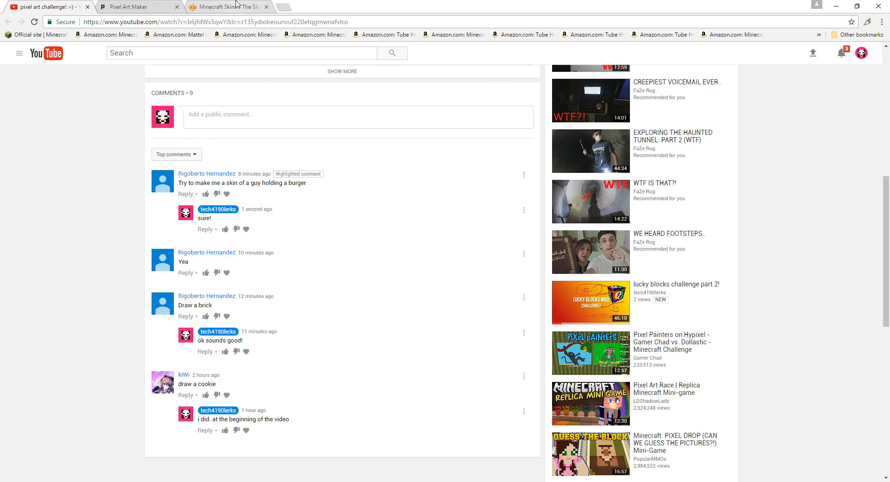
Submit log-in details on The Skindex, briefly checking the other tabs
{"action": "left_click", "coordinate": [236, 6]}
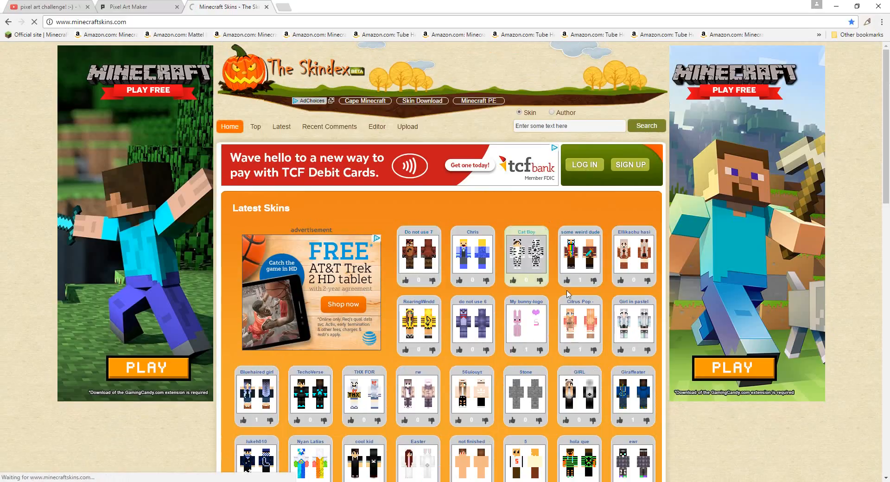
{"action": "left_click", "coordinate": [584, 165]}
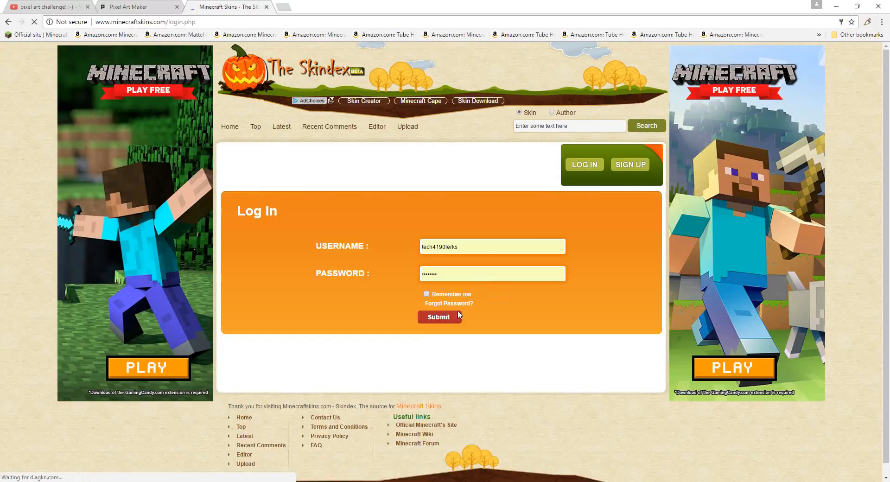
{"action": "left_click", "coordinate": [438, 317]}
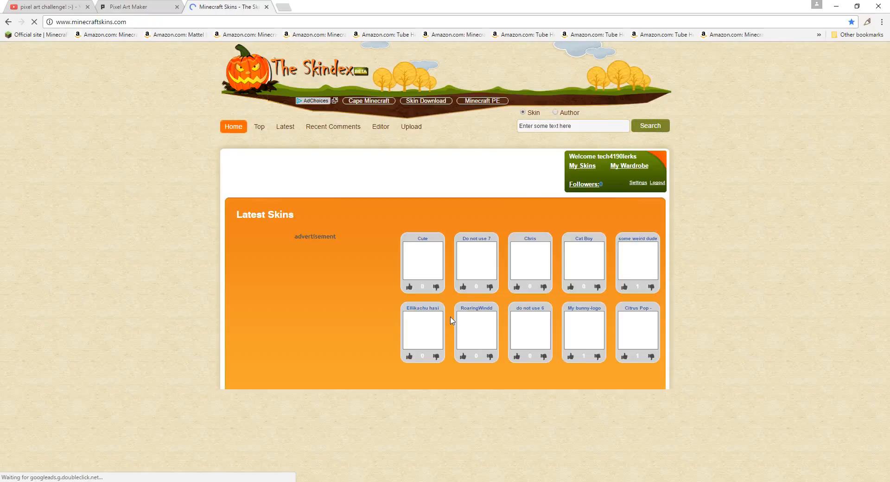
{"action": "left_click", "coordinate": [134, 6]}
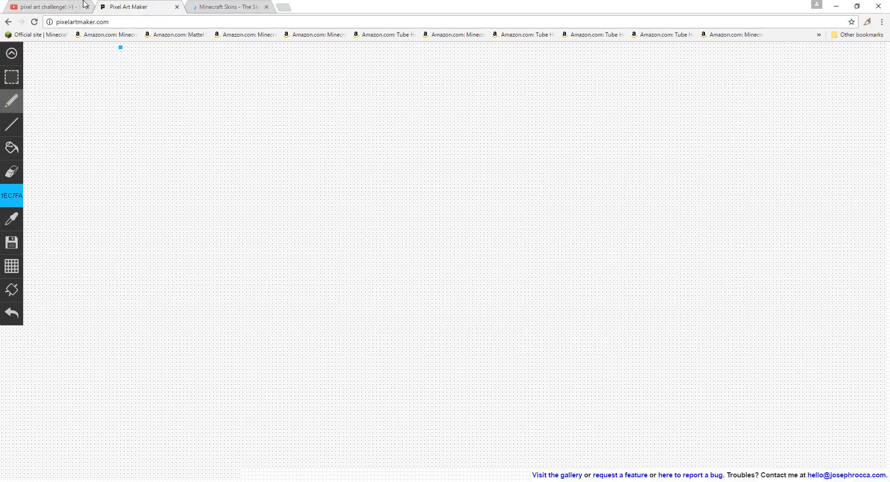
{"action": "left_click", "coordinate": [226, 7]}
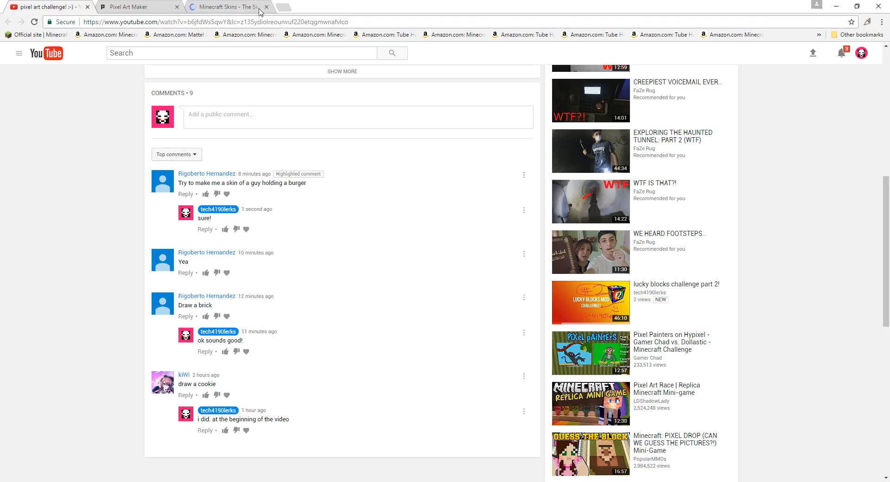
{"action": "left_click", "coordinate": [228, 6]}
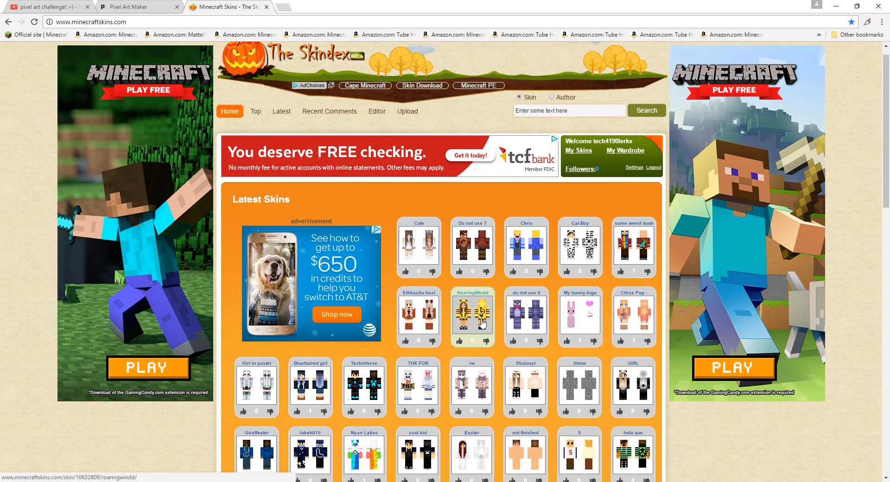
Browse to your own uploaded skins page, then return to the blank canvas
{"action": "scroll", "scroll_direction": "down", "scroll_amount": 3}
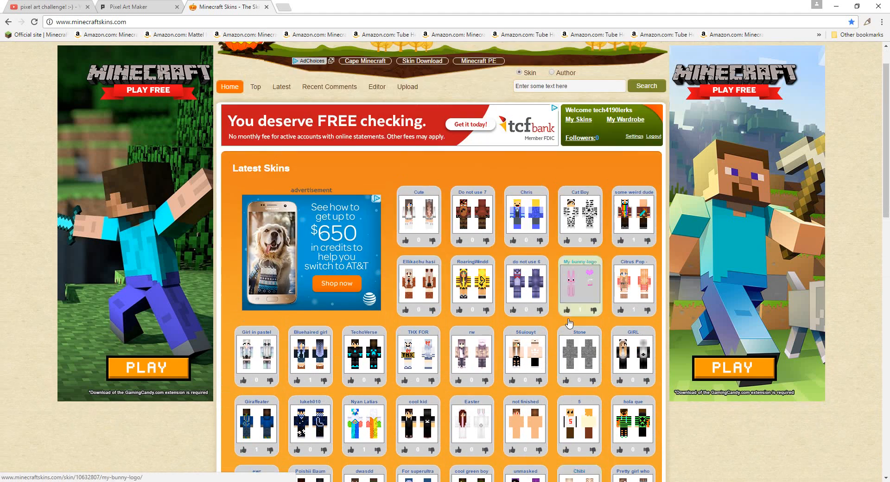
{"action": "scroll", "scroll_direction": "down", "scroll_amount": 3}
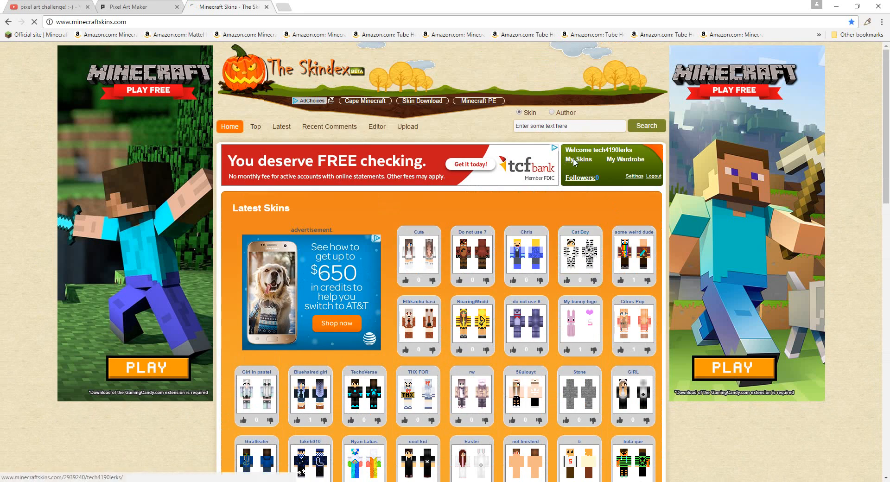
{"action": "left_click", "coordinate": [578, 159]}
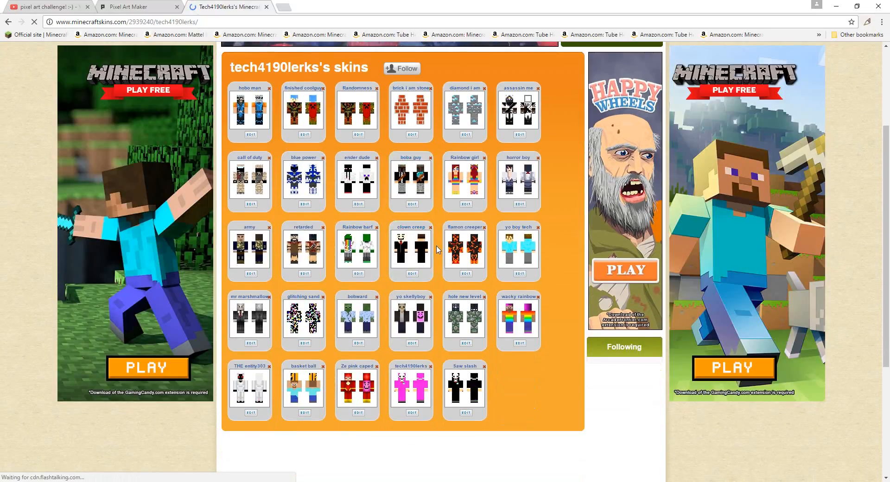
{"action": "left_click", "coordinate": [132, 6]}
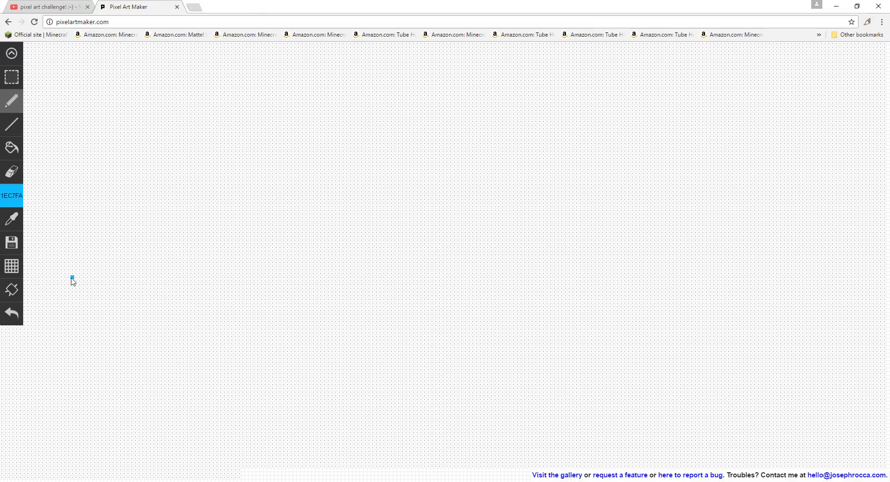
Pick light yellow and bucket-fill the rounded outline into a solid pale-yellow blob
{"action": "left_click", "coordinate": [11, 196]}
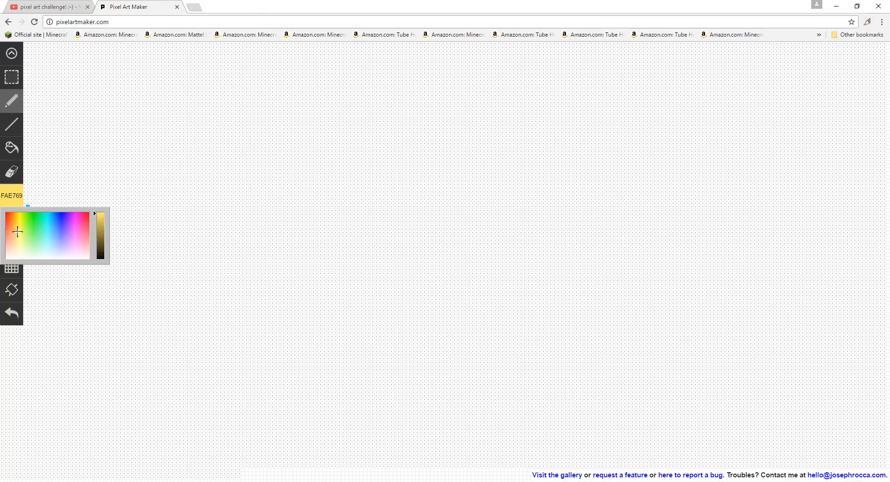
{"action": "left_click", "coordinate": [15, 233]}
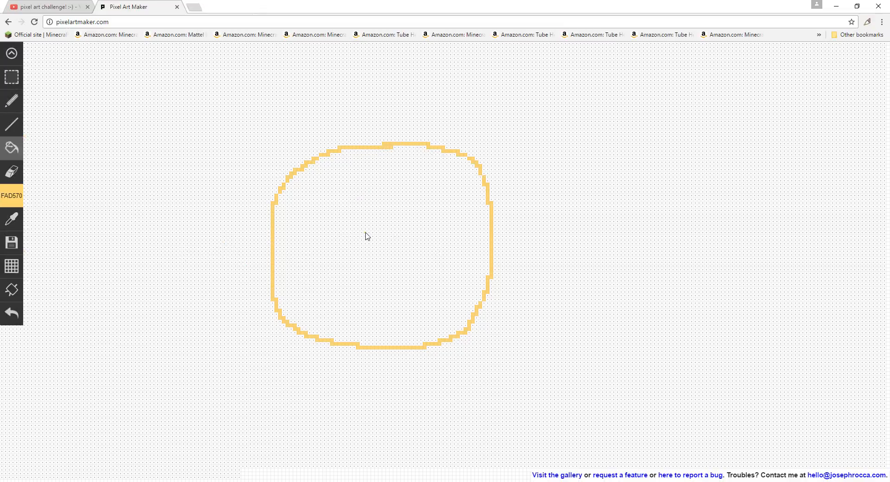
{"action": "left_click", "coordinate": [367, 236]}
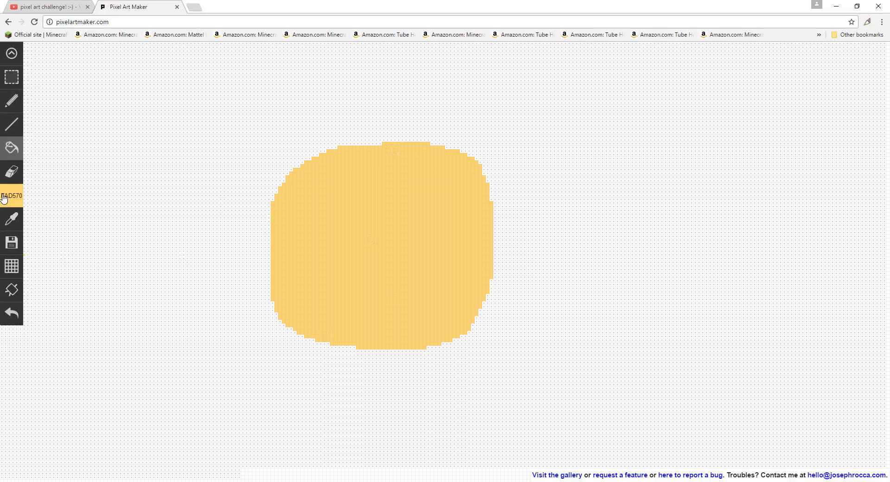
{"action": "left_click", "coordinate": [9, 195]}
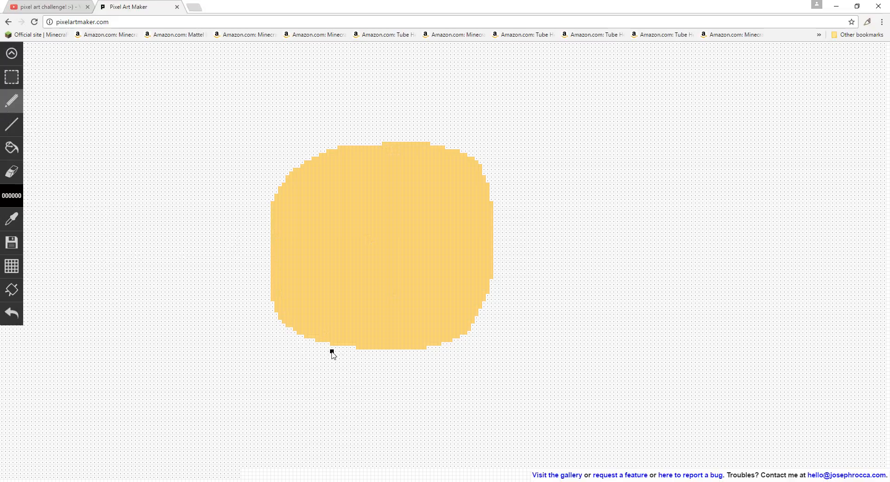
Draw two black stick legs with feet below the yellow blob
{"action": "left_click_drag", "start_coordinate": [326, 343], "coordinate": [311, 381]}
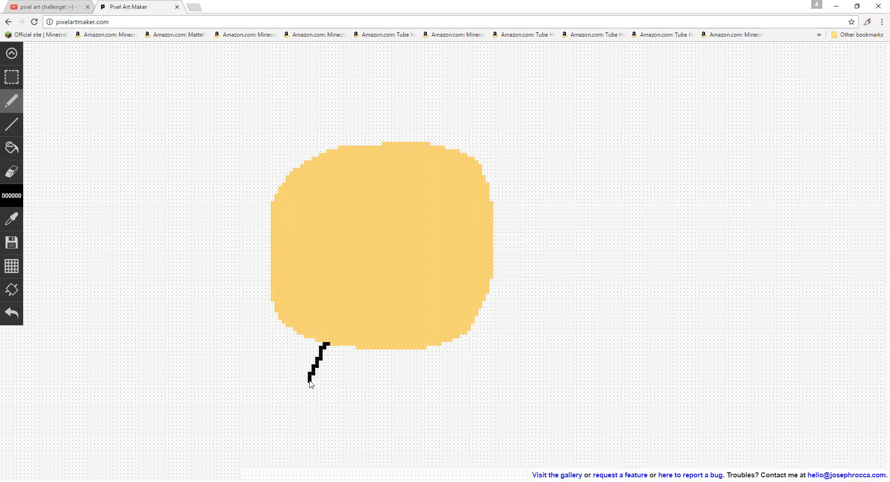
{"action": "left_click_drag", "start_coordinate": [311, 384], "coordinate": [306, 455]}
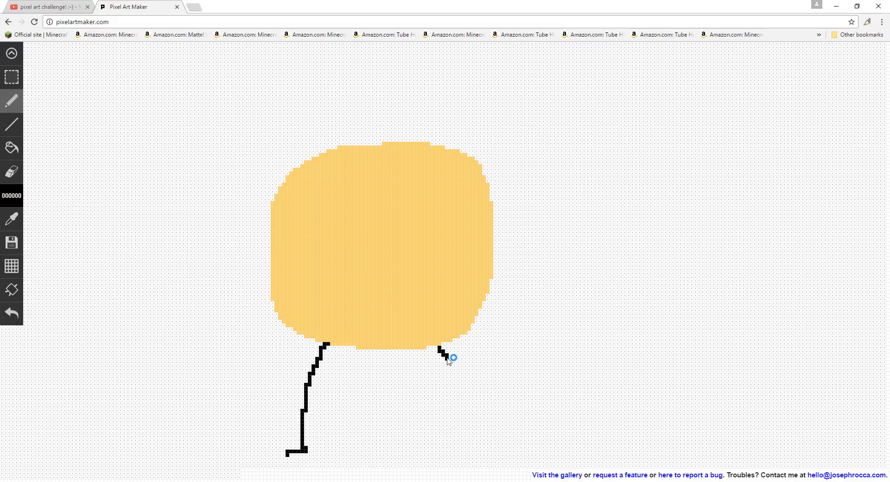
{"action": "left_click_drag", "start_coordinate": [445, 351], "coordinate": [480, 451]}
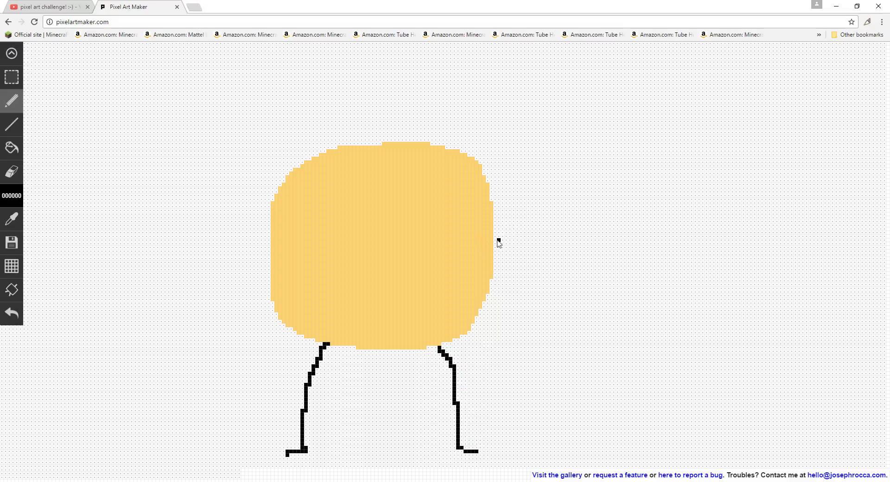
Draw a raised right arm with a hand and a hanging left arm with fingers
{"action": "left_click_drag", "start_coordinate": [497, 242], "coordinate": [590, 222]}
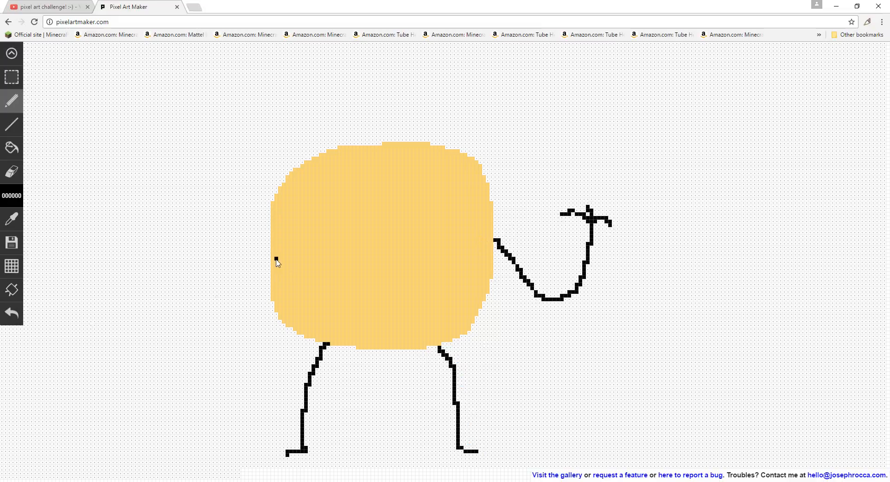
{"action": "left_click_drag", "start_coordinate": [261, 252], "coordinate": [203, 332]}
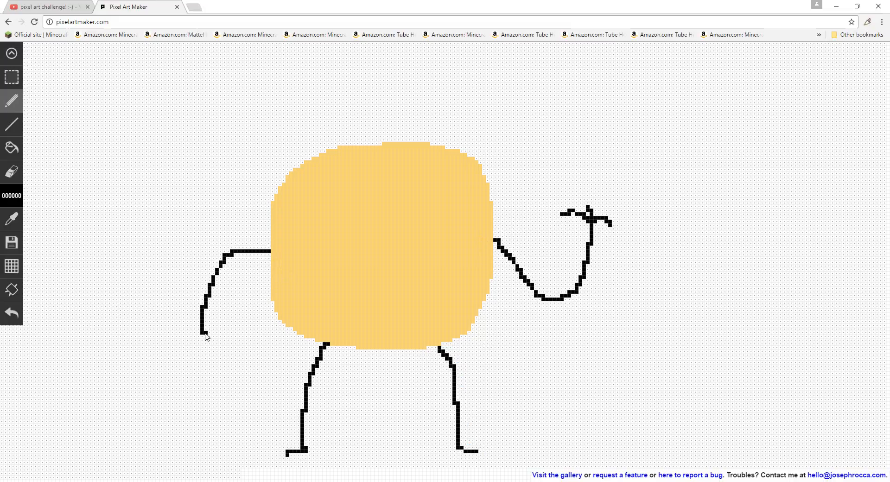
{"action": "left_click", "coordinate": [211, 346]}
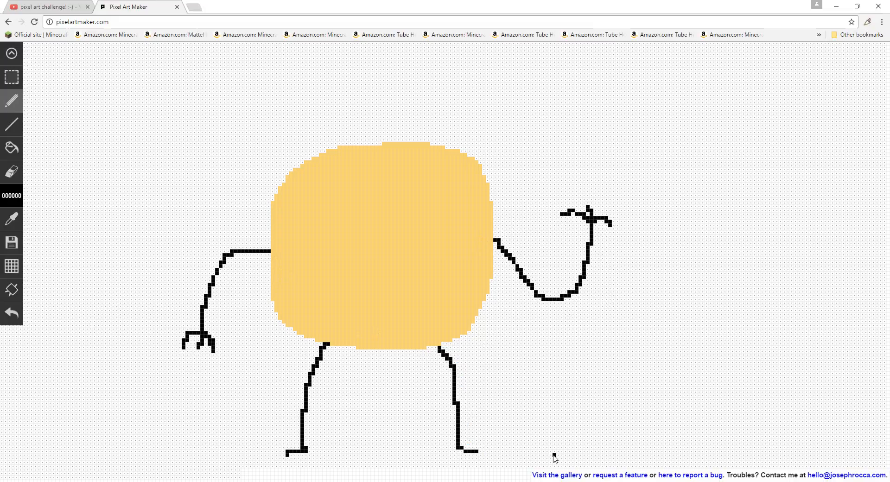
{"action": "left_click", "coordinate": [345, 153]}
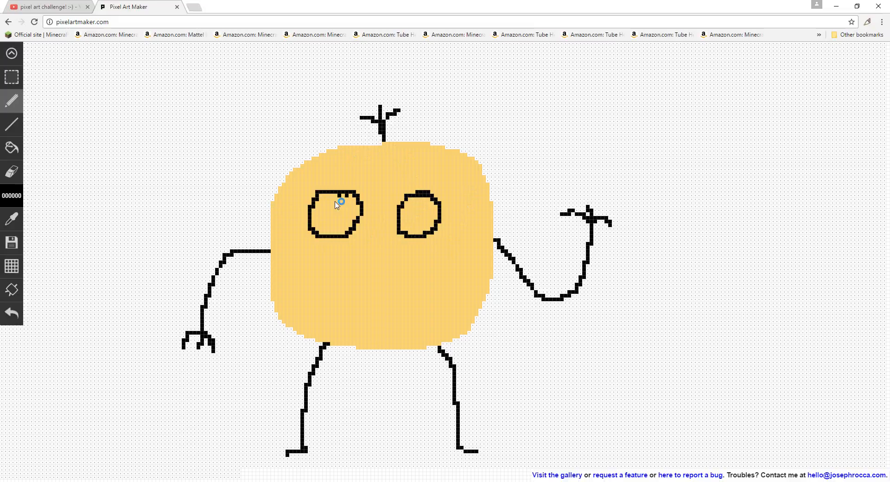
Add black pupils to the eyes and bucket-fill the eyeballs white
{"action": "left_click", "coordinate": [10, 195]}
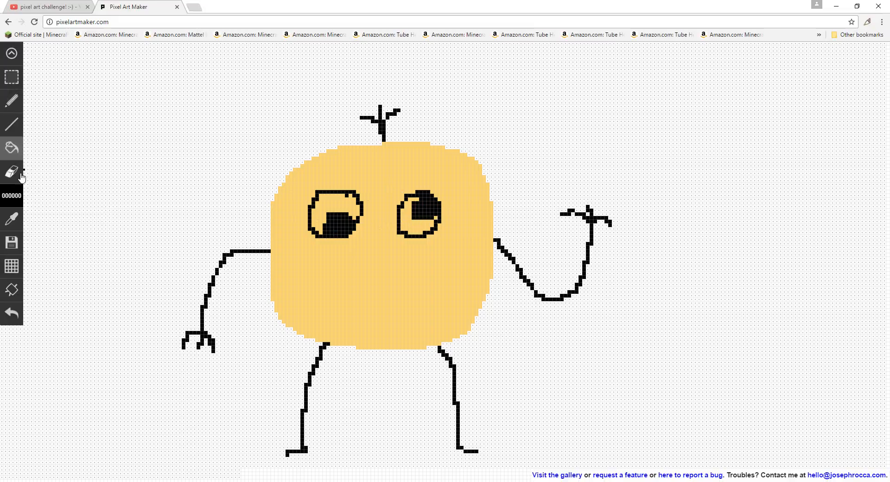
{"action": "left_click", "coordinate": [11, 195]}
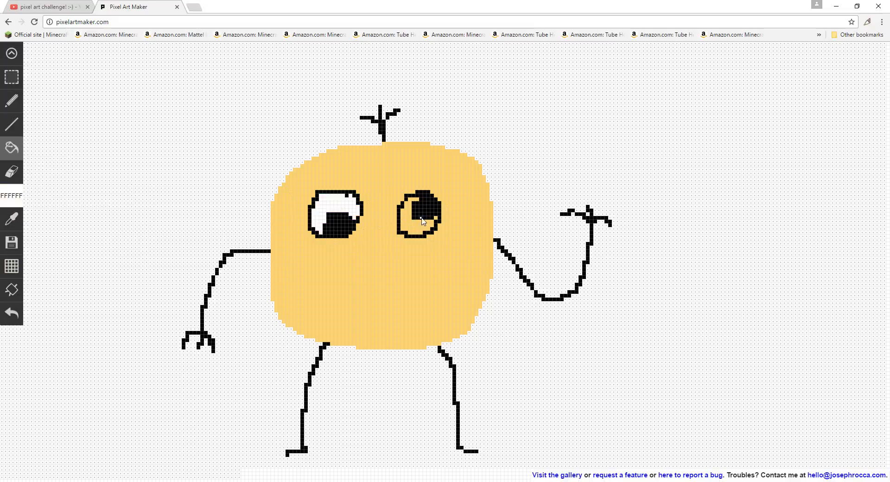
{"action": "left_click", "coordinate": [413, 218]}
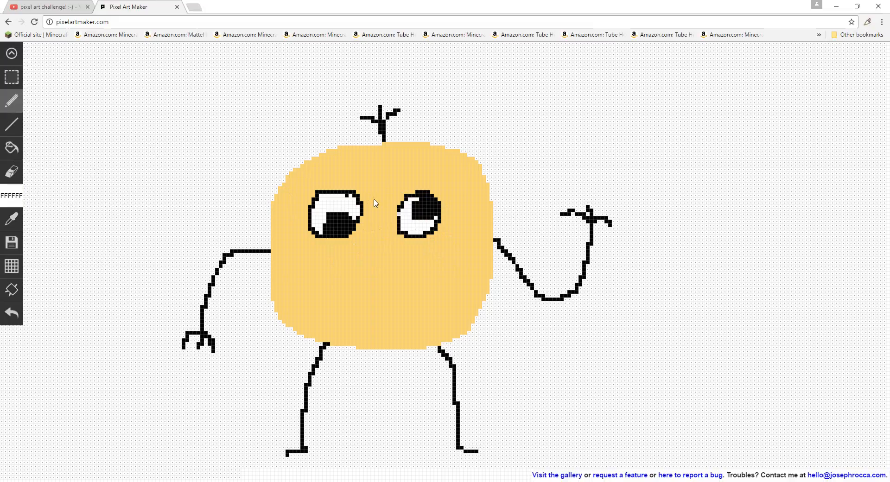
{"action": "left_click", "coordinate": [11, 195]}
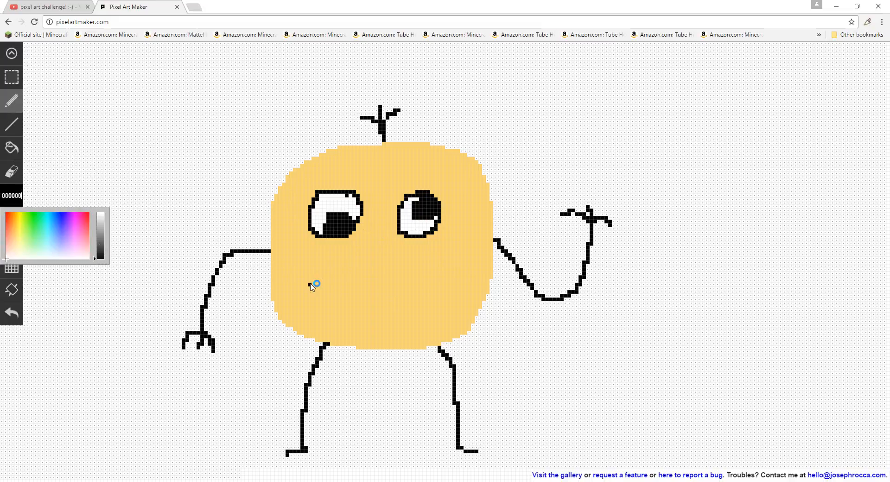
{"action": "mouse_move", "coordinate": [326, 280]}
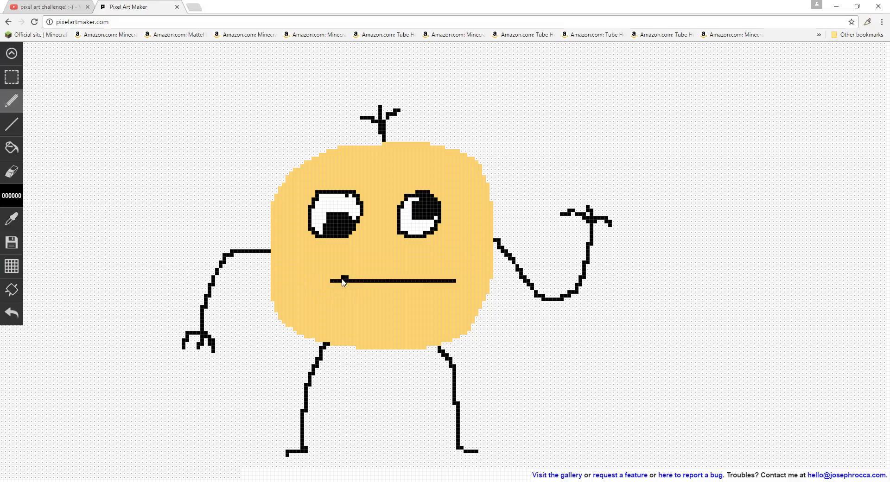
Draw the black mouth line, then outline and fill a solid red tongue
{"action": "left_click_drag", "start_coordinate": [335, 278], "coordinate": [375, 315]}
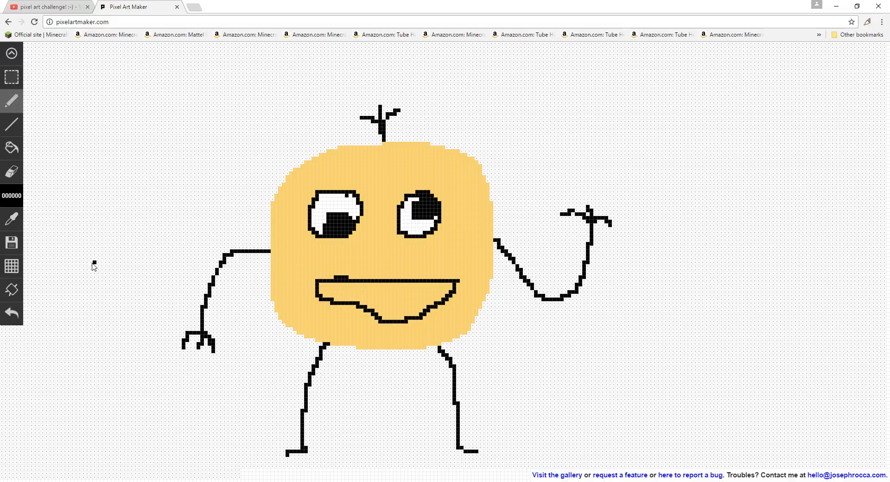
{"action": "left_click", "coordinate": [11, 196]}
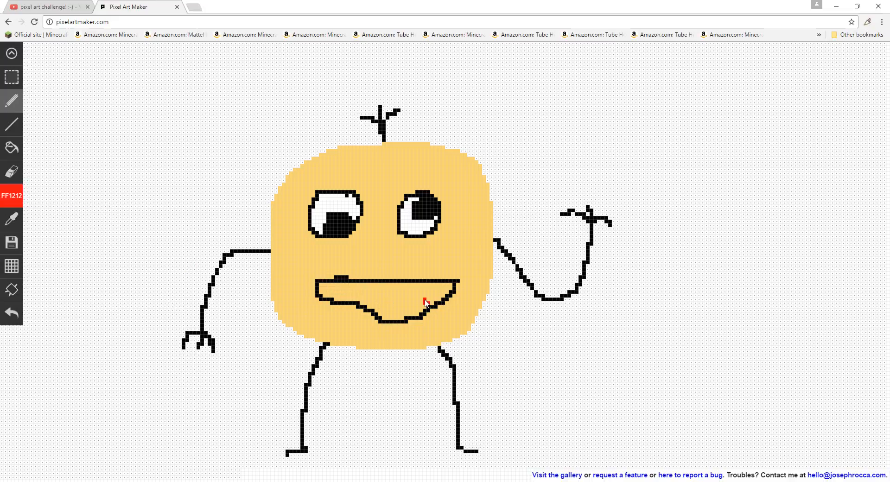
{"action": "left_click_drag", "start_coordinate": [423, 301], "coordinate": [432, 328]}
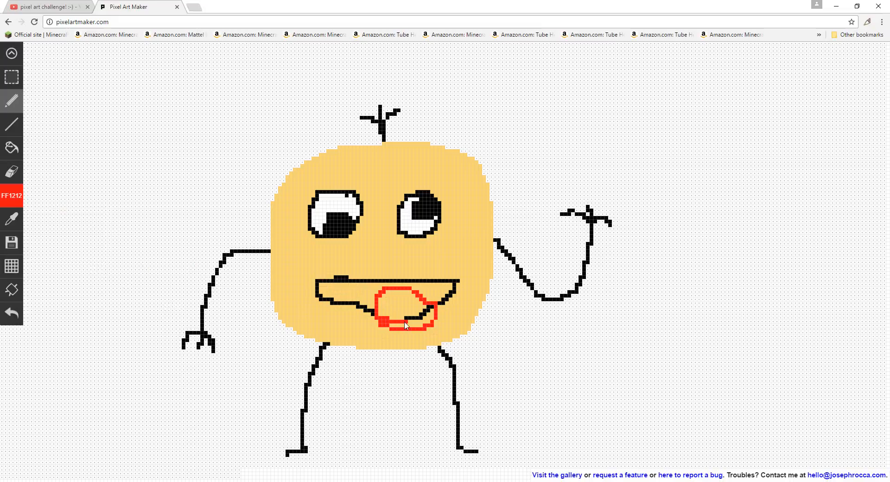
{"action": "left_click", "coordinate": [228, 284]}
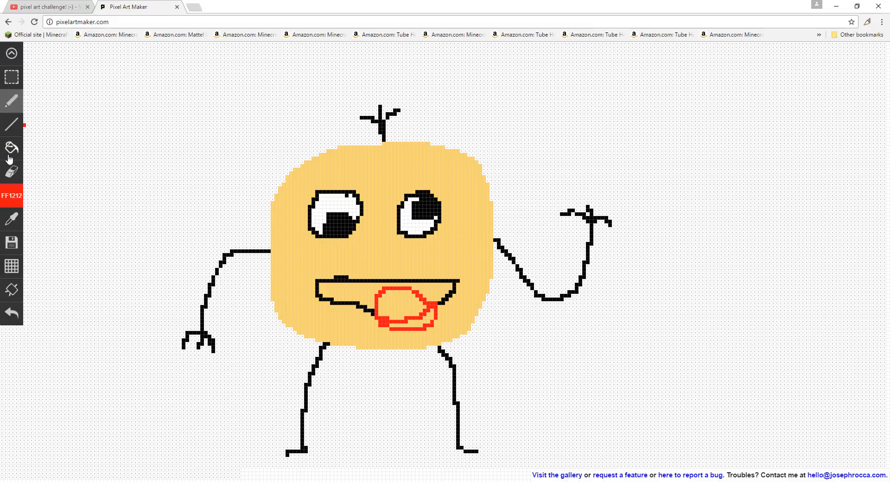
{"action": "left_click", "coordinate": [408, 318]}
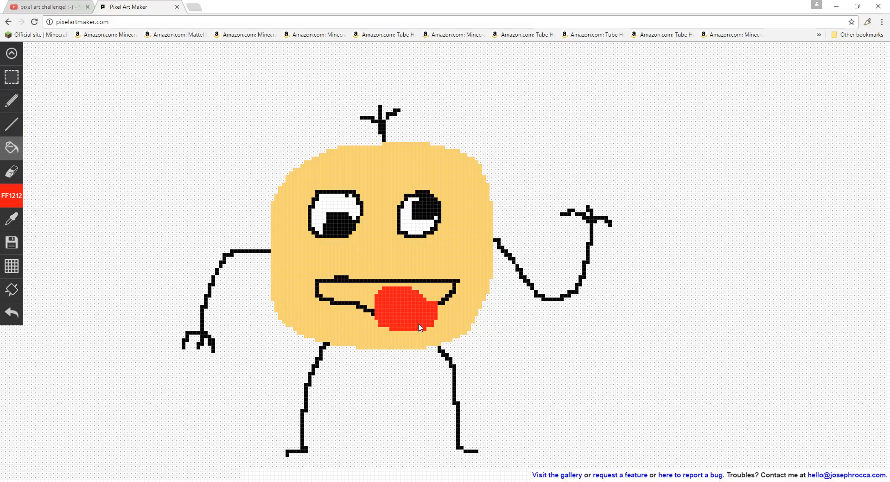
Fill the inside of the mouth with pink
{"action": "left_click", "coordinate": [11, 196]}
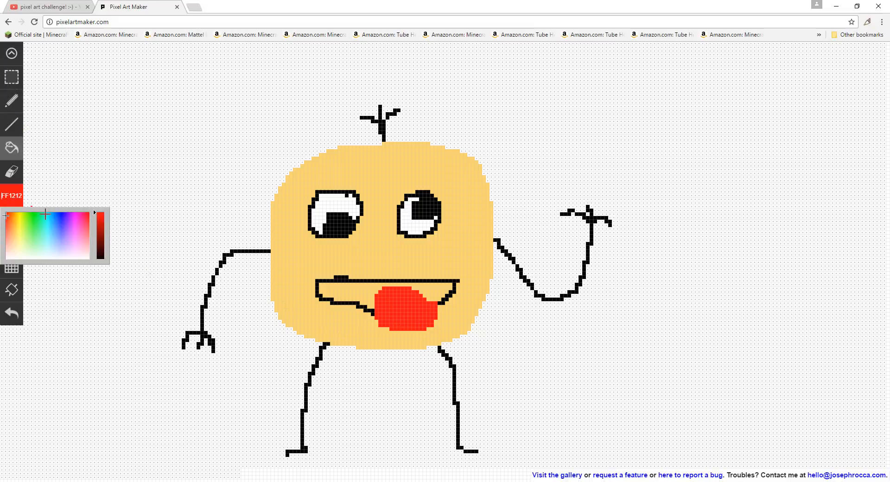
{"action": "left_click", "coordinate": [76, 221]}
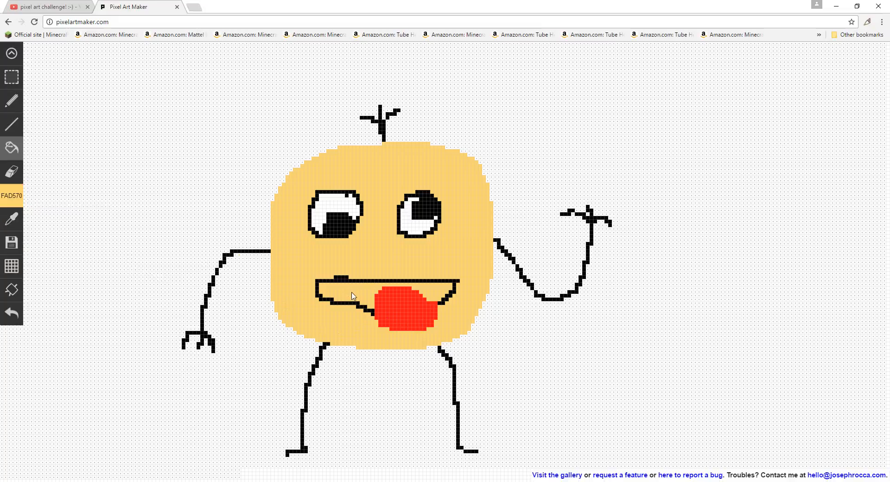
{"action": "left_click", "coordinate": [11, 197]}
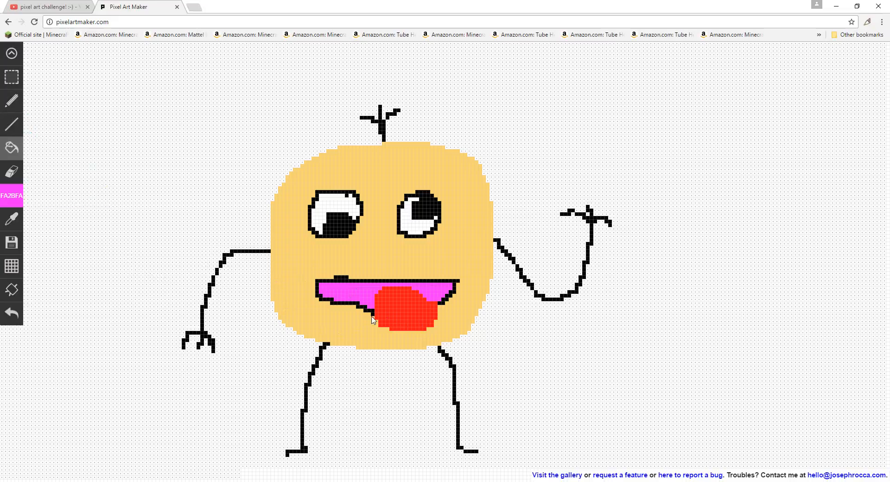
{"action": "left_click", "coordinate": [11, 196]}
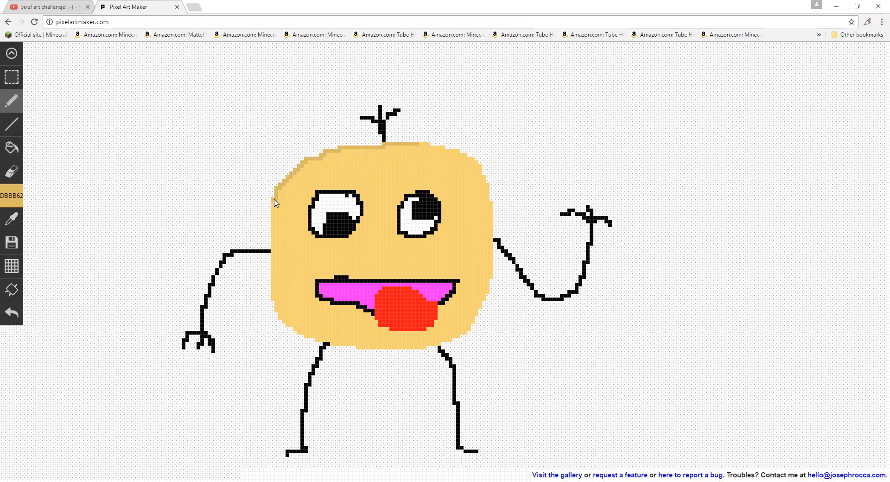
{"action": "mouse_move", "coordinate": [274, 292]}
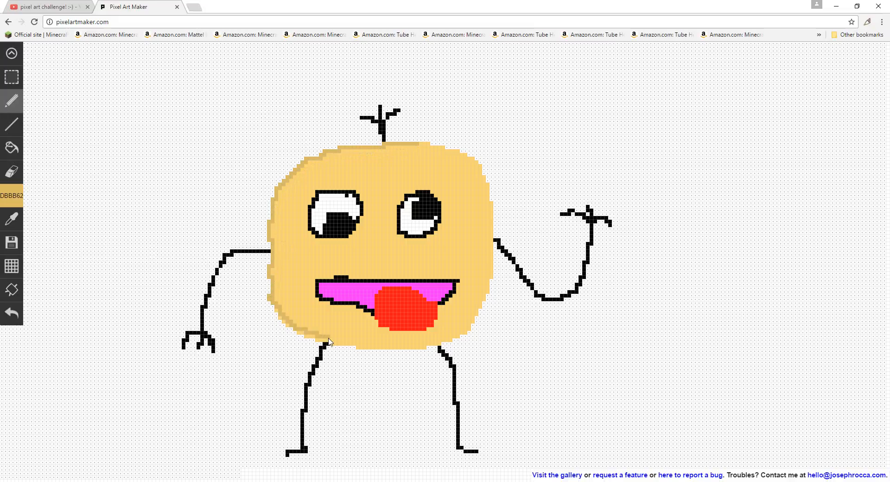
{"action": "mouse_move", "coordinate": [279, 318]}
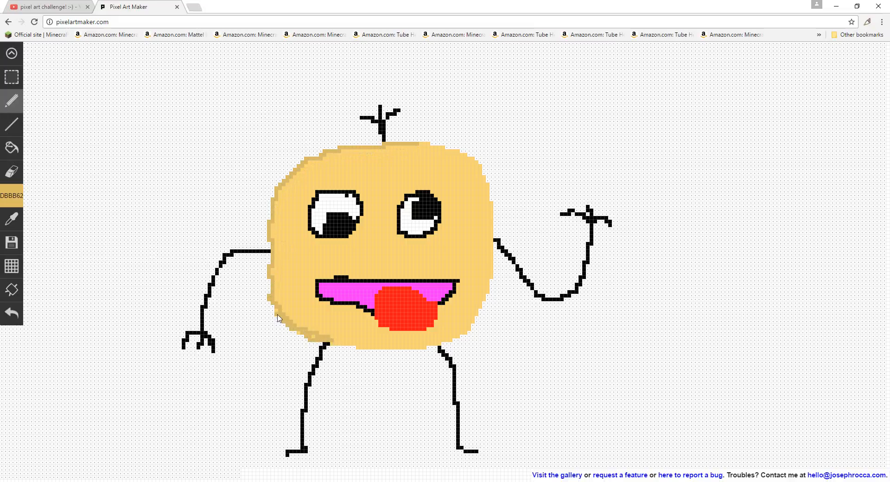
{"action": "mouse_move", "coordinate": [340, 345]}
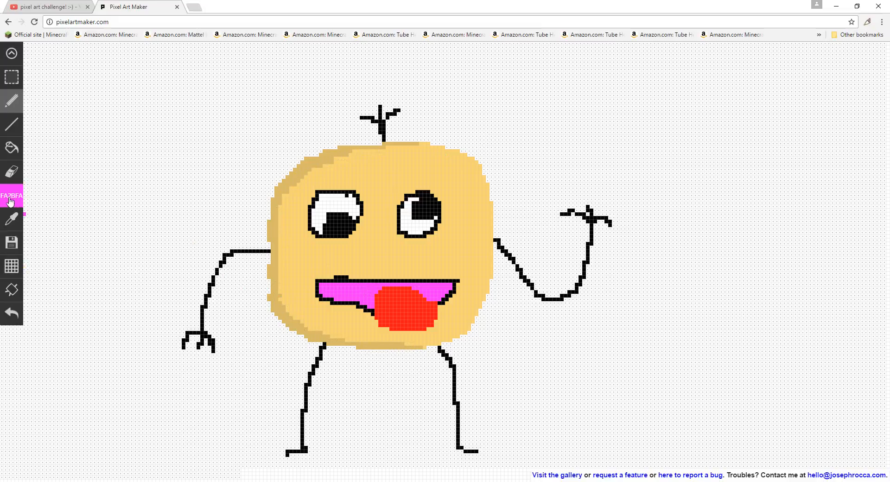
Shade the mouth with a darker pink
{"action": "left_click", "coordinate": [11, 196]}
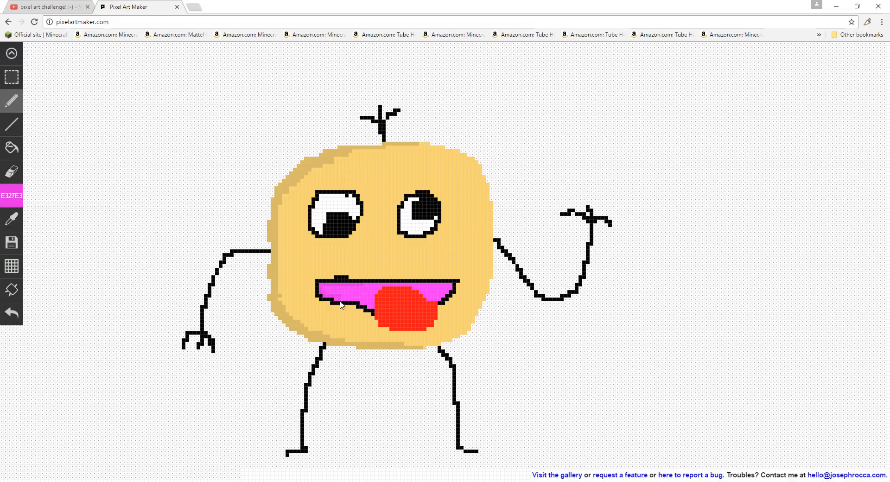
{"action": "left_click", "coordinate": [191, 300]}
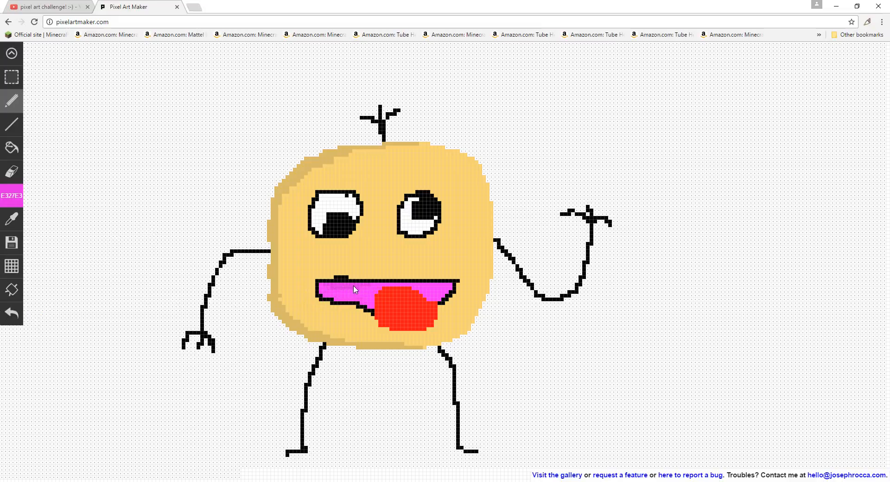
{"action": "left_click", "coordinate": [329, 293]}
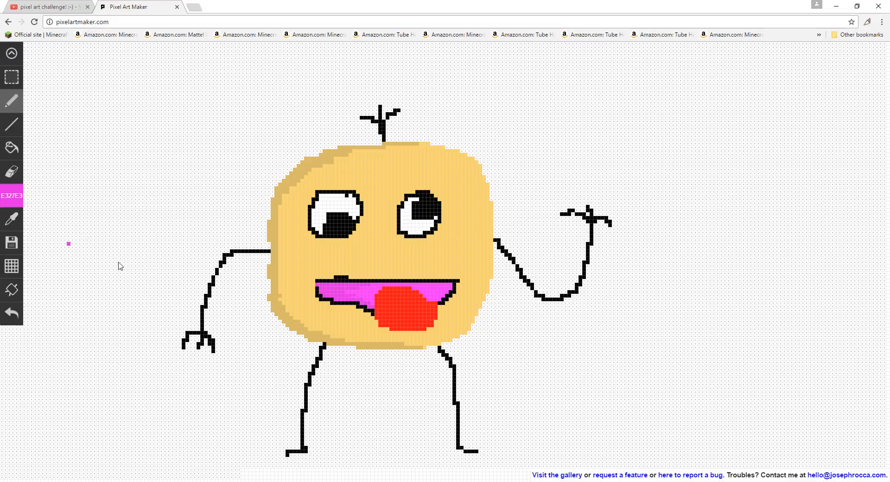
Add darker red (C70E0E) shading patches to the tongue
{"action": "left_click", "coordinate": [11, 196]}
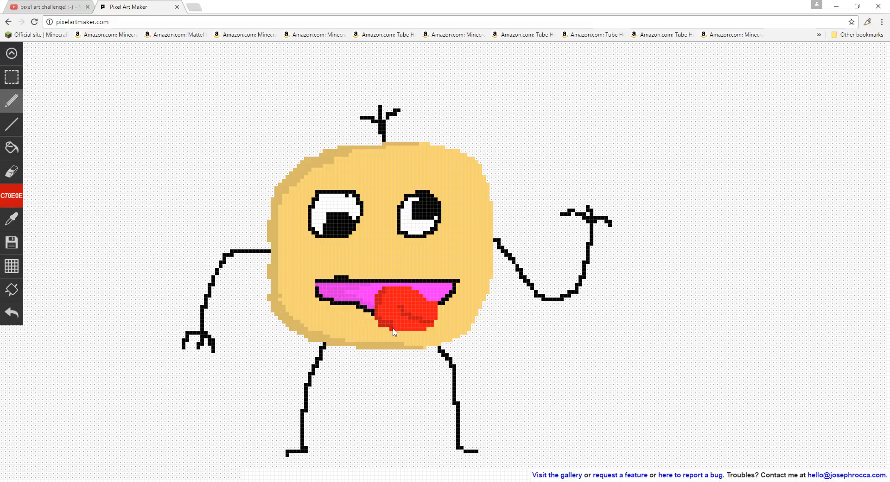
{"action": "left_click", "coordinate": [231, 225]}
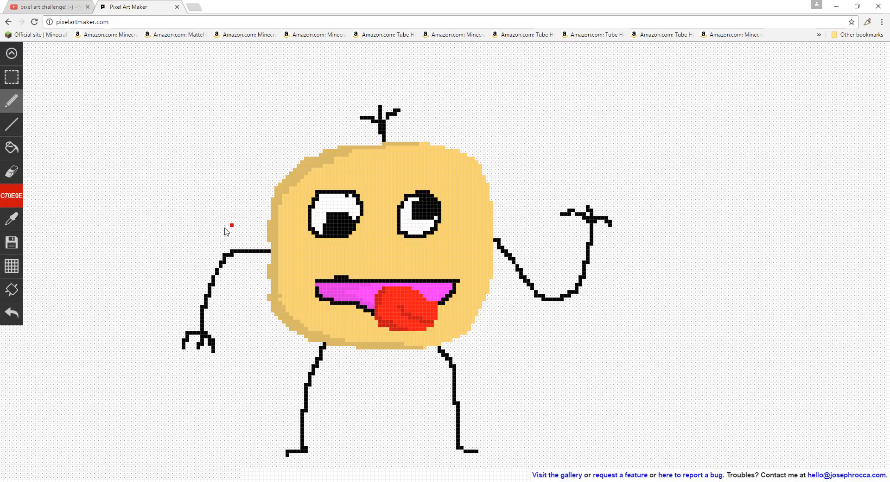
{"action": "left_click", "coordinate": [146, 140]}
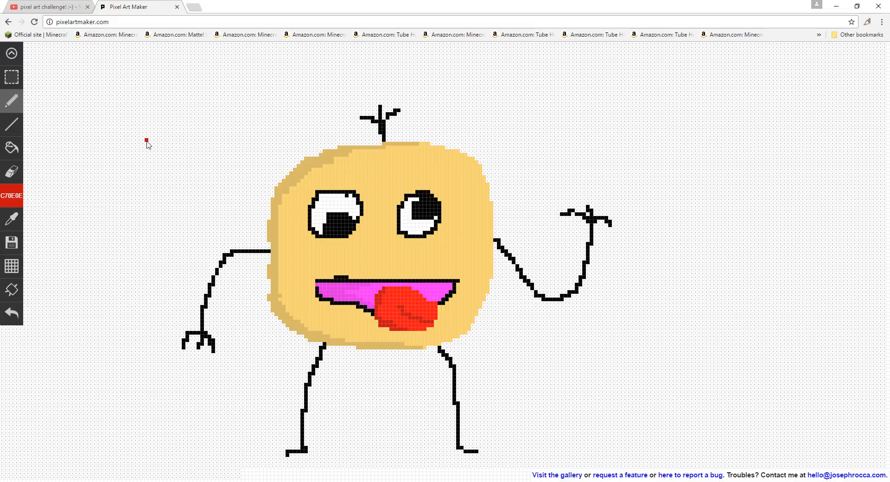
{"action": "left_click", "coordinate": [83, 174]}
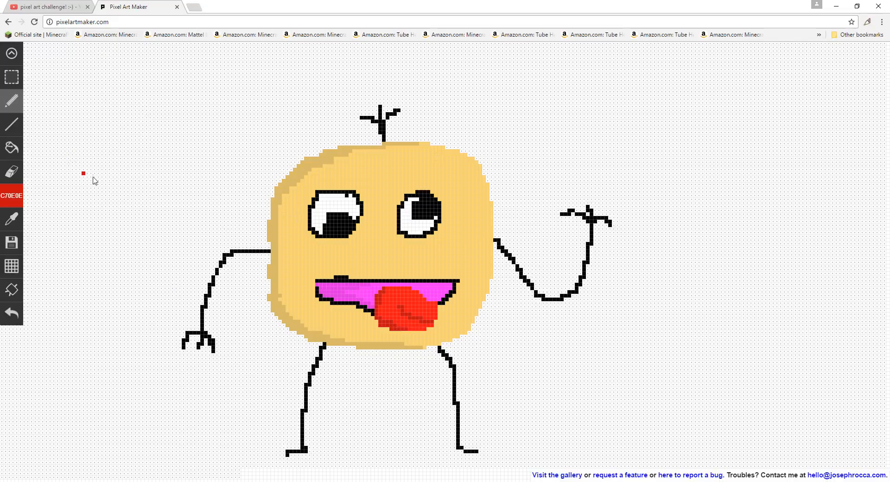
{"action": "left_click", "coordinate": [11, 195]}
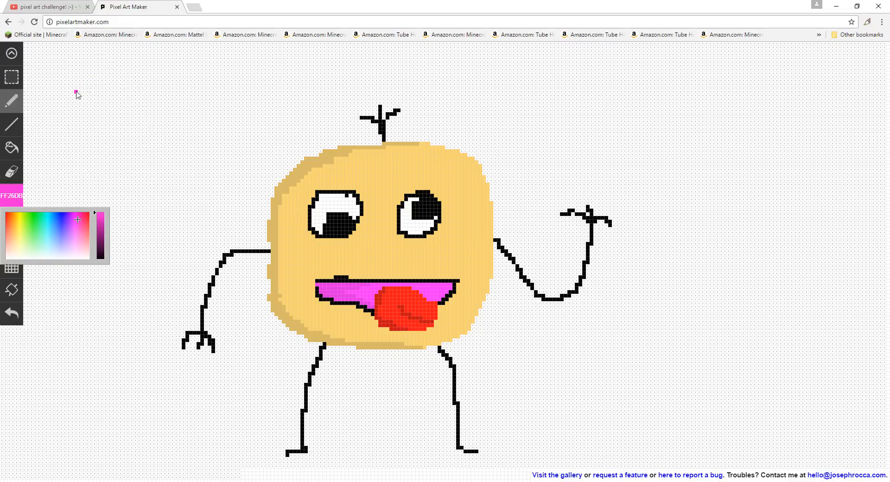
{"action": "mouse_move", "coordinate": [54, 102]}
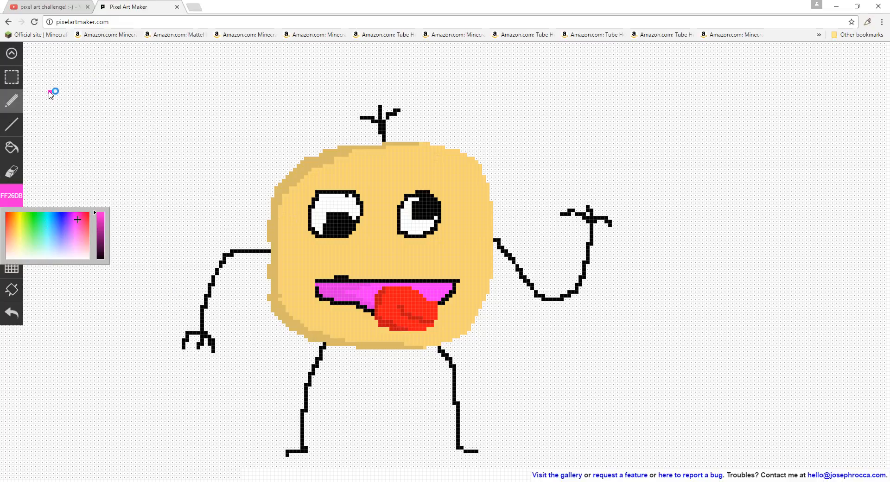
Hand-letter 'Sugar' top-left and 'Cookie!' top-right in bright pink FF26DB
{"action": "left_click", "coordinate": [562, 208]}
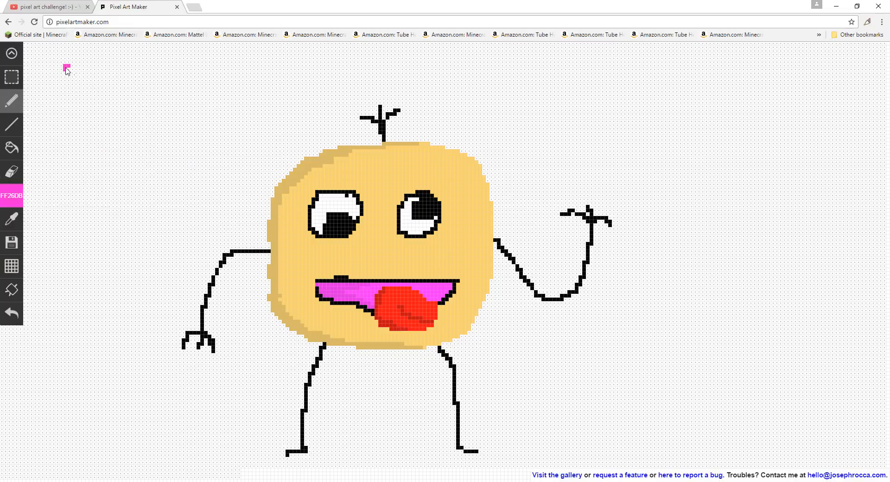
{"action": "left_click_drag", "start_coordinate": [65, 68], "coordinate": [68, 151]}
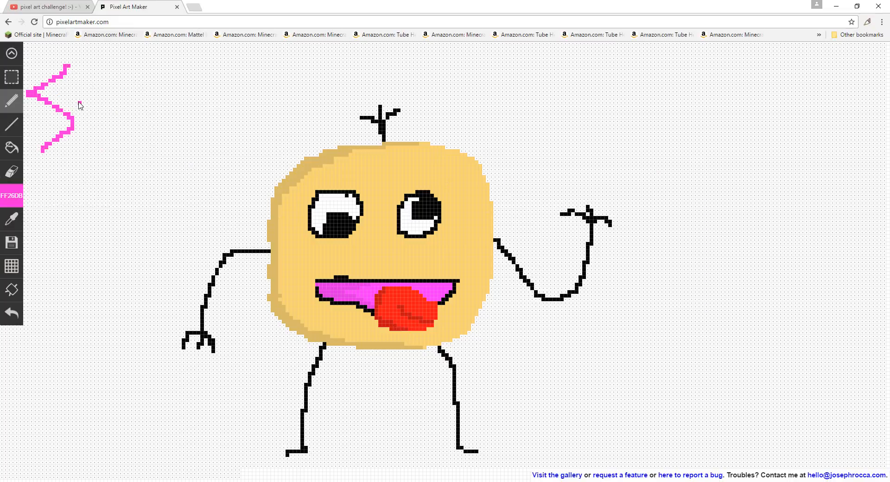
{"action": "left_click_drag", "start_coordinate": [74, 93], "coordinate": [122, 187]}
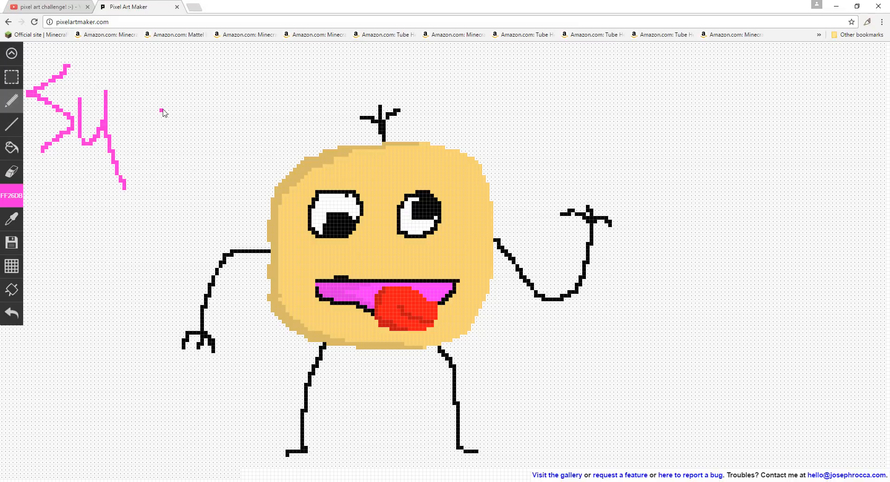
{"action": "left_click_drag", "start_coordinate": [148, 102], "coordinate": [102, 184]}
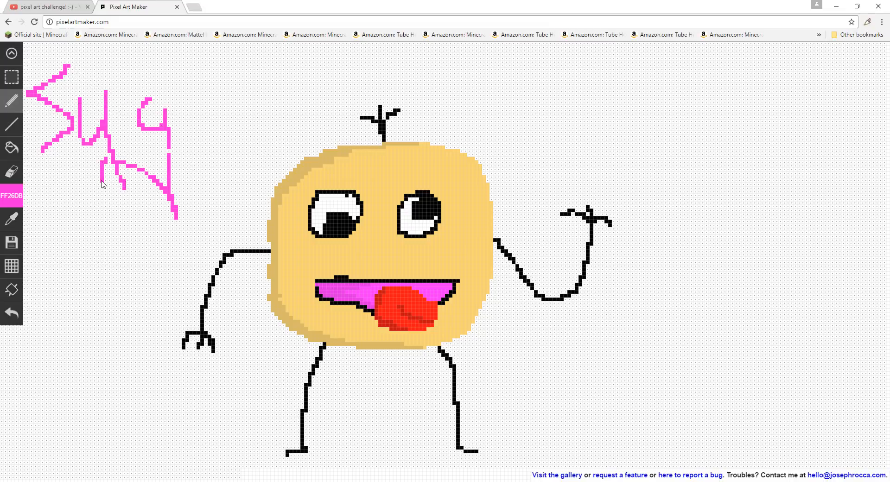
{"action": "left_click_drag", "start_coordinate": [182, 102], "coordinate": [250, 170]}
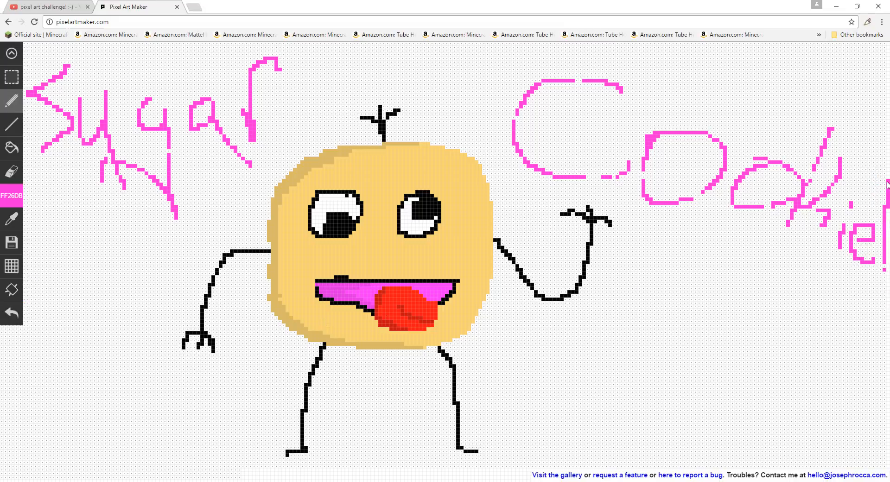
{"action": "left_click", "coordinate": [529, 289]}
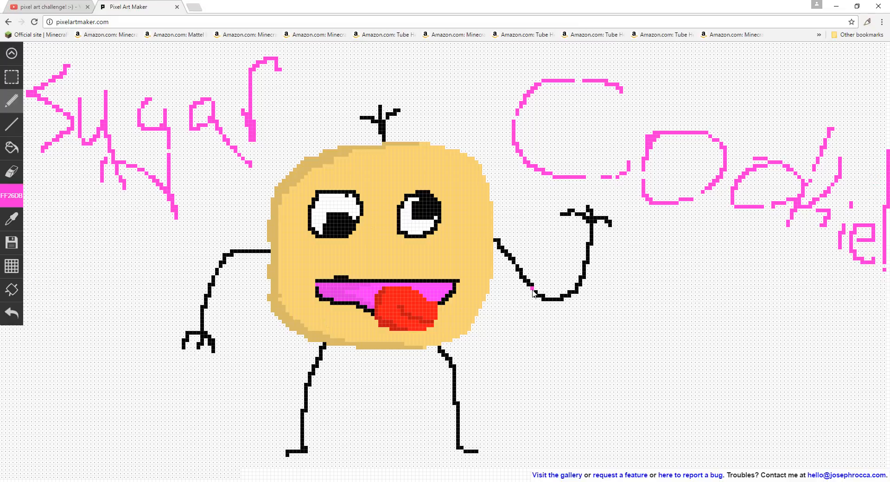
{"action": "left_click", "coordinate": [242, 356]}
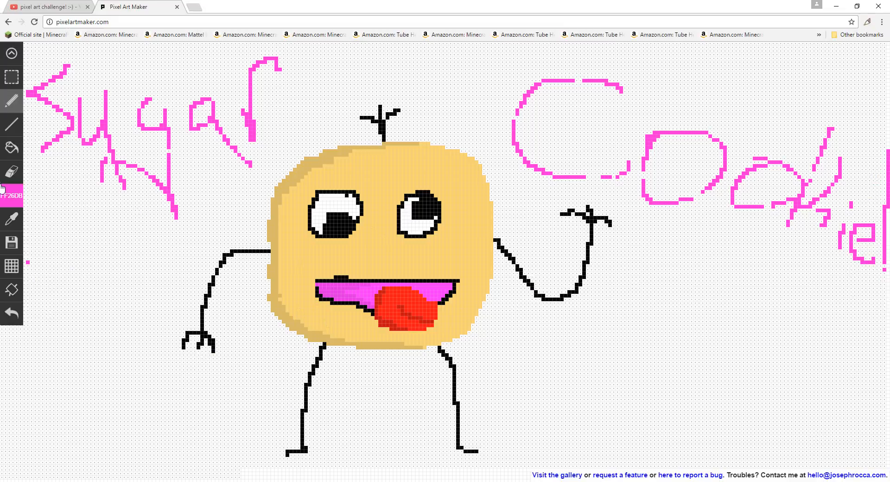
{"action": "left_click", "coordinate": [10, 189]}
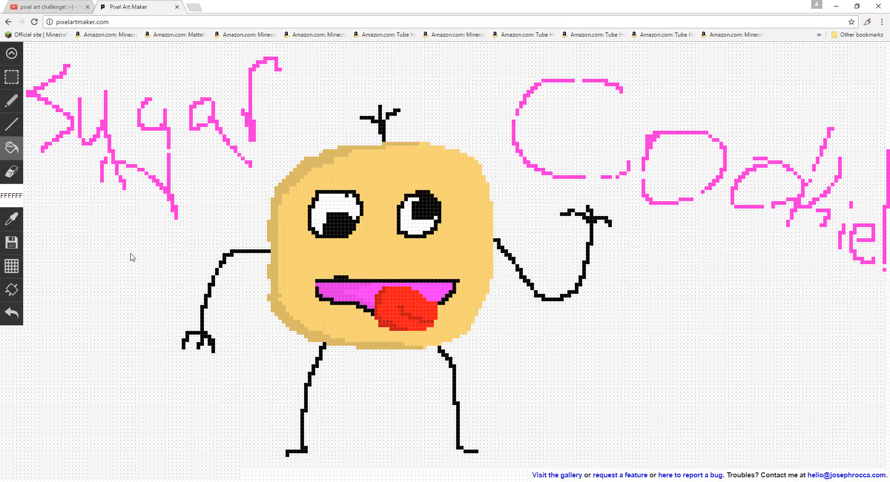
{"action": "mouse_move", "coordinate": [135, 273]}
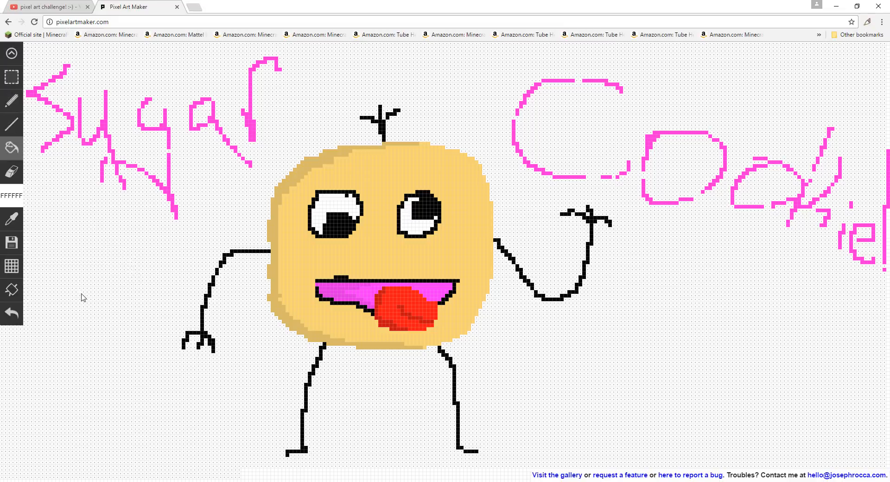
{"action": "mouse_move", "coordinate": [98, 331]}
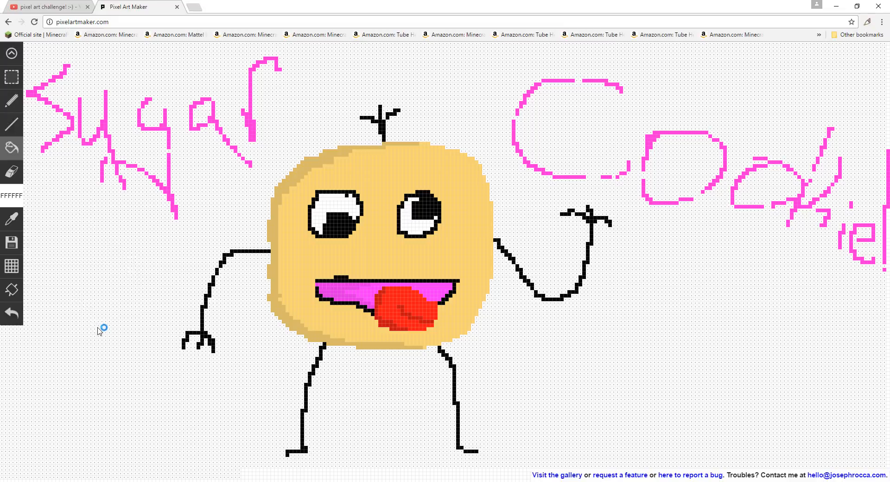
{"action": "mouse_move", "coordinate": [140, 269]}
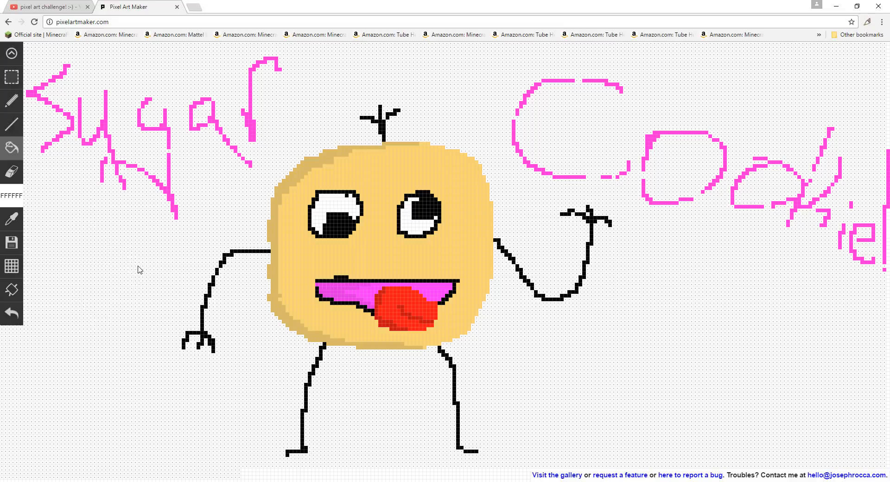
{"action": "mouse_move", "coordinate": [205, 230]}
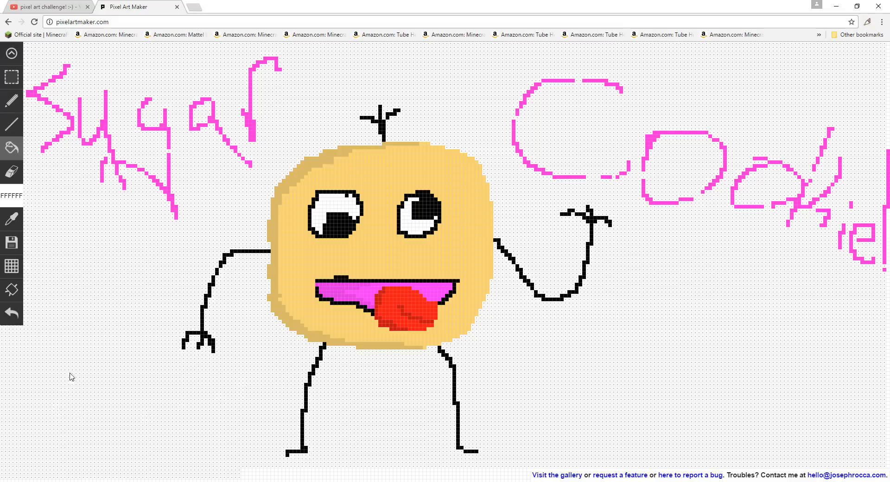
{"action": "mouse_move", "coordinate": [600, 265]}
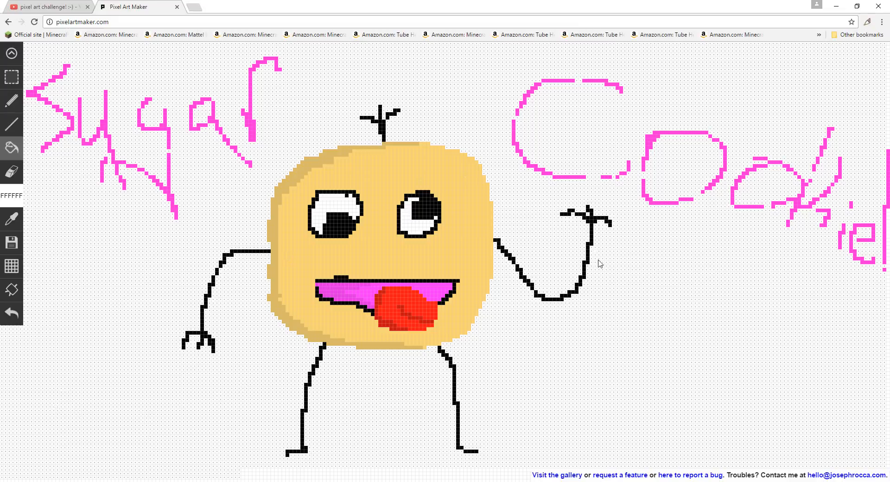
{"action": "mouse_move", "coordinate": [134, 224]}
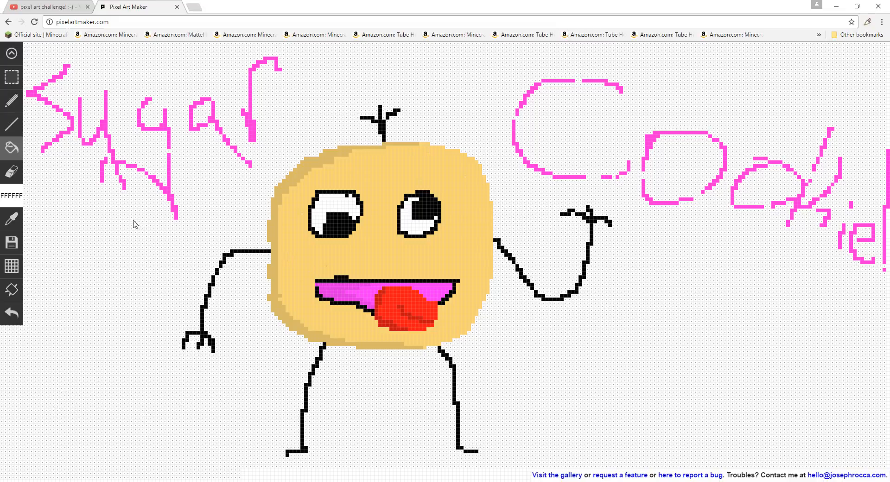
{"action": "mouse_move", "coordinate": [9, 77]}
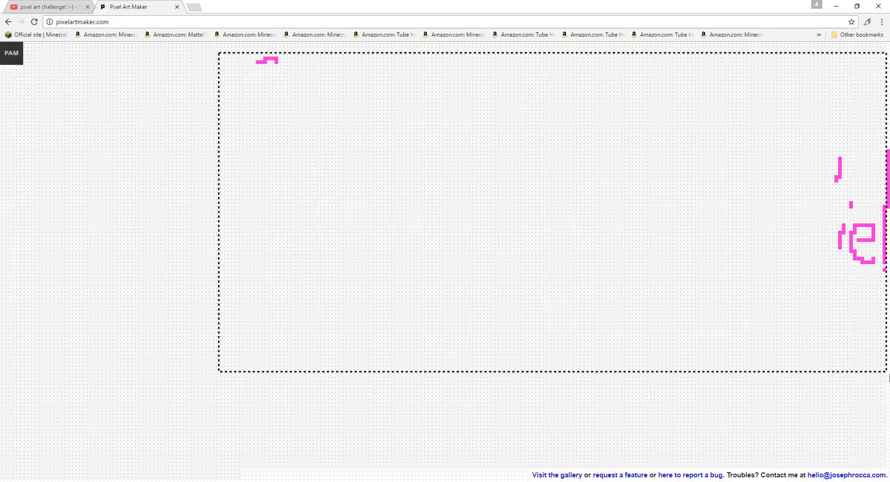
{"action": "mouse_move", "coordinate": [859, 384]}
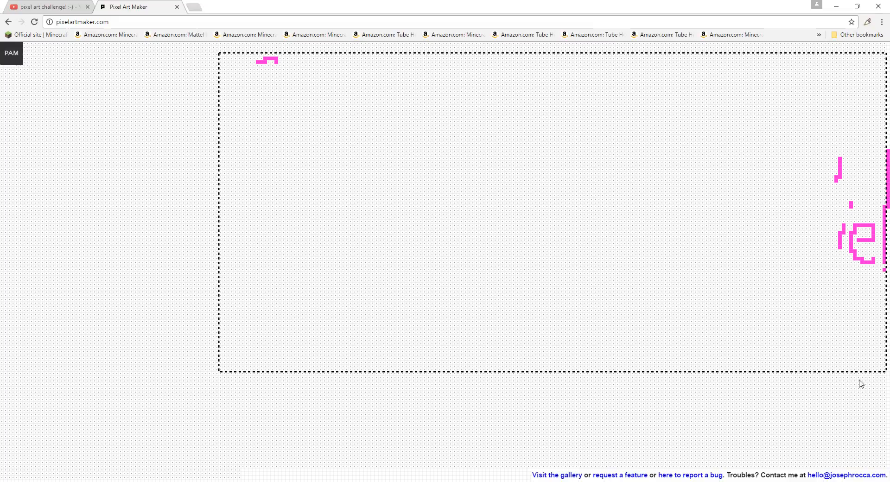
Visit the YouTube comments tab and return to the Pixel Art Maker canvas
{"action": "left_click", "coordinate": [47, 7]}
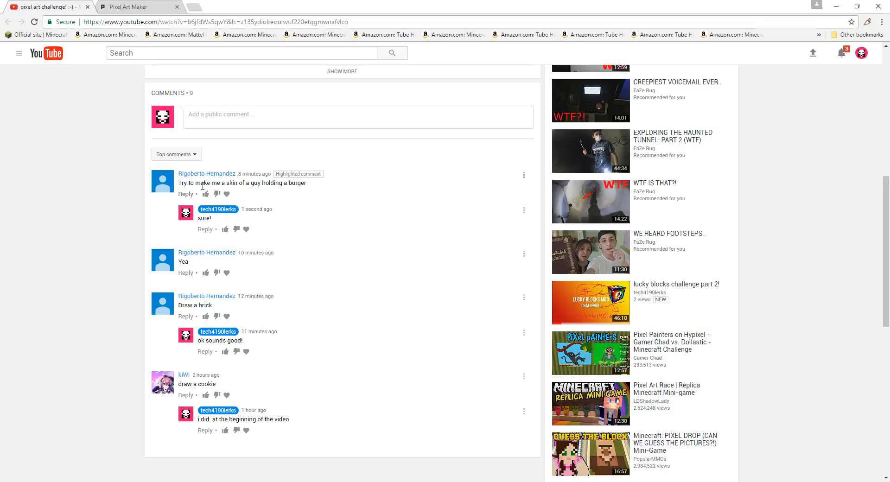
{"action": "mouse_move", "coordinate": [295, 174]}
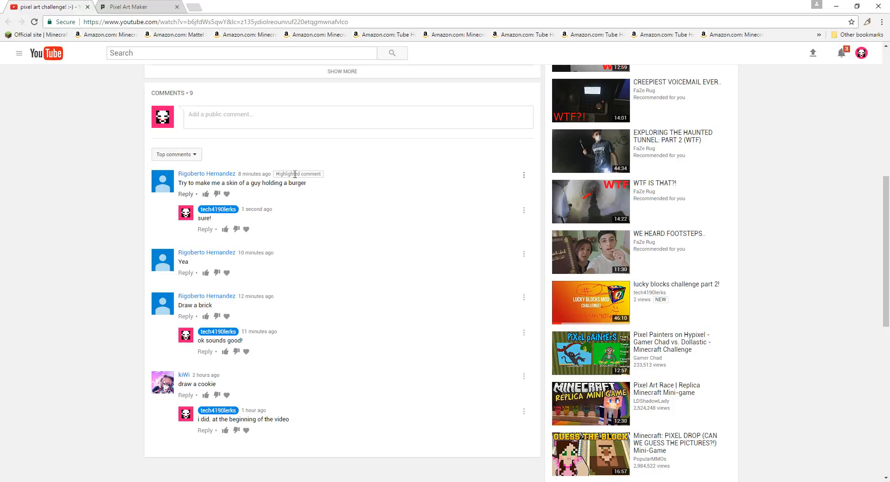
{"action": "left_click", "coordinate": [134, 7]}
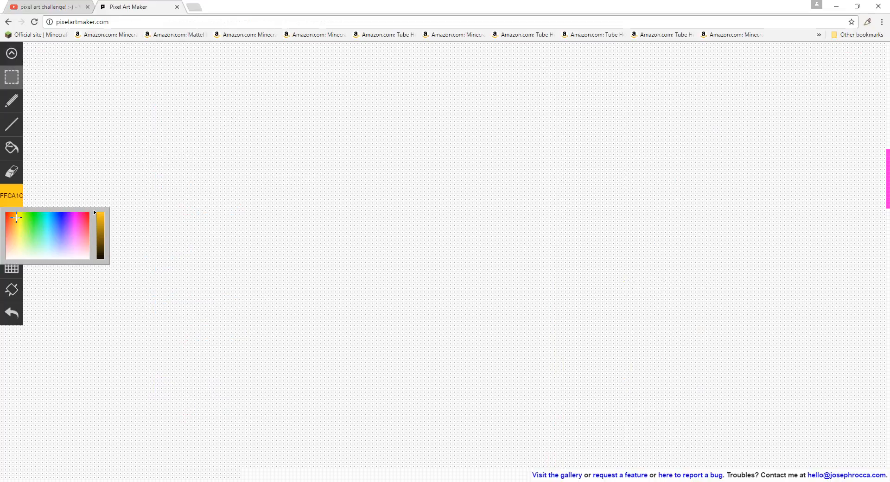
Fill the head with a pale yellow skin tone and outline the right ear
{"action": "left_click", "coordinate": [15, 227]}
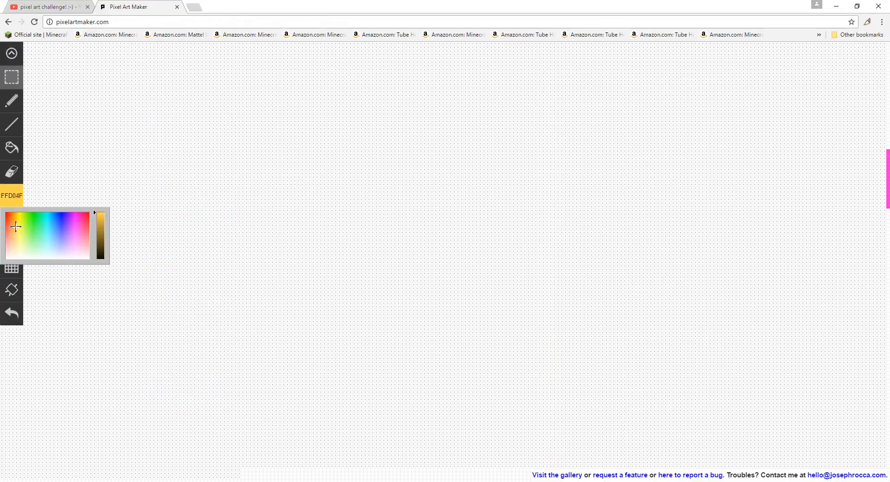
{"action": "left_click", "coordinate": [14, 231]}
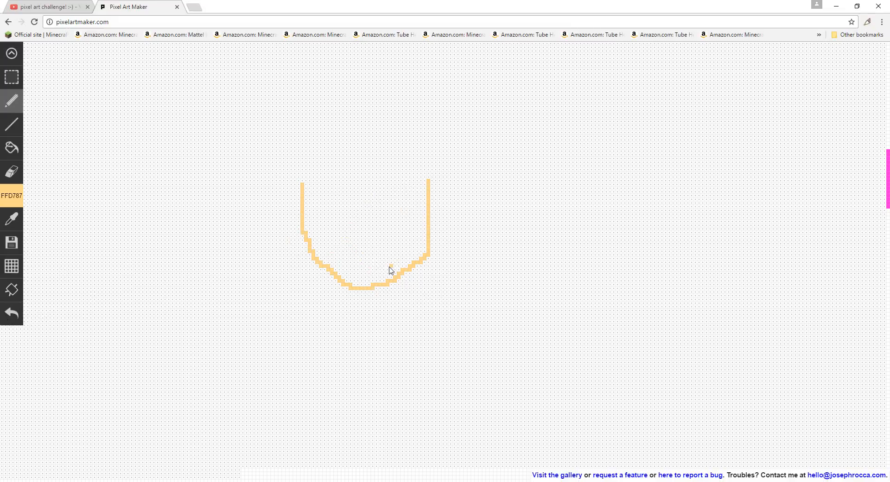
{"action": "mouse_move", "coordinate": [10, 196]}
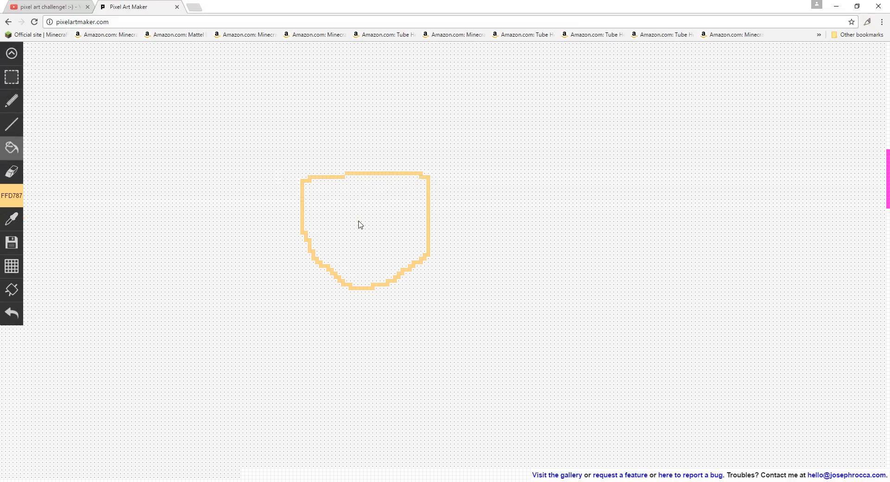
{"action": "left_click", "coordinate": [360, 225]}
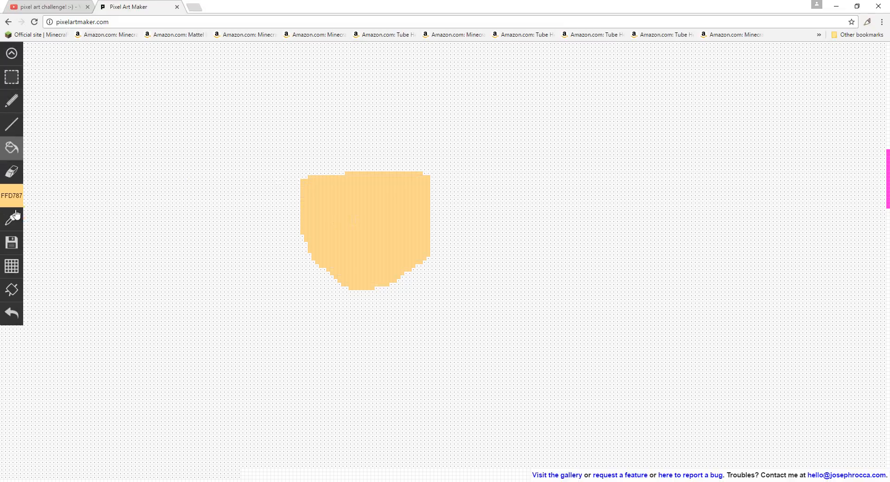
{"action": "mouse_move", "coordinate": [21, 197]}
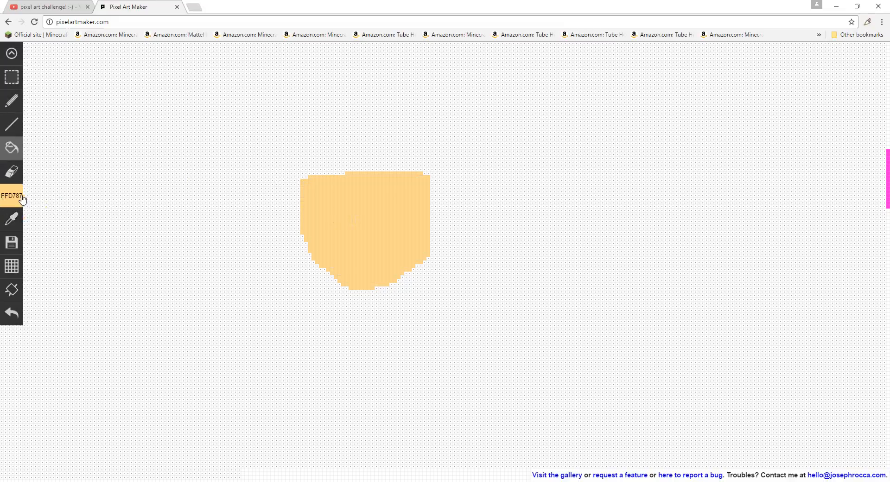
{"action": "left_click", "coordinate": [11, 196]}
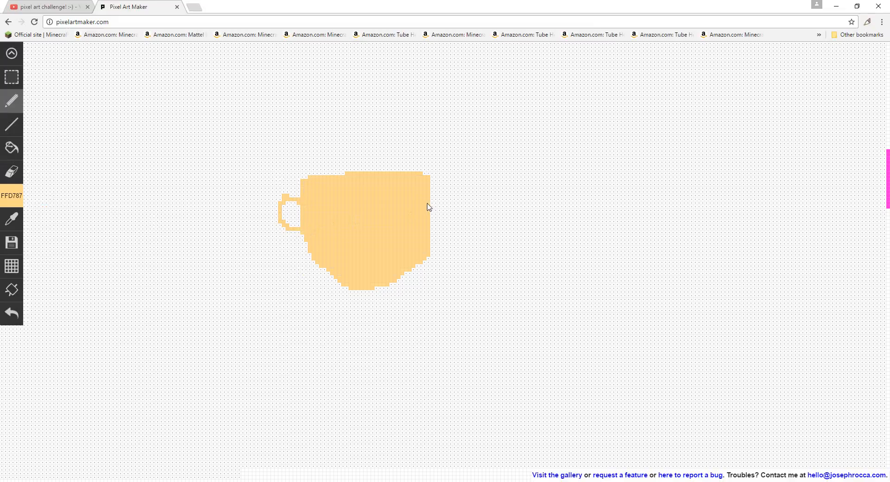
{"action": "left_click_drag", "start_coordinate": [448, 199], "coordinate": [448, 228]}
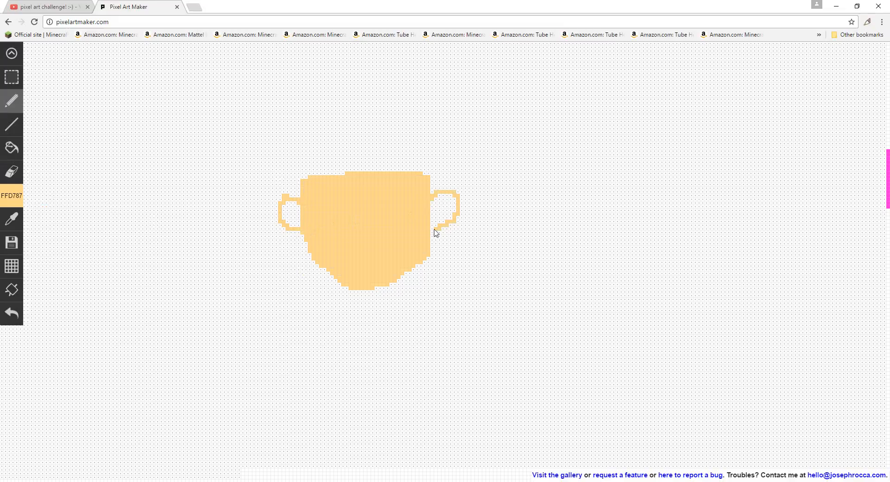
{"action": "mouse_move", "coordinate": [12, 148]}
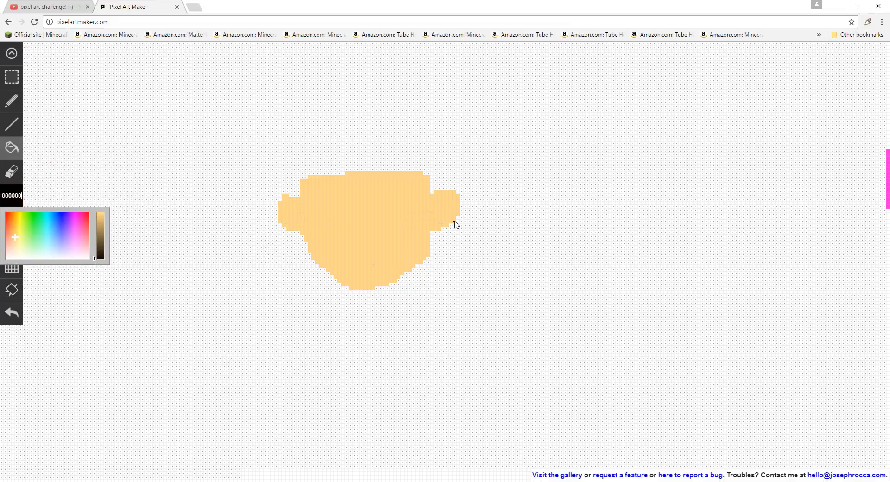
Outline spiky black hair across the head with a jagged forehead fringe
{"action": "left_click", "coordinate": [427, 251]}
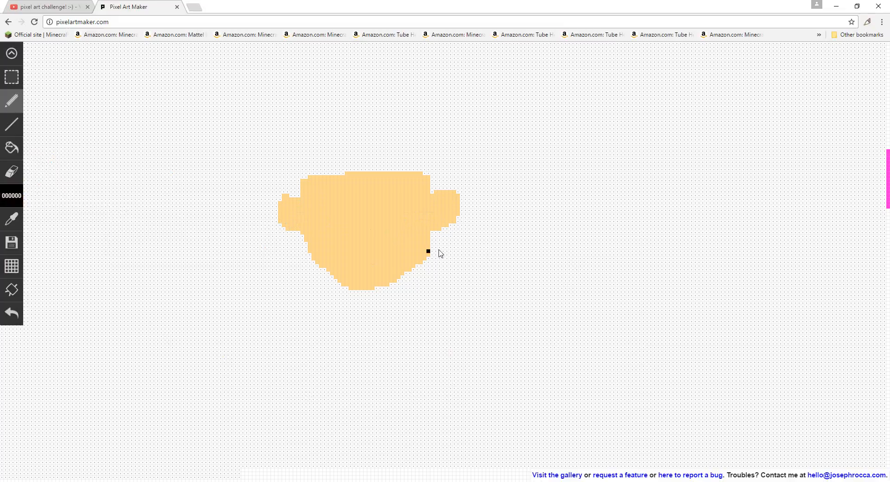
{"action": "left_click_drag", "start_coordinate": [449, 222], "coordinate": [483, 241]}
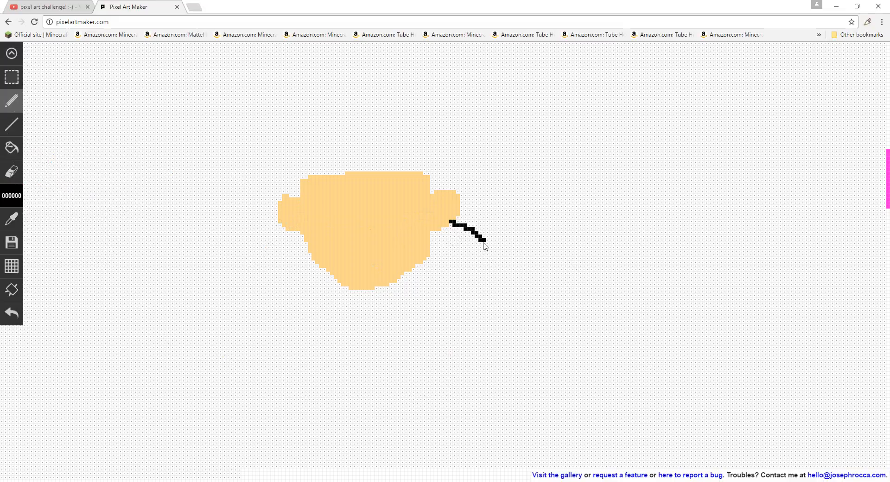
{"action": "left_click_drag", "start_coordinate": [485, 239], "coordinate": [502, 188]}
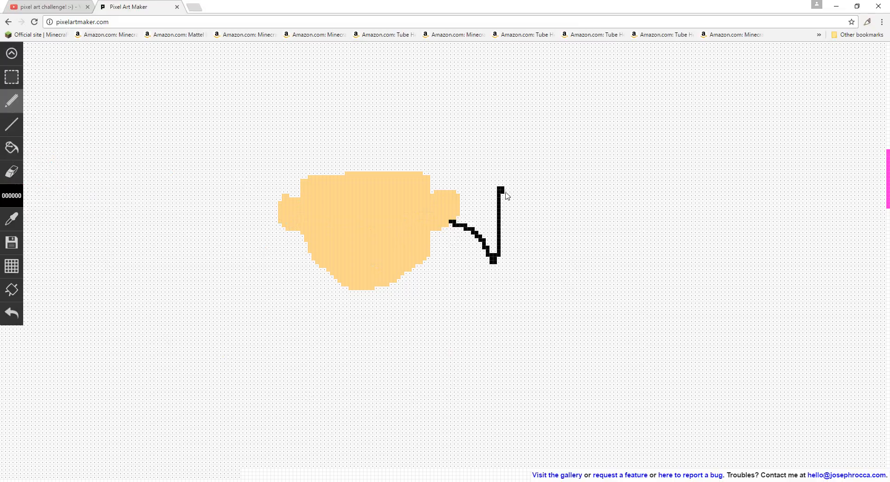
{"action": "left_click_drag", "start_coordinate": [501, 187], "coordinate": [491, 119]}
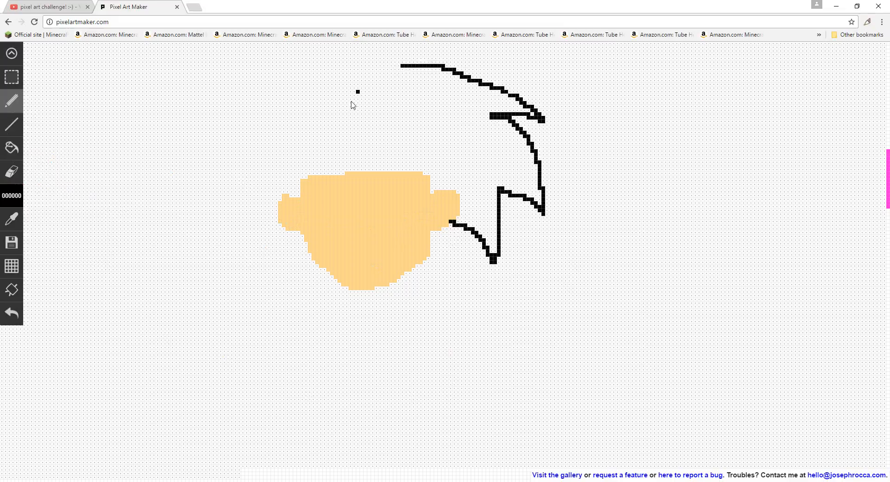
{"action": "left_click_drag", "start_coordinate": [278, 212], "coordinate": [219, 244]}
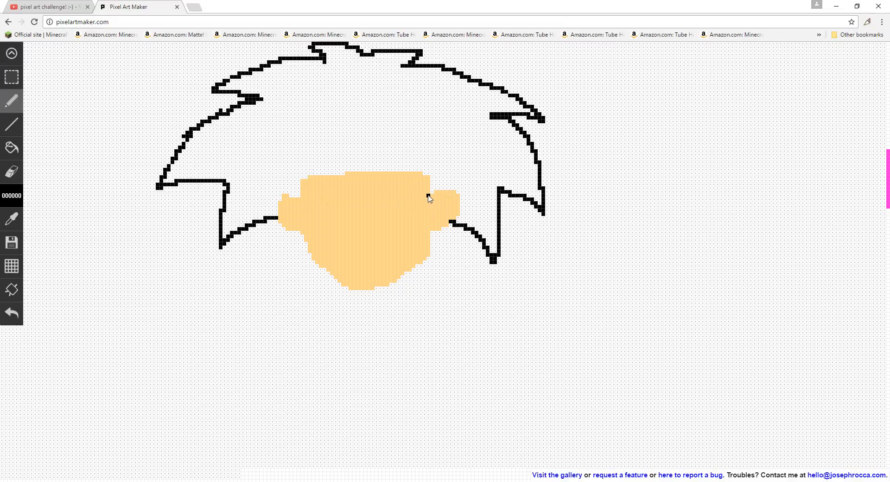
{"action": "left_click", "coordinate": [427, 204]}
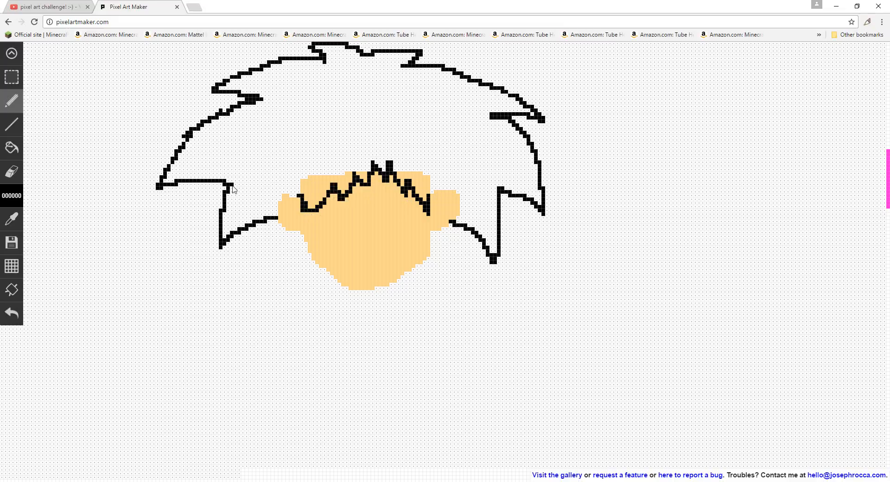
{"action": "left_click", "coordinate": [308, 121]}
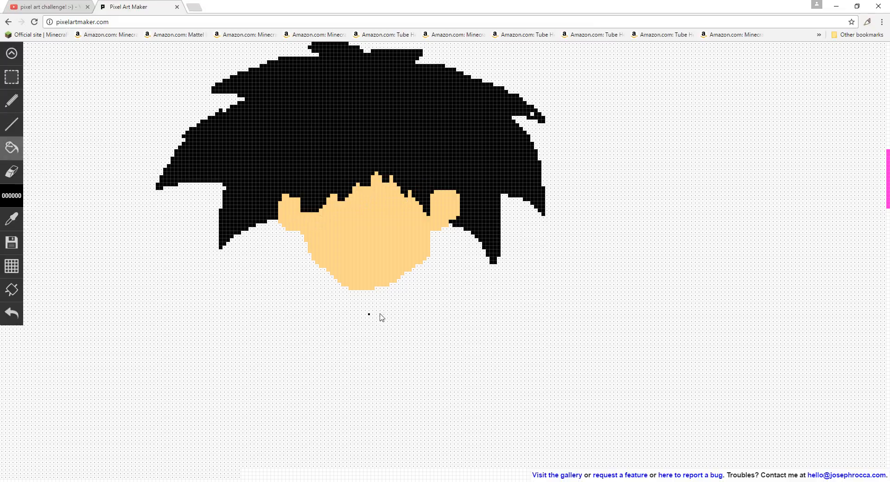
{"action": "mouse_move", "coordinate": [363, 274]}
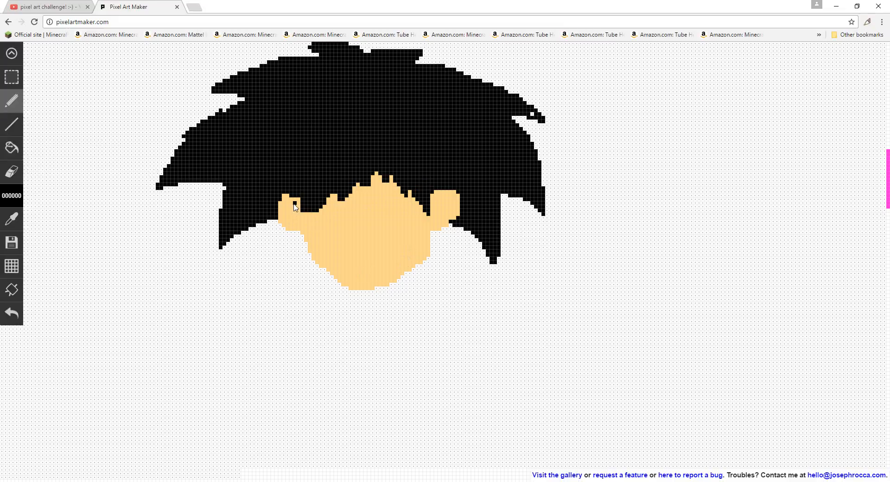
Draw a wide black smiling mouth and a small nose on the face
{"action": "left_click", "coordinate": [289, 218]}
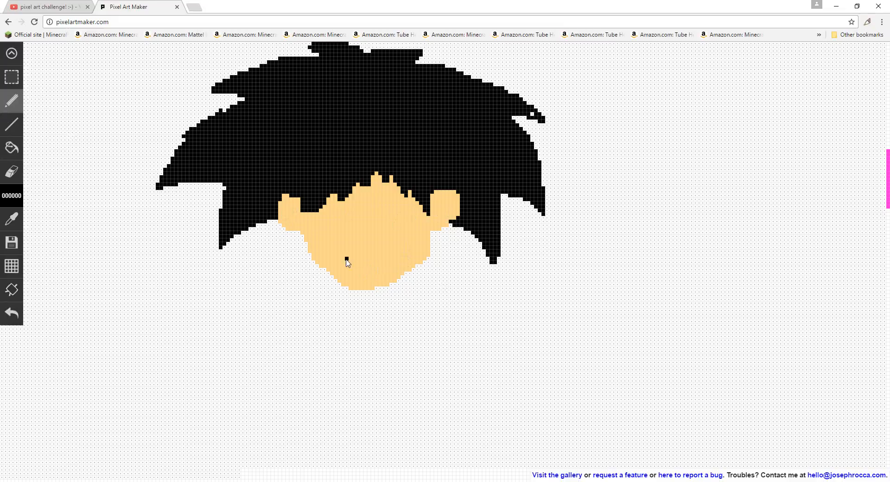
{"action": "left_click_drag", "start_coordinate": [349, 267], "coordinate": [386, 272]}
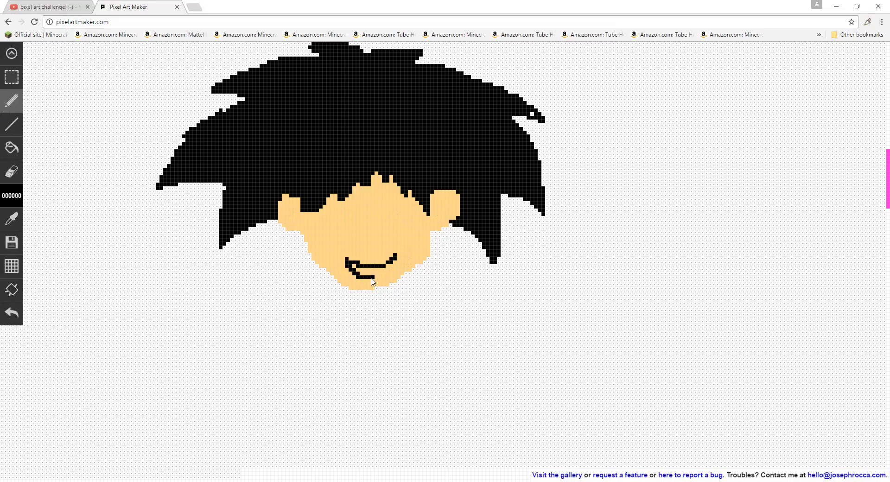
{"action": "left_click", "coordinate": [373, 275]}
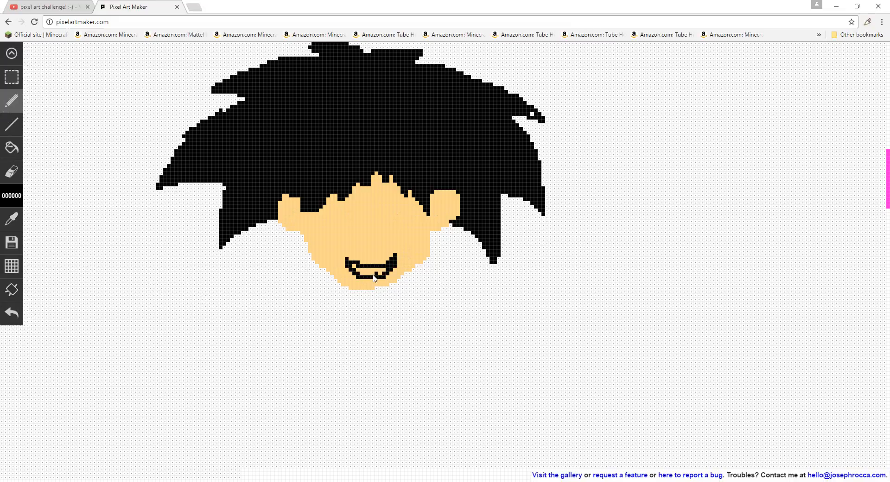
{"action": "left_click", "coordinate": [386, 273]}
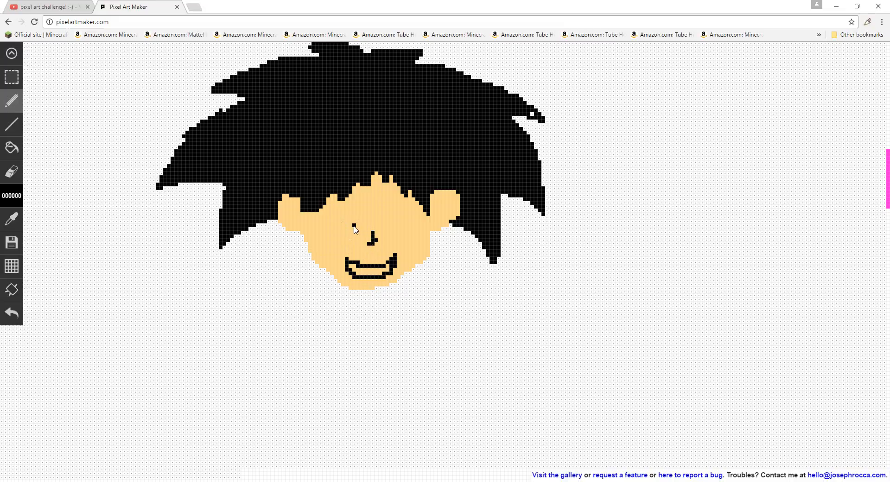
{"action": "mouse_move", "coordinate": [337, 233]}
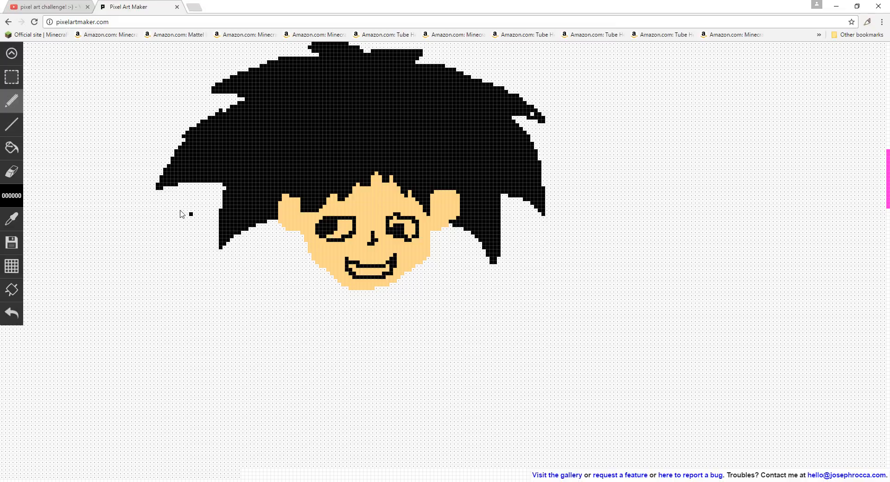
{"action": "mouse_move", "coordinate": [384, 239]}
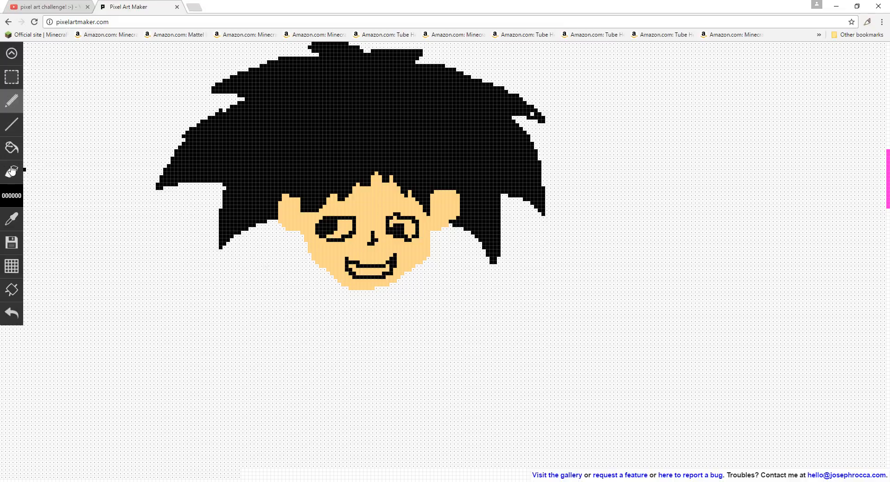
{"action": "mouse_move", "coordinate": [11, 187]}
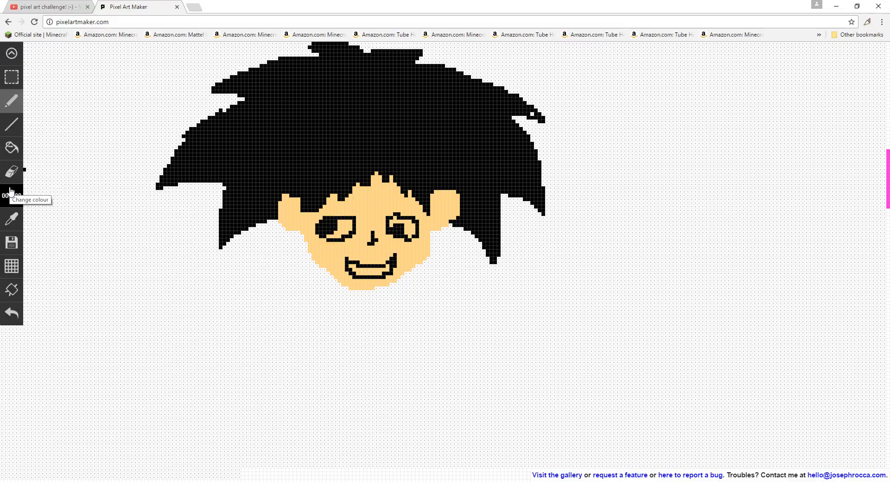
Fill the eyes white around the pupils and paint the mouth interior pink
{"action": "left_click", "coordinate": [11, 193]}
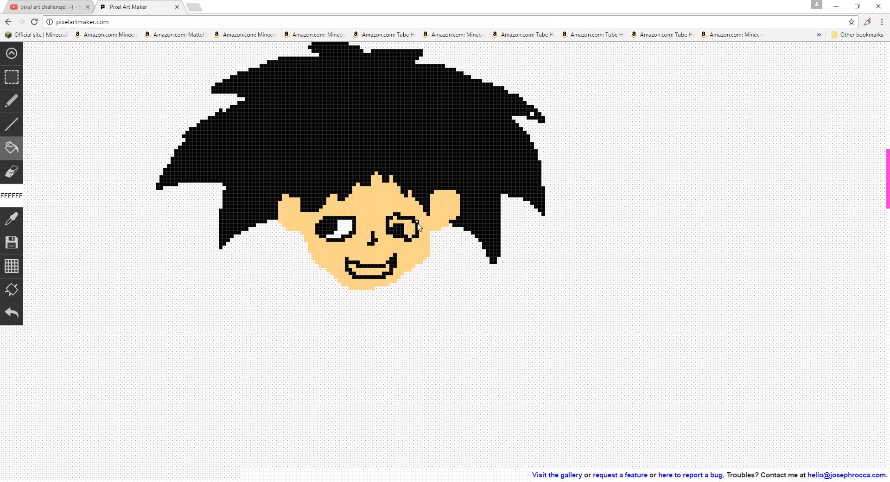
{"action": "left_click", "coordinate": [10, 195]}
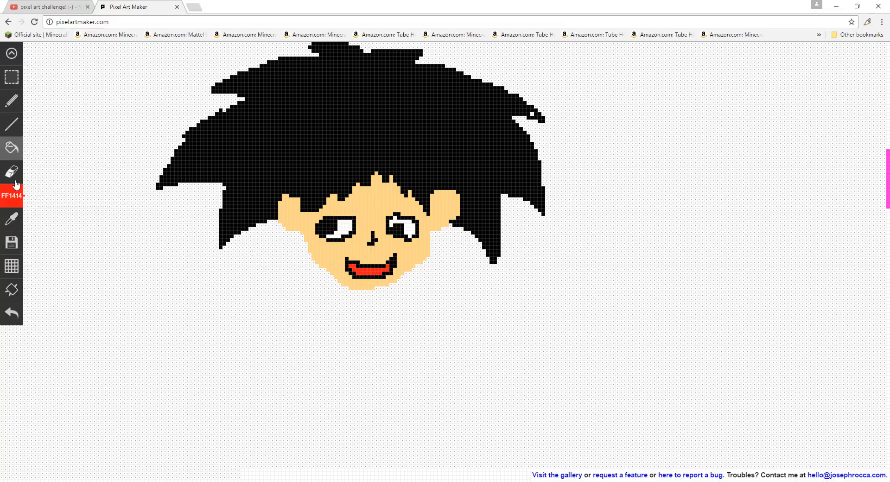
{"action": "left_click", "coordinate": [11, 196]}
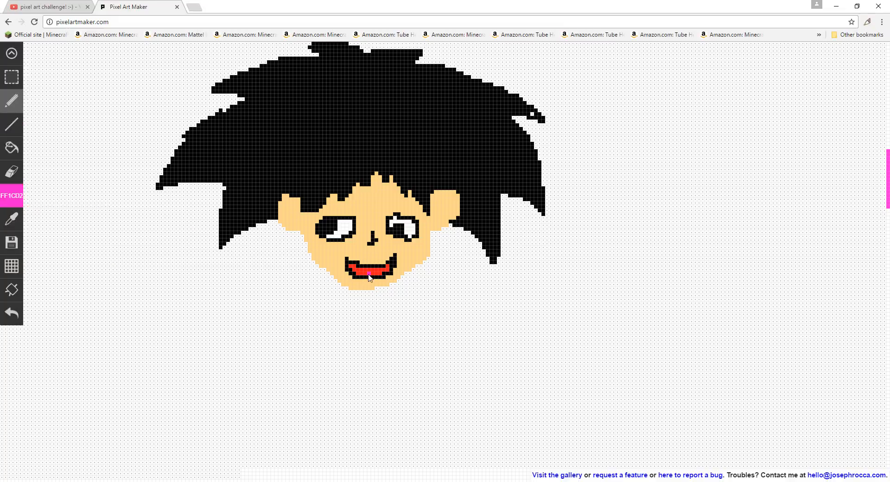
{"action": "left_click", "coordinate": [355, 271]}
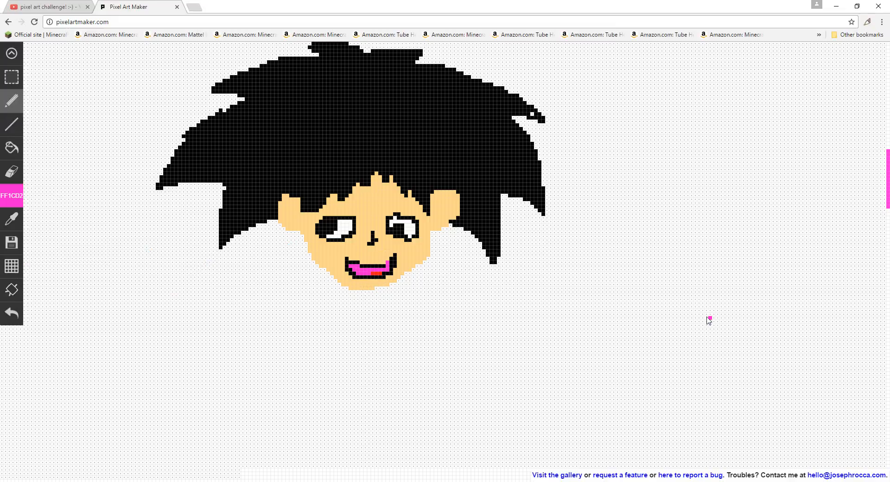
{"action": "left_click", "coordinate": [306, 303]}
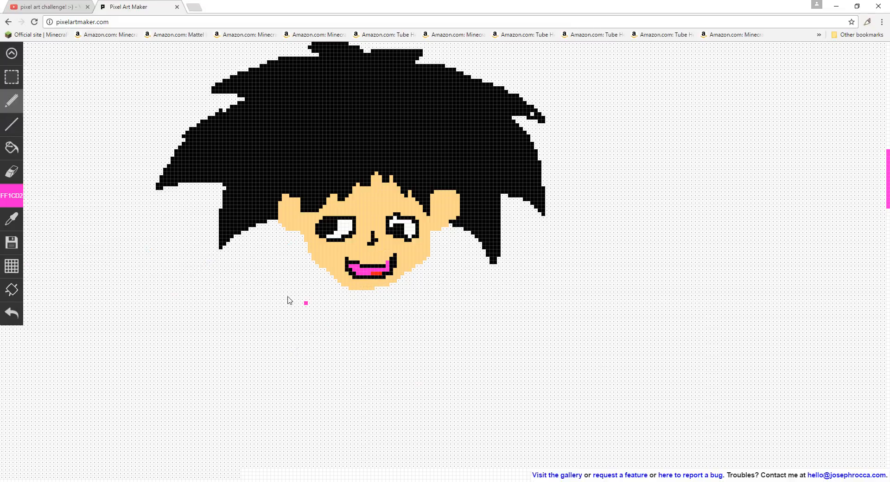
Draw the figure's neck and body line in black below the chin
{"action": "left_click", "coordinate": [12, 196]}
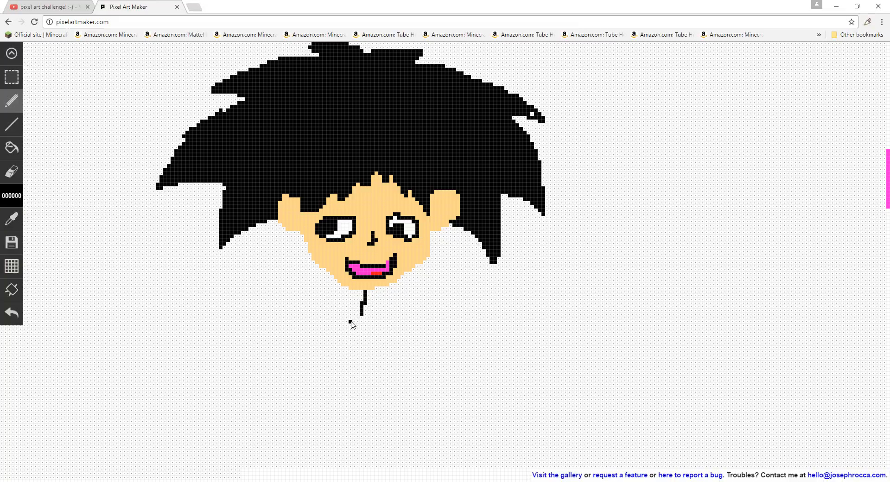
{"action": "left_click_drag", "start_coordinate": [363, 310], "coordinate": [348, 409]}
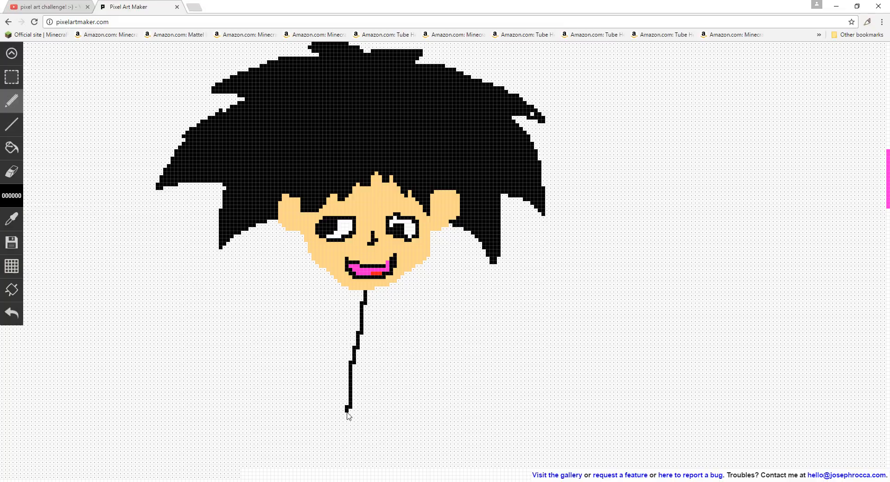
{"action": "left_click_drag", "start_coordinate": [347, 409], "coordinate": [326, 443]}
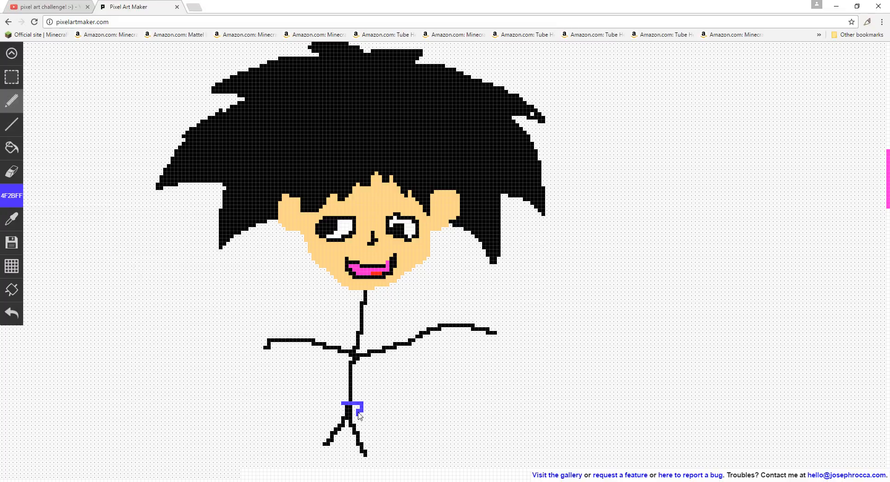
Outline the blue pants at the hips, checking the YouTube video tab
{"action": "left_click_drag", "start_coordinate": [357, 406], "coordinate": [357, 440]}
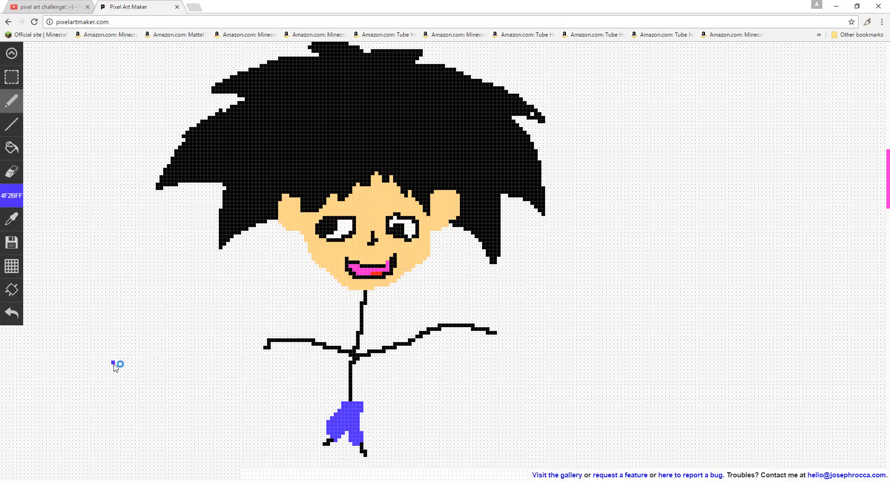
{"action": "left_click", "coordinate": [44, 8]}
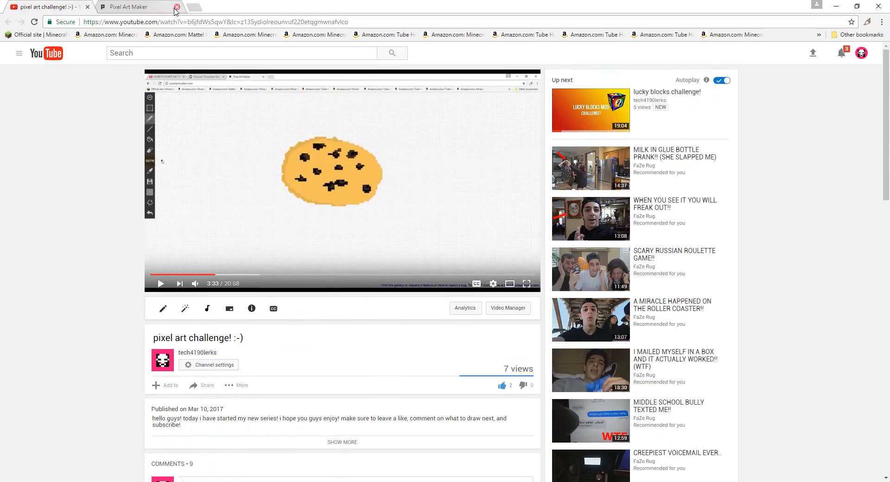
{"action": "left_click", "coordinate": [137, 6]}
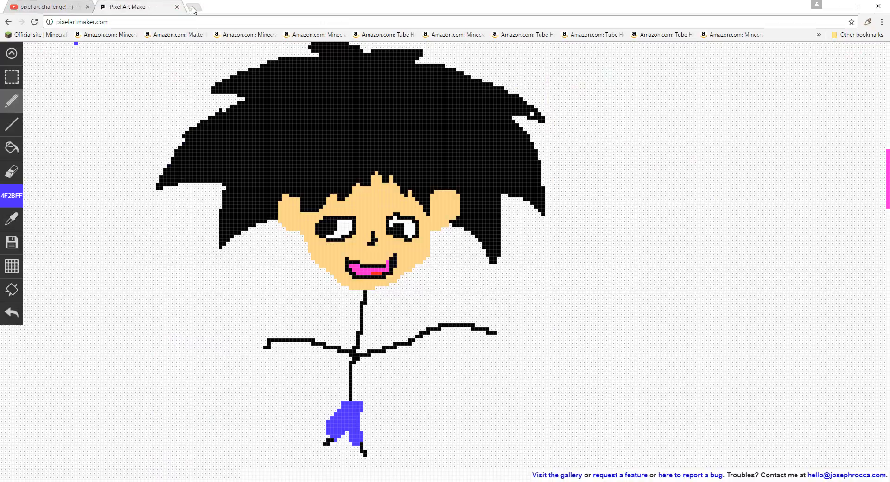
In a new browser tab, start typing the hashtag '#try2draw'
{"action": "left_click", "coordinate": [194, 8]}
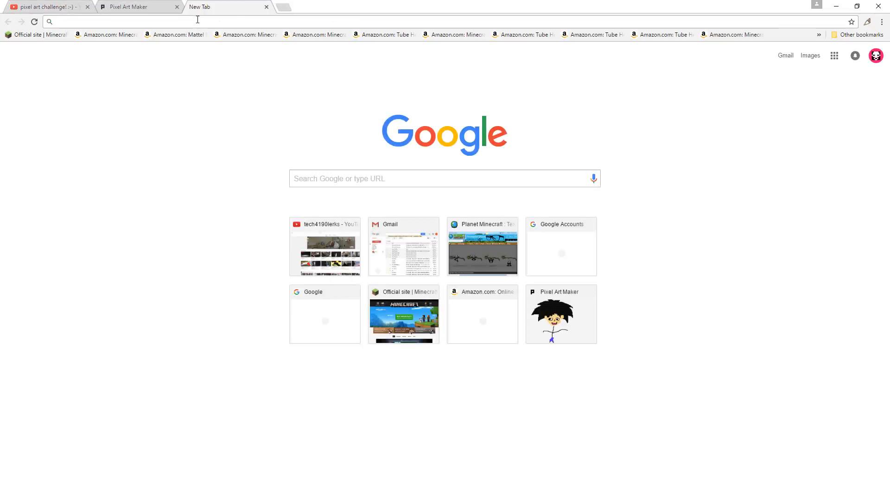
{"action": "type", "text": "#"}
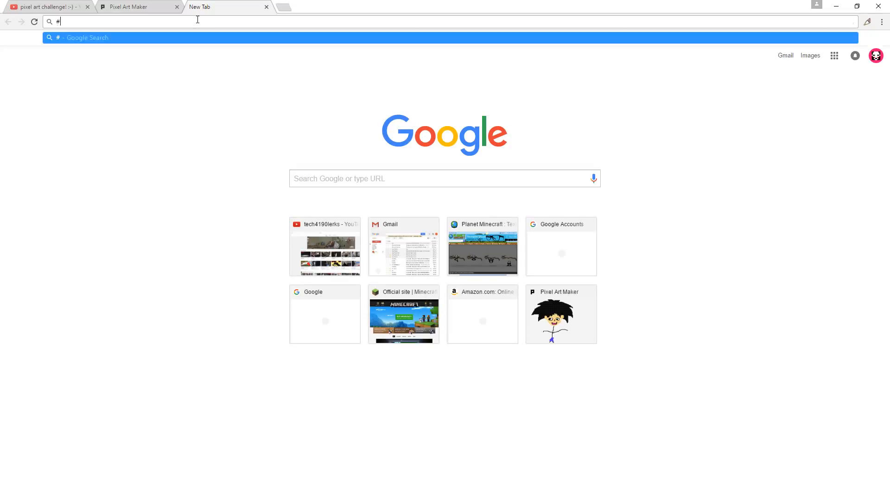
{"action": "type", "text": "#"}
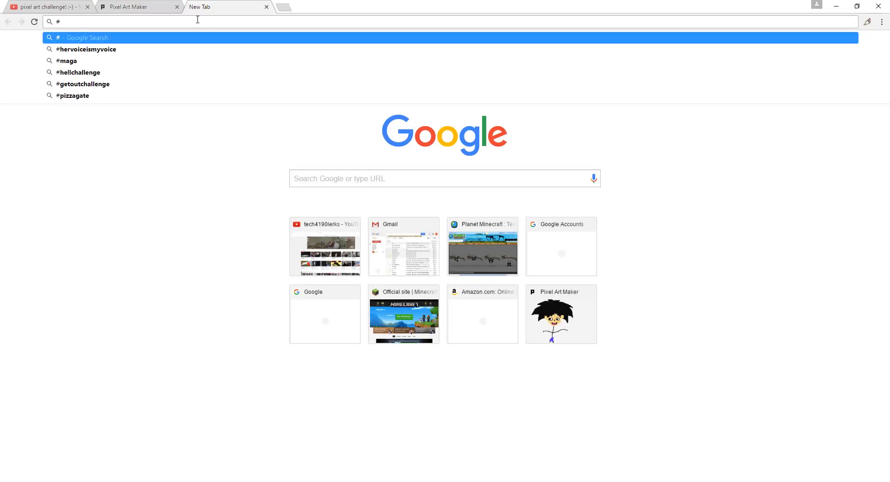
{"action": "type", "text": "try 2"}
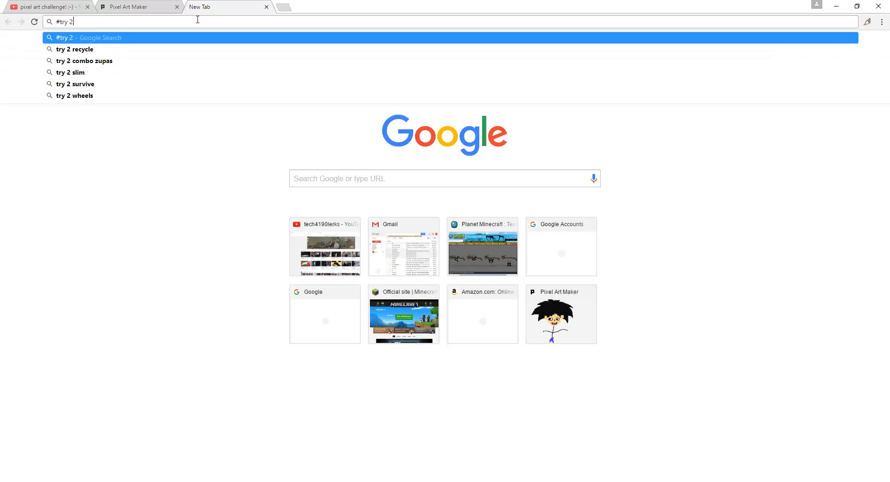
{"action": "key", "text": "Backspace"}
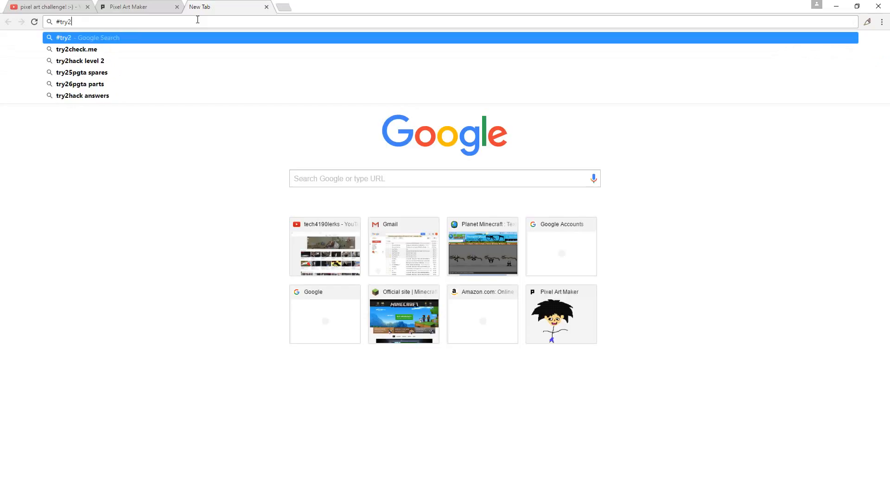
{"action": "type", "text": "drw"}
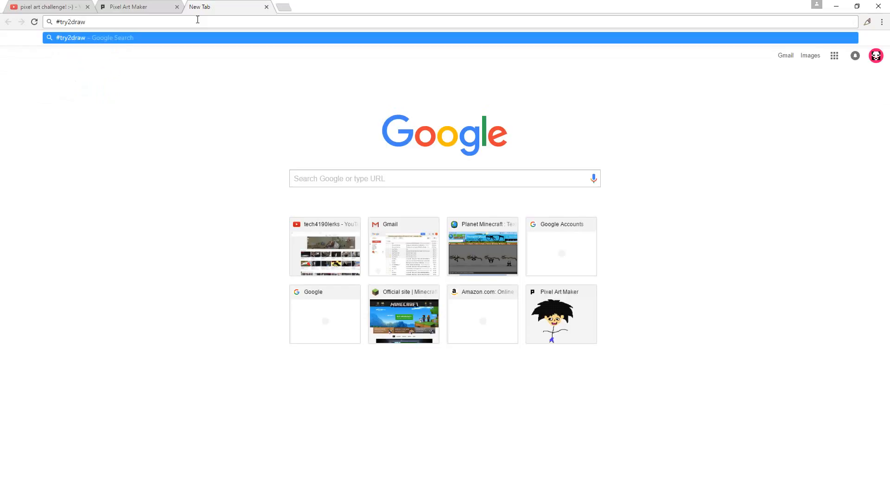
Finish the hashtag with '(heart eating a cookie)', replacing the word 'smile'
{"action": "type", "text": "("}
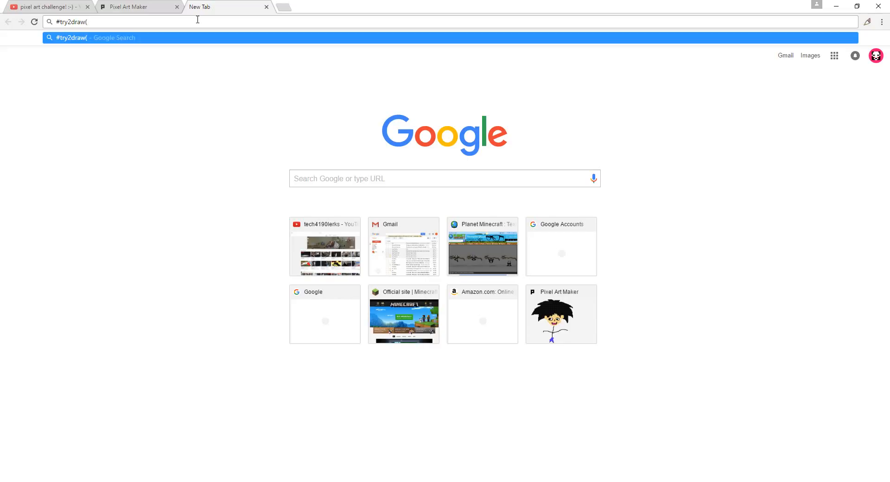
{"action": "type", "text": "smiley]"}
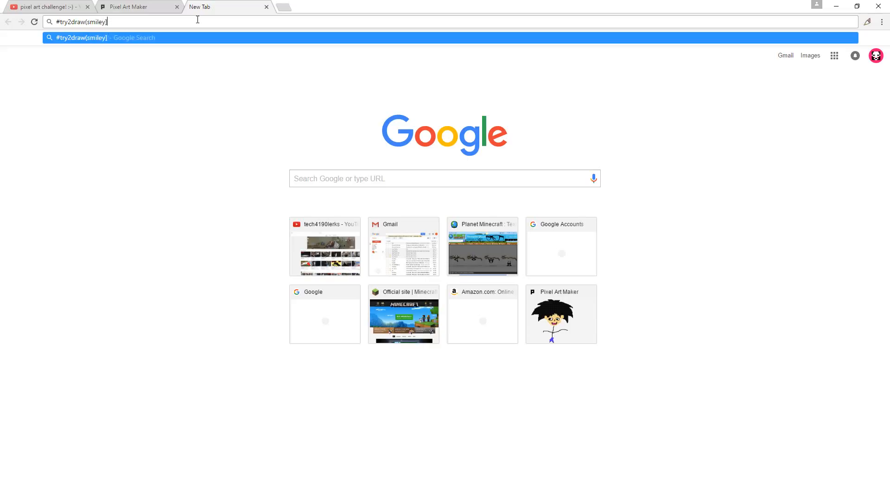
{"action": "key", "text": "Backspace"}
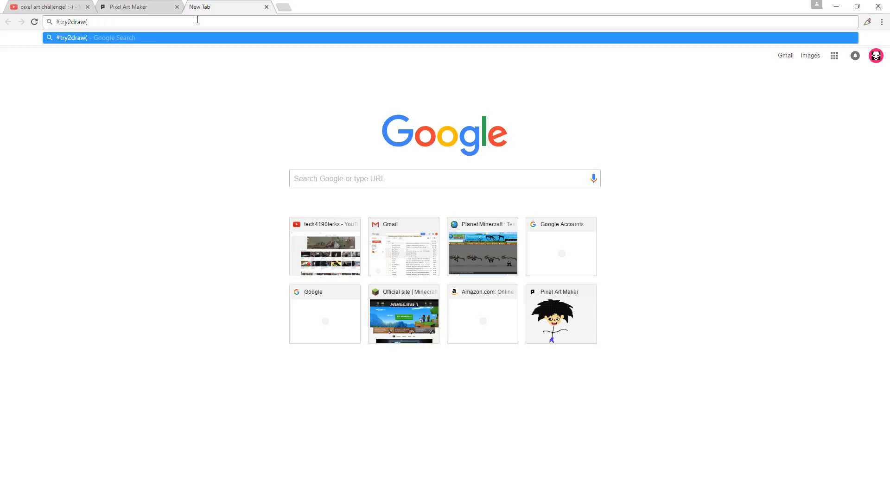
{"action": "type", "text": "heart e"}
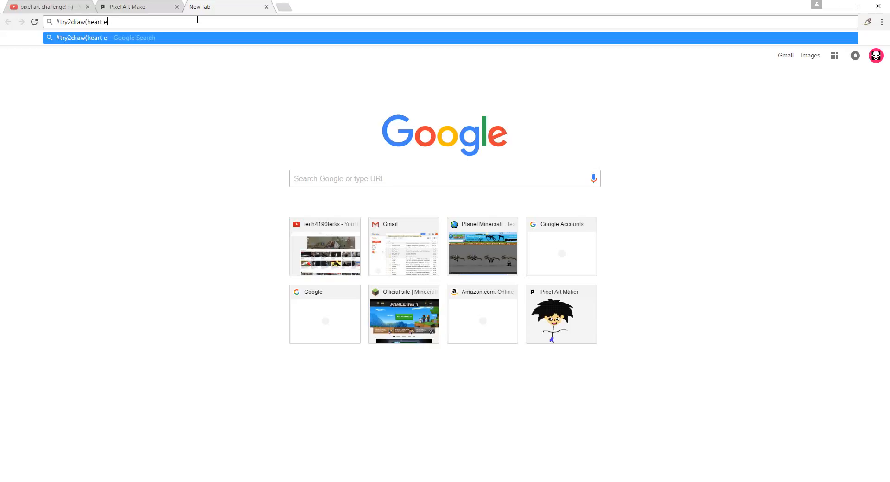
{"action": "type", "text": "ating a c"}
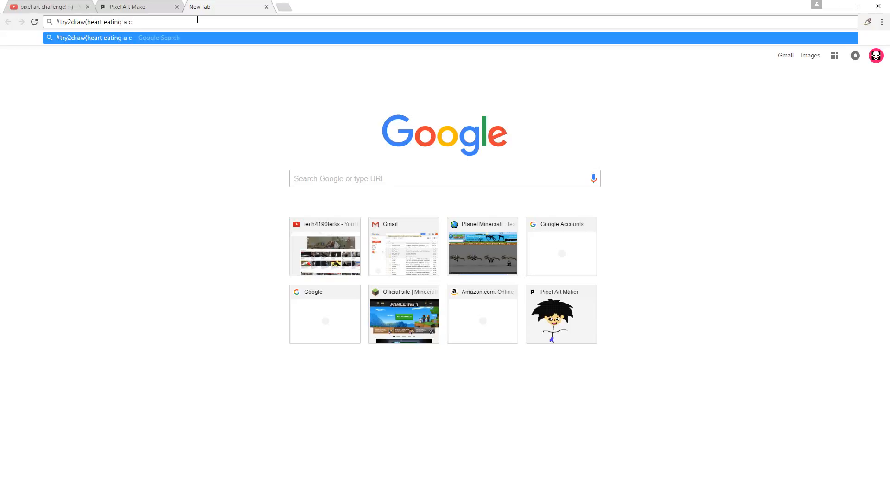
{"action": "type", "text": "ookie"}
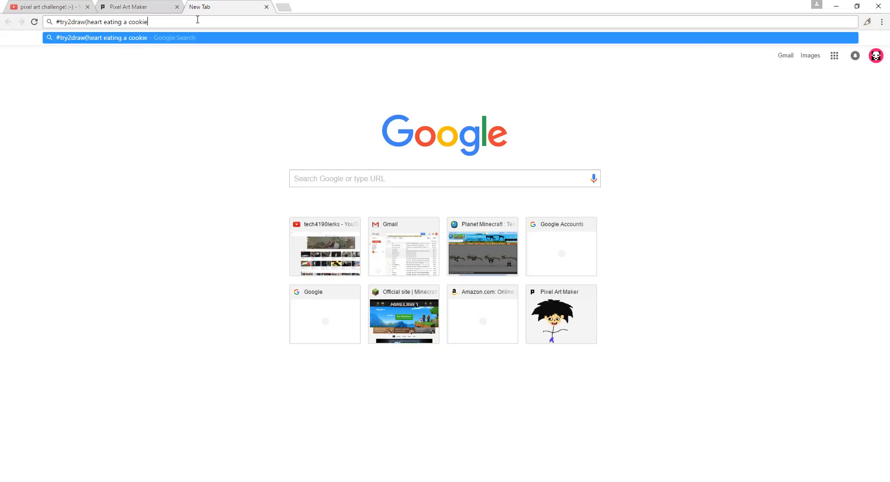
{"action": "type", "text": ")"}
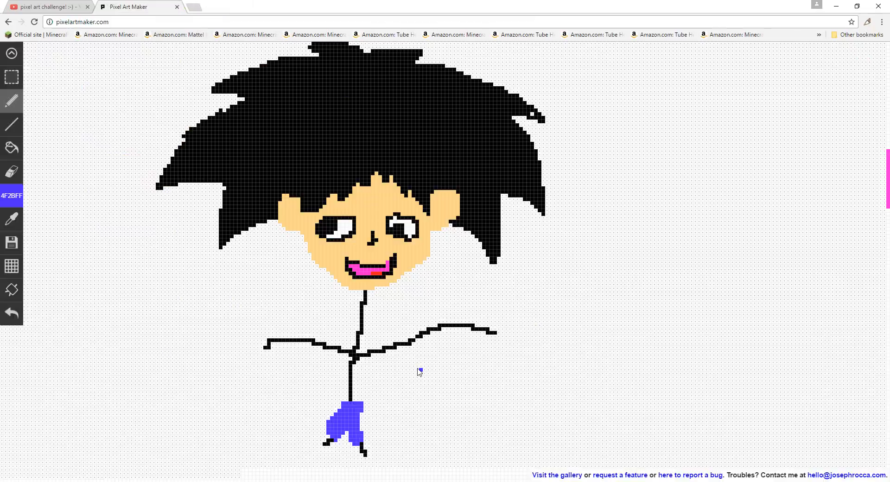
Paint a green shirt on the torso and try a red background fill
{"action": "left_click", "coordinate": [11, 192]}
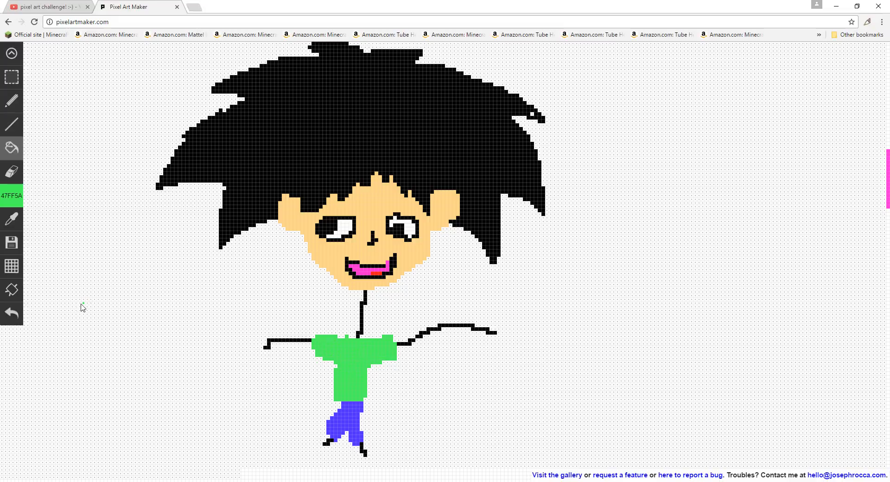
{"action": "left_click", "coordinate": [11, 197]}
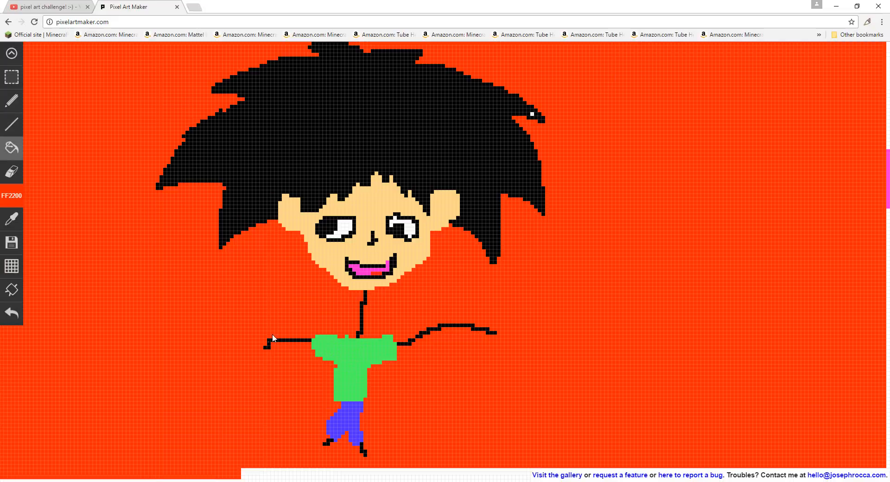
{"action": "mouse_move", "coordinate": [479, 365]}
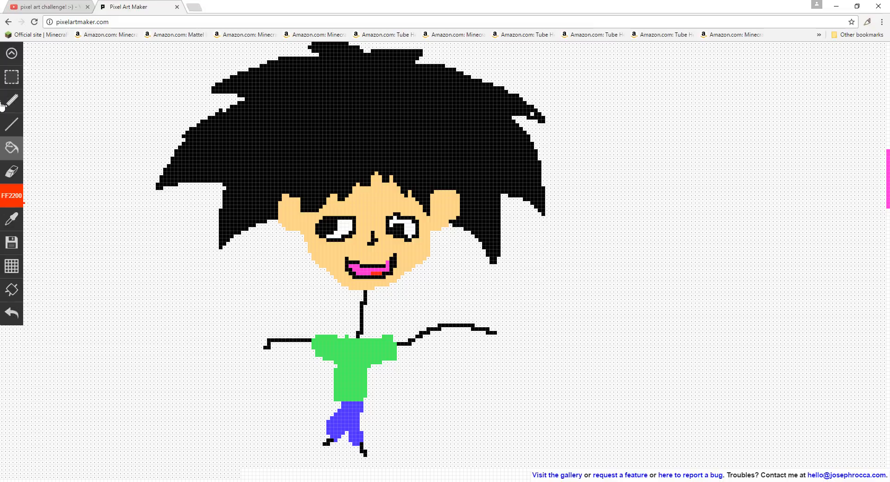
Draw red-and-yellow striped fries at the left hand with light orange tips
{"action": "left_click", "coordinate": [262, 343]}
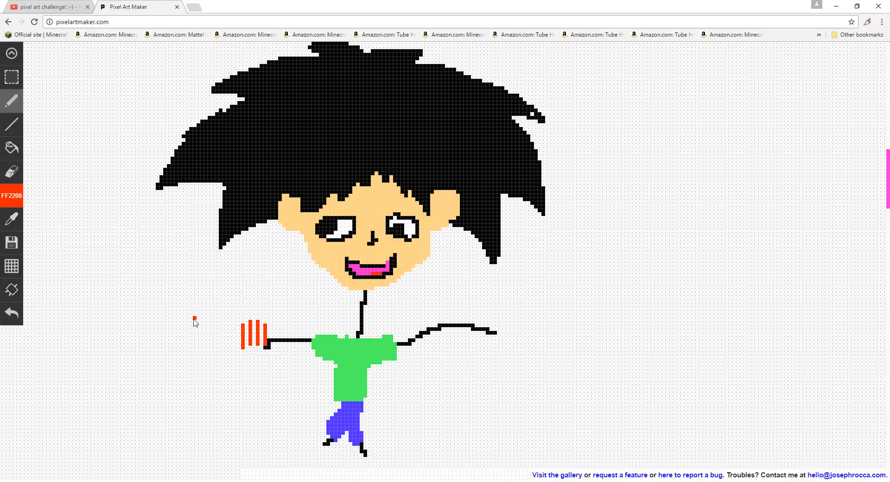
{"action": "left_click", "coordinate": [10, 196]}
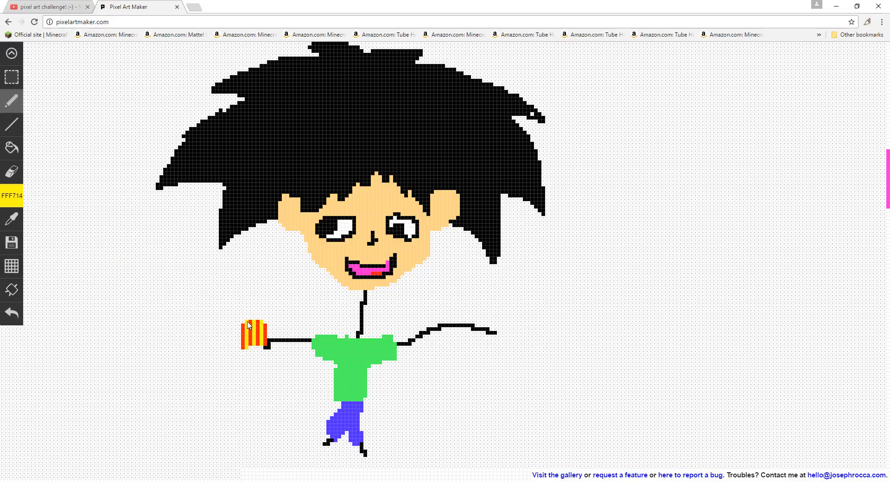
{"action": "left_click", "coordinate": [11, 195]}
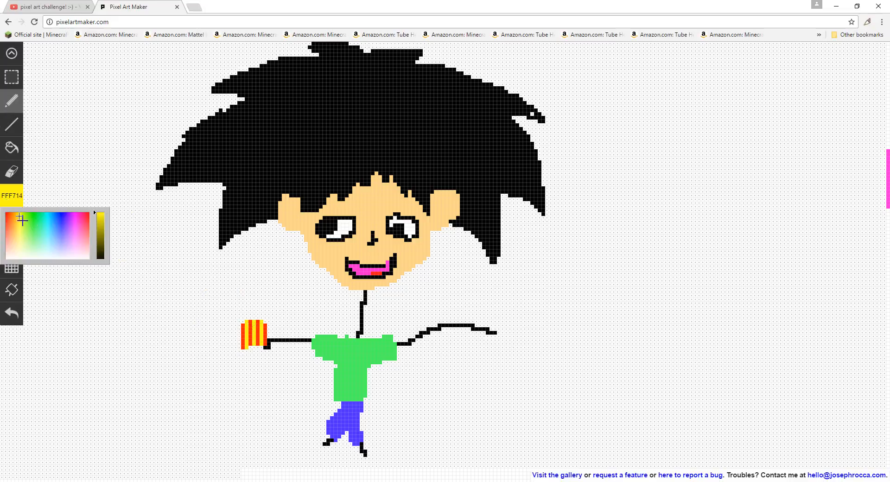
{"action": "left_click", "coordinate": [14, 225]}
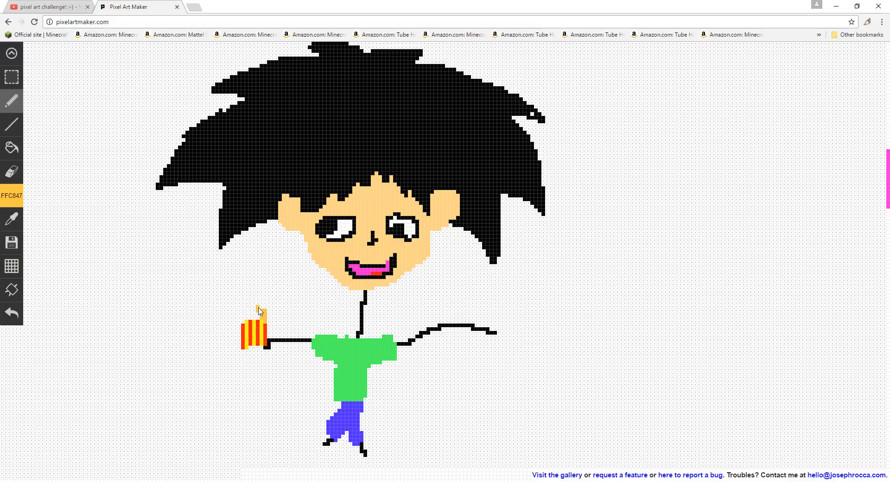
{"action": "left_click", "coordinate": [262, 315]}
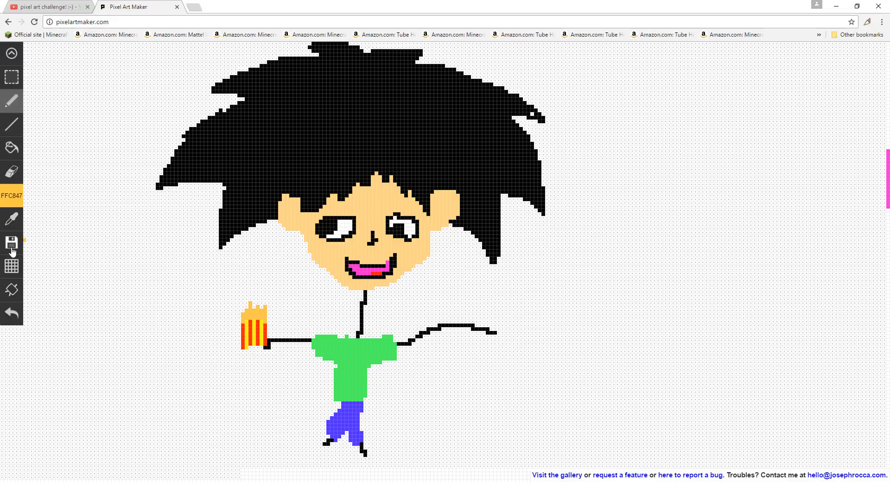
{"action": "mouse_move", "coordinate": [8, 195]}
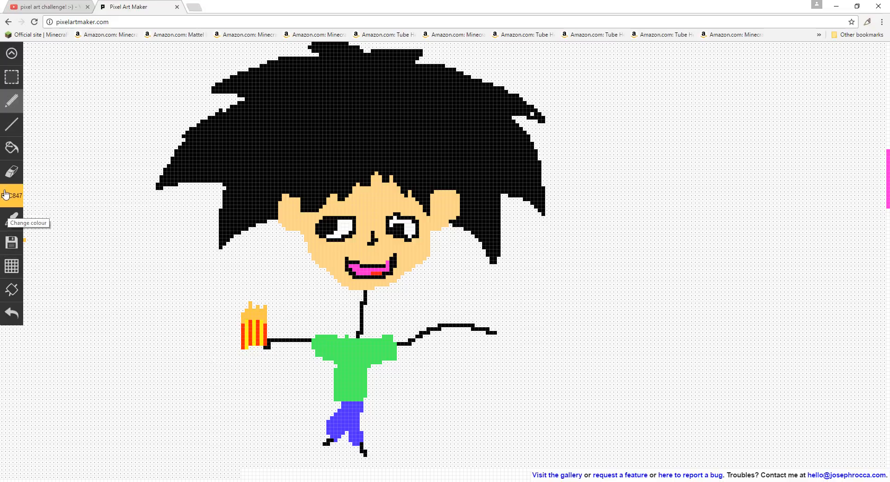
Draw a burger at the right hand with tan bun, brown patty, green lettuce and red tomato
{"action": "left_click", "coordinate": [11, 196]}
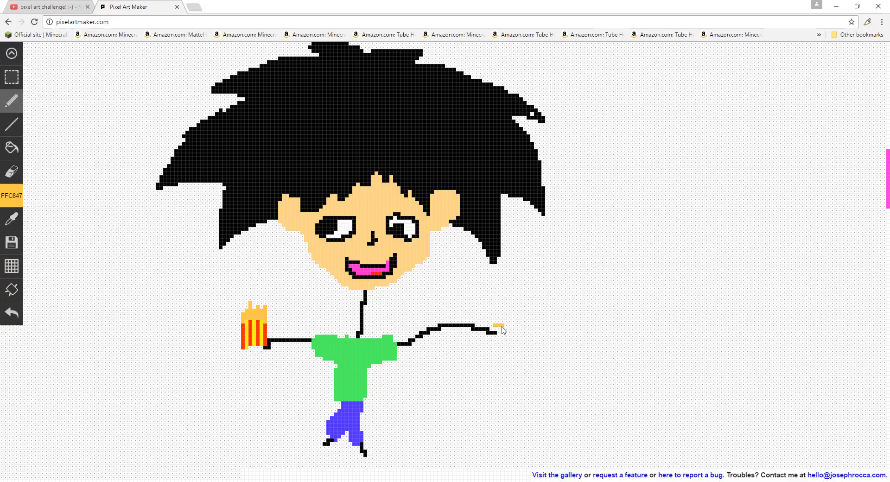
{"action": "left_click", "coordinate": [504, 331]}
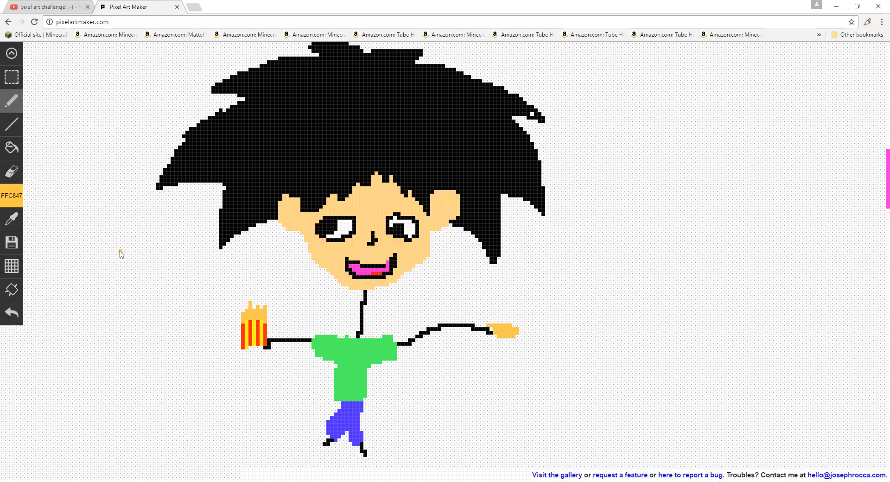
{"action": "left_click", "coordinate": [11, 196]}
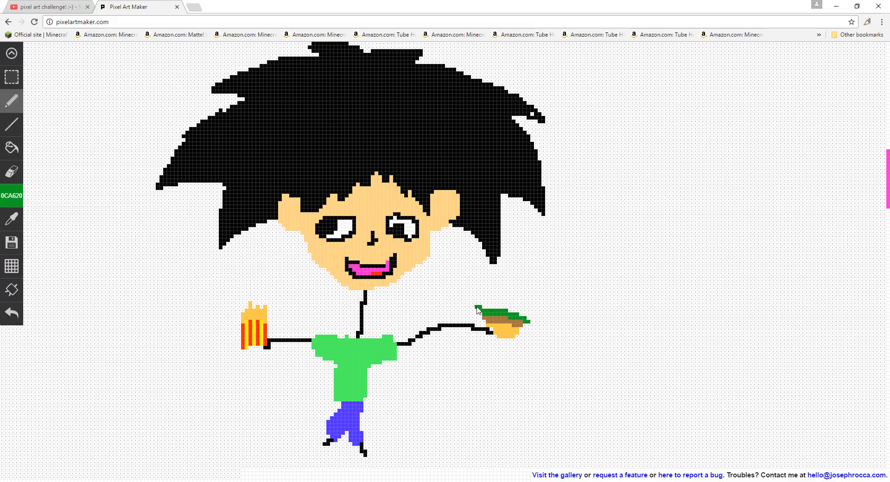
{"action": "left_click", "coordinate": [9, 196]}
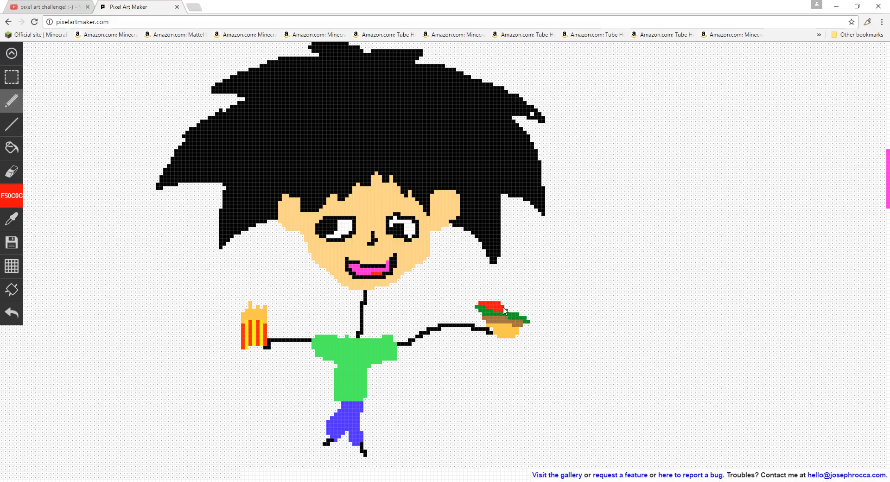
{"action": "left_click", "coordinate": [496, 317]}
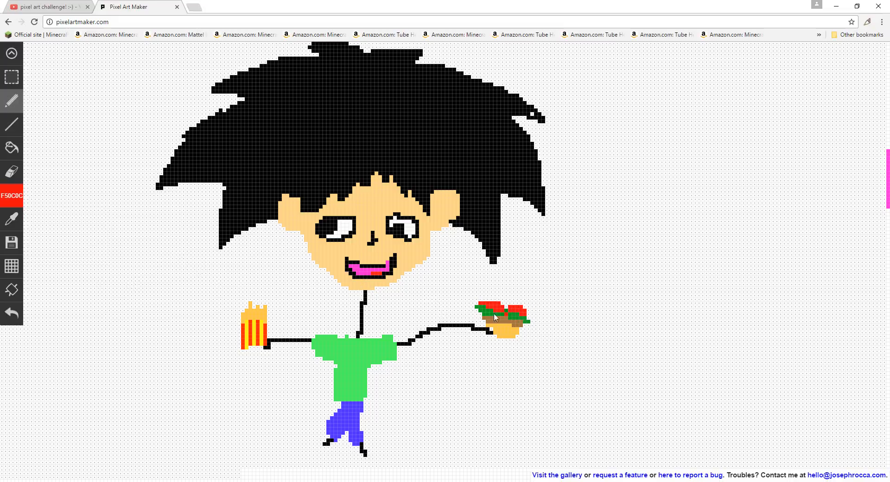
{"action": "left_click", "coordinate": [11, 196]}
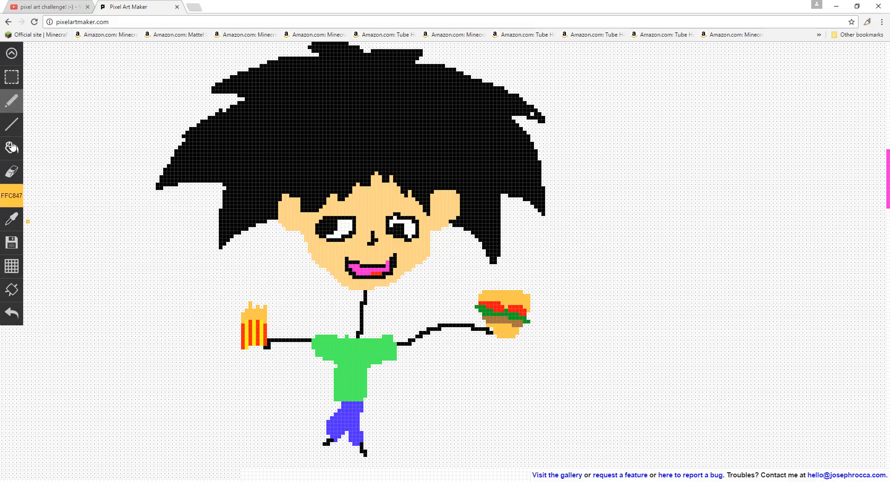
Switch the colour to white and collapse the left tool panel
{"action": "left_click", "coordinate": [11, 195]}
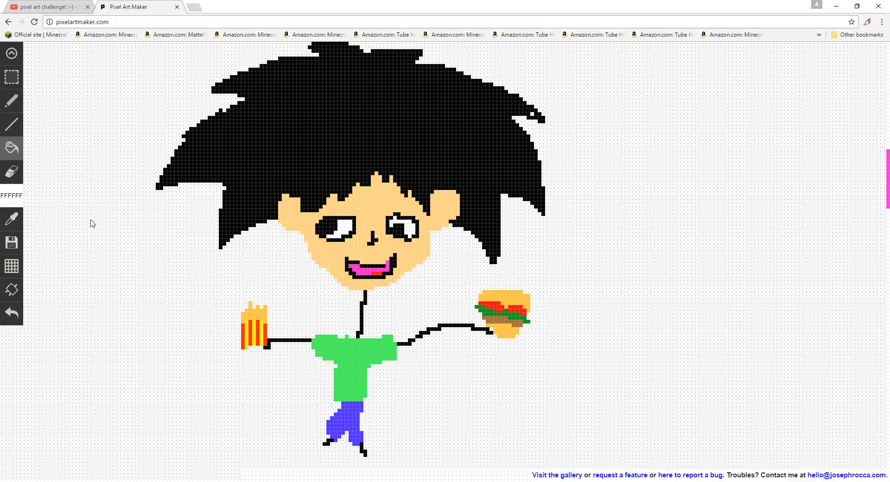
{"action": "mouse_move", "coordinate": [422, 327]}
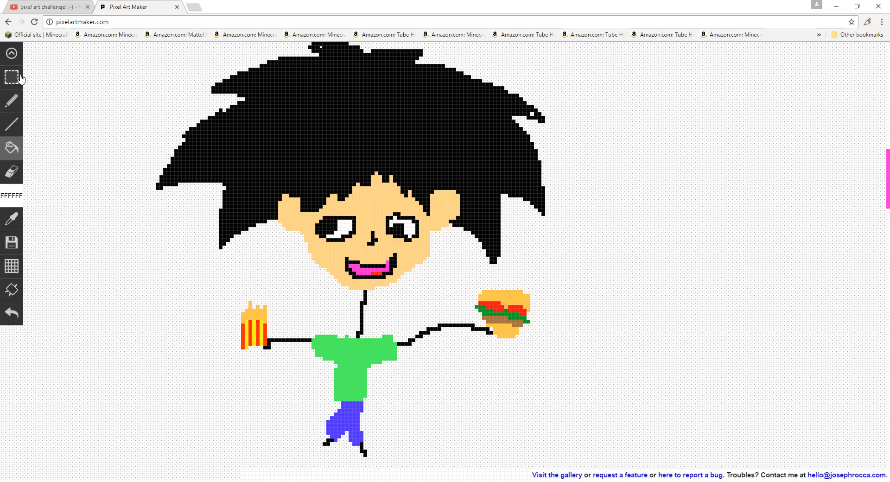
{"action": "mouse_move", "coordinate": [5, 43]}
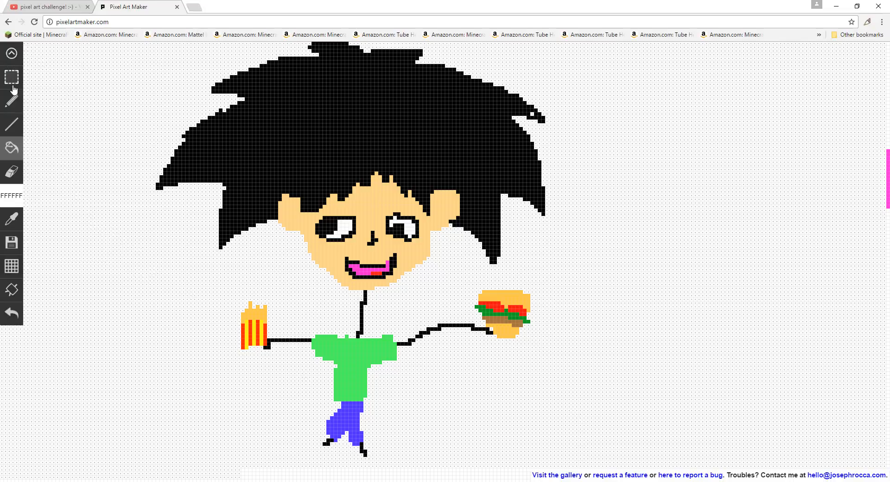
{"action": "left_click", "coordinate": [9, 52]}
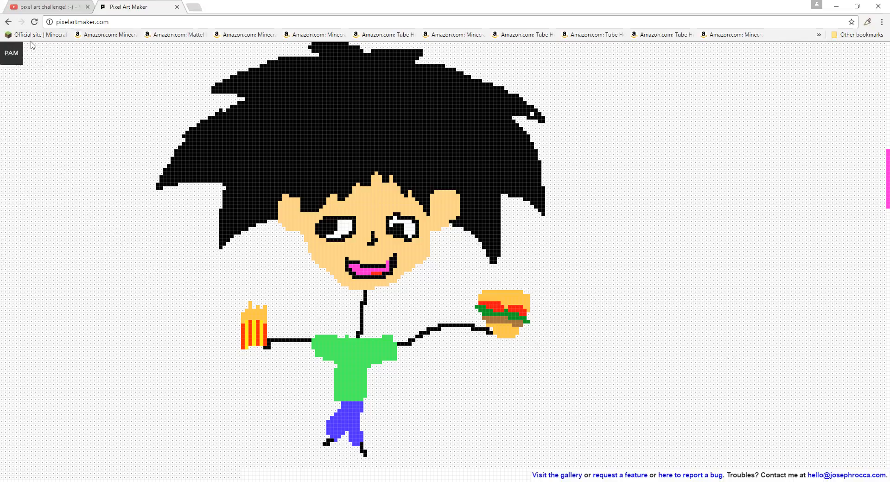